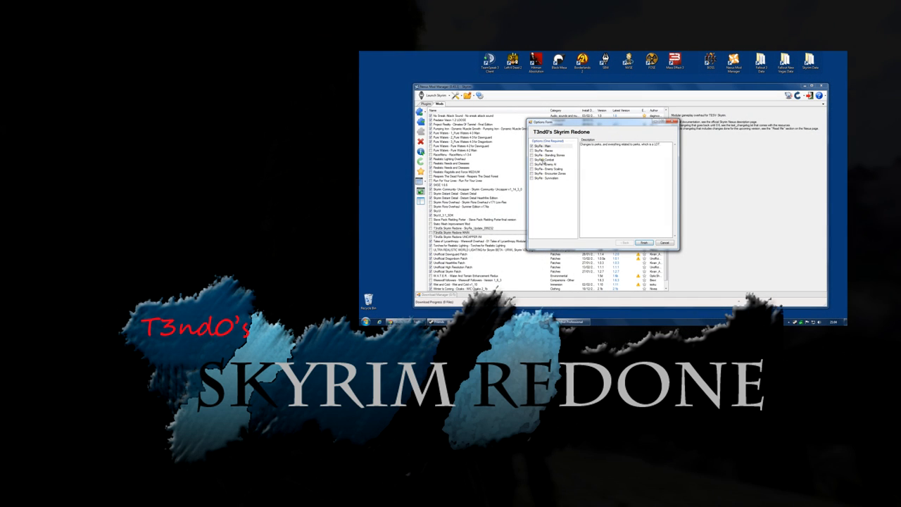
Read the descriptions of three Skyrim Redone installer components in turn
click(547, 149)
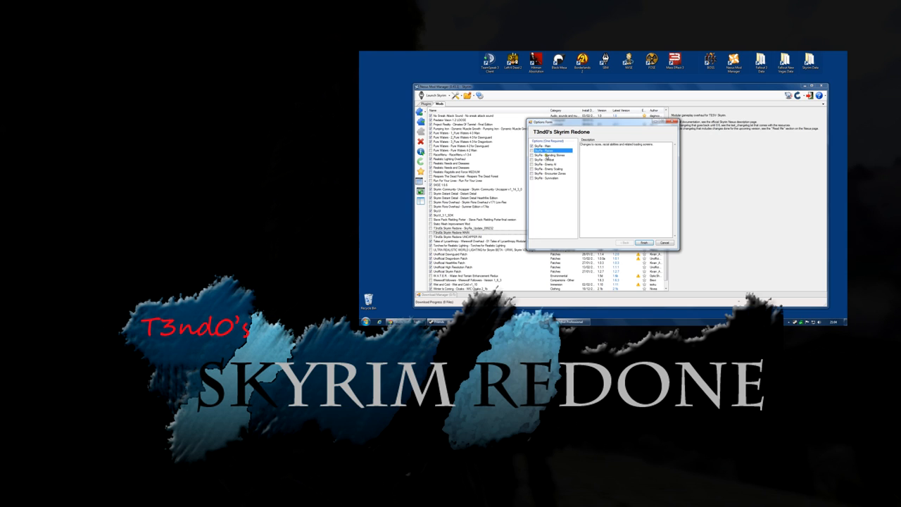
click(549, 153)
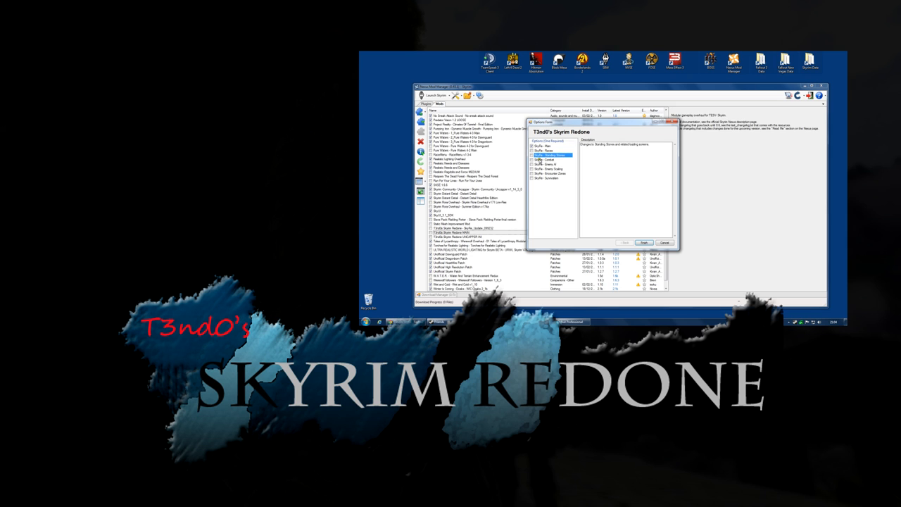
click(546, 160)
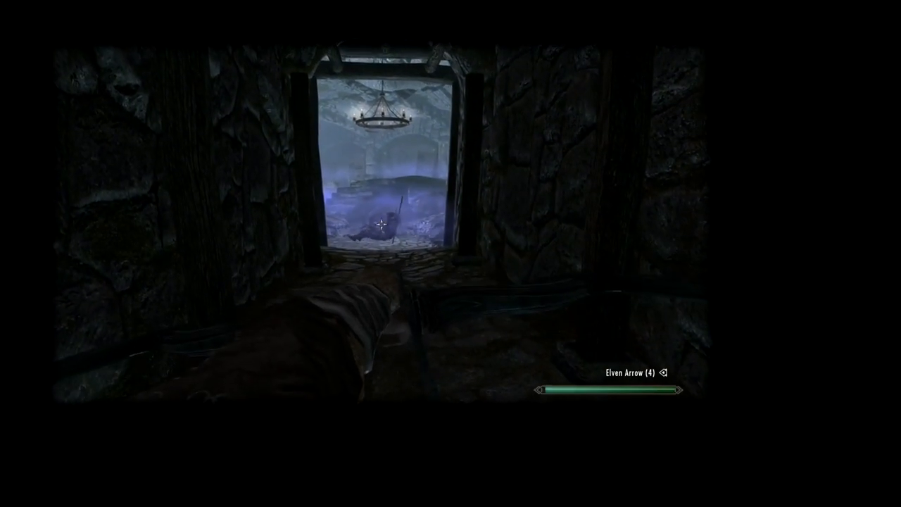
Walk the character through the doorway out onto the mountainside at dusk
click(450, 254)
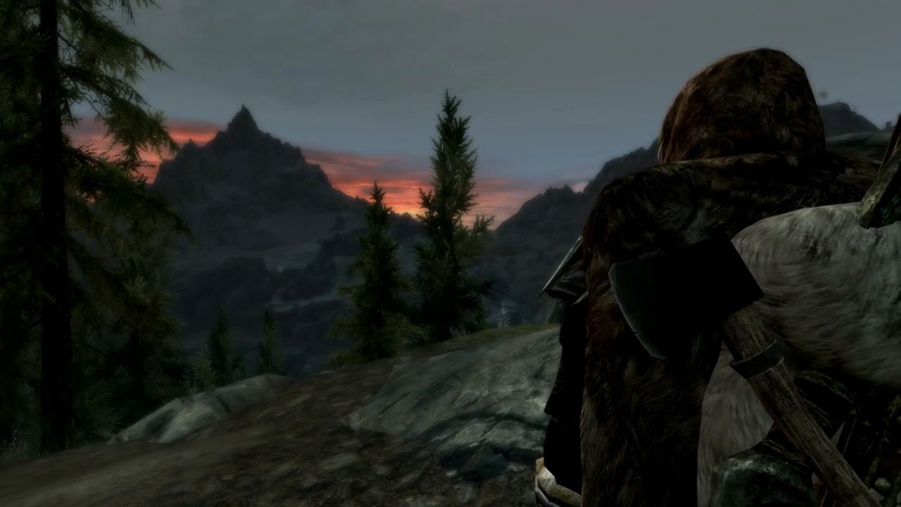
Browse the skill constellations from Destruction through Restoration and Enchanting to Smithing
key(tab)
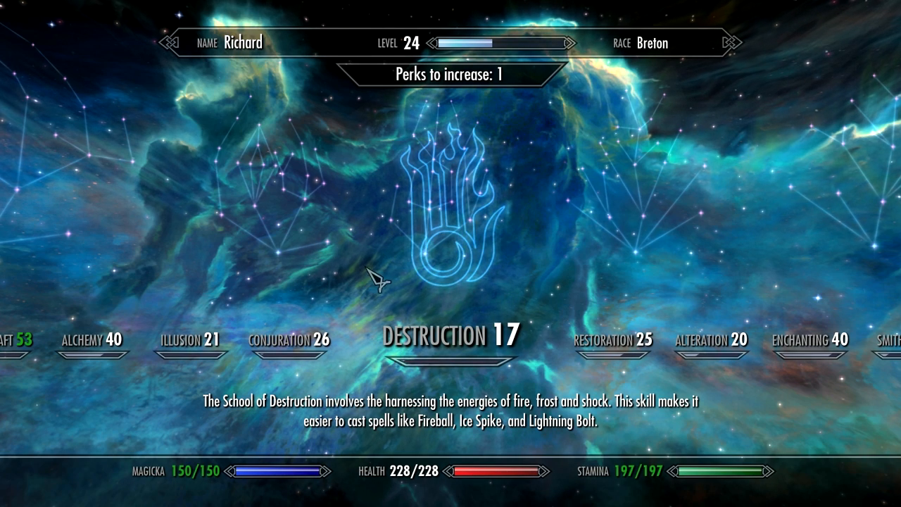
mouse_move(476, 254)
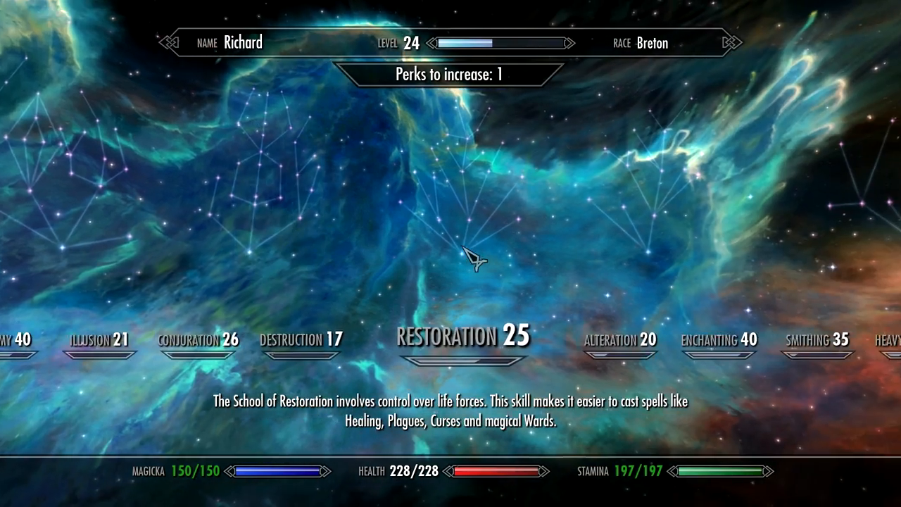
scroll(right, 3)
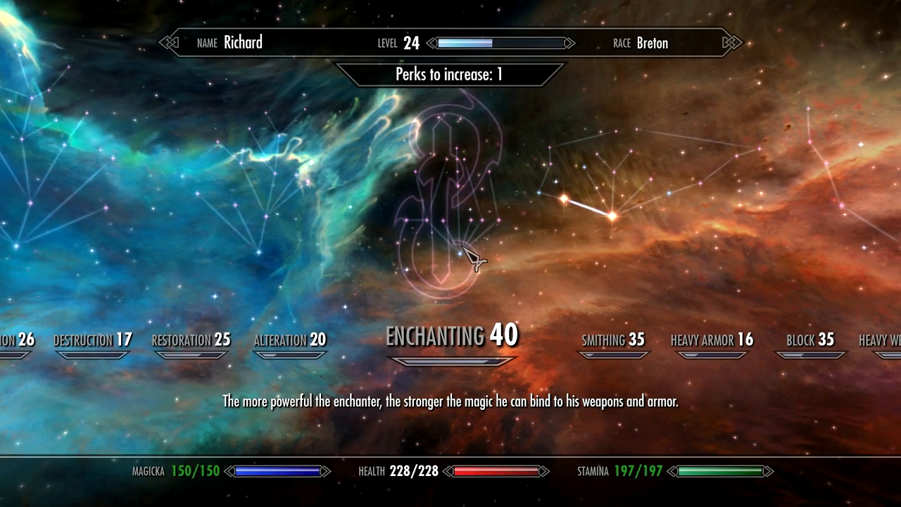
scroll(right, 3)
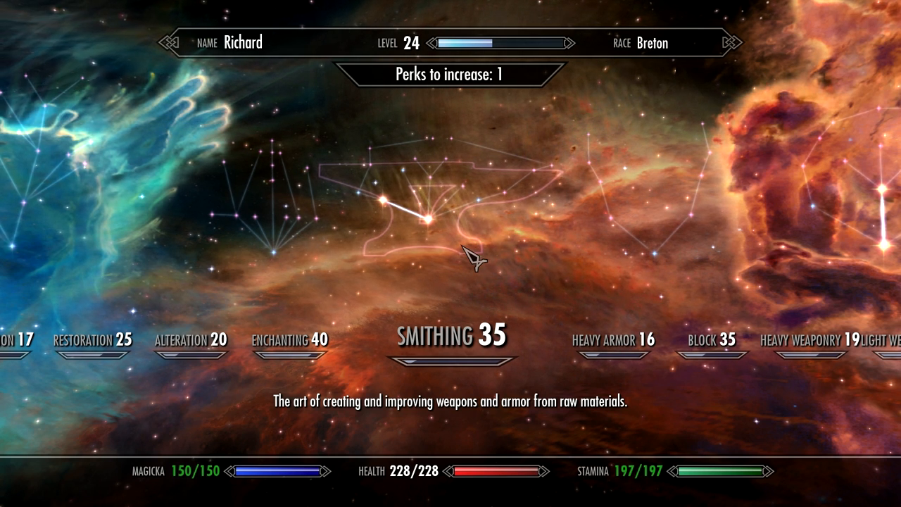
scroll(right, 3)
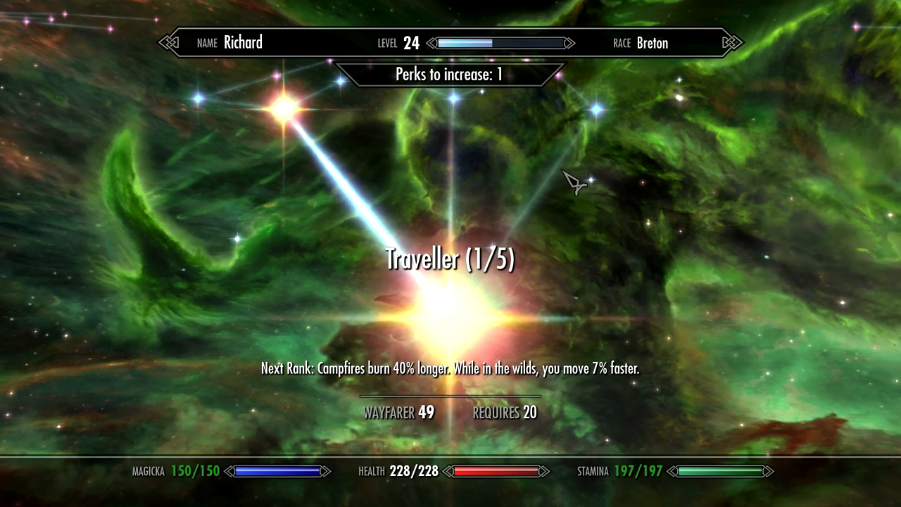
mouse_move(486, 268)
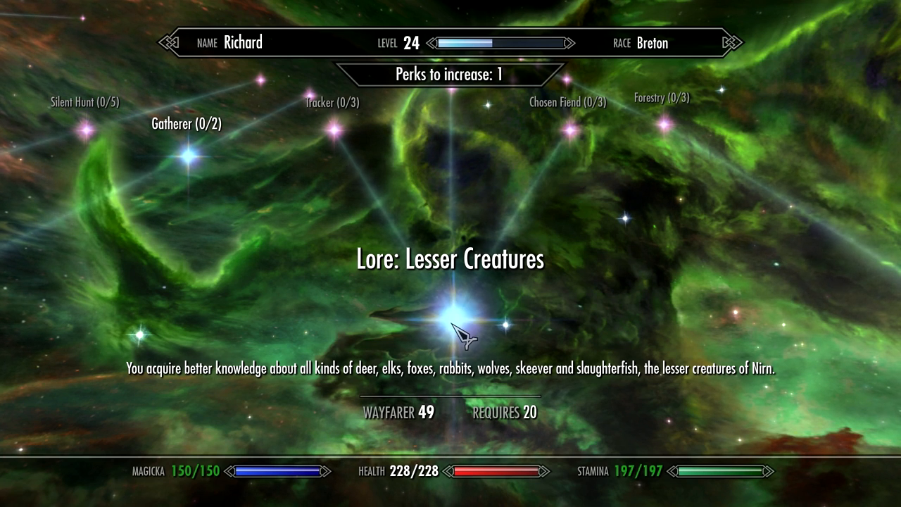
mouse_move(338, 225)
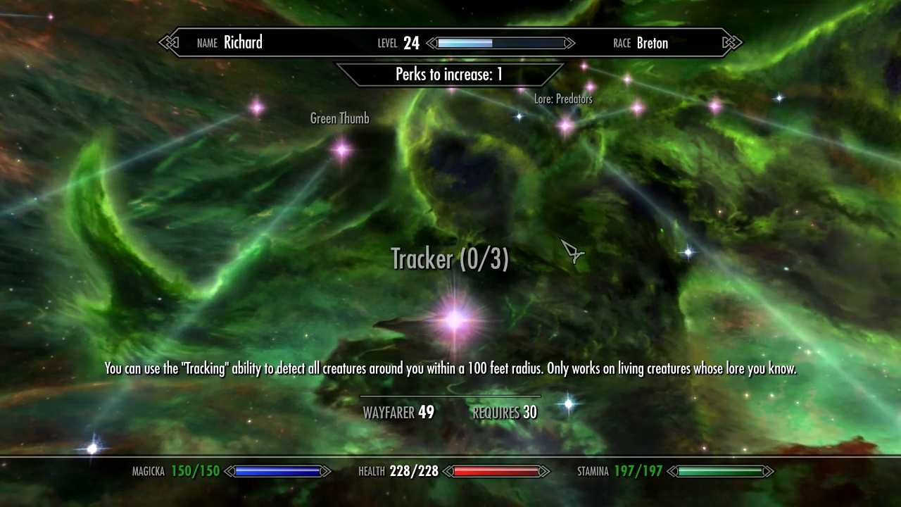
mouse_move(642, 343)
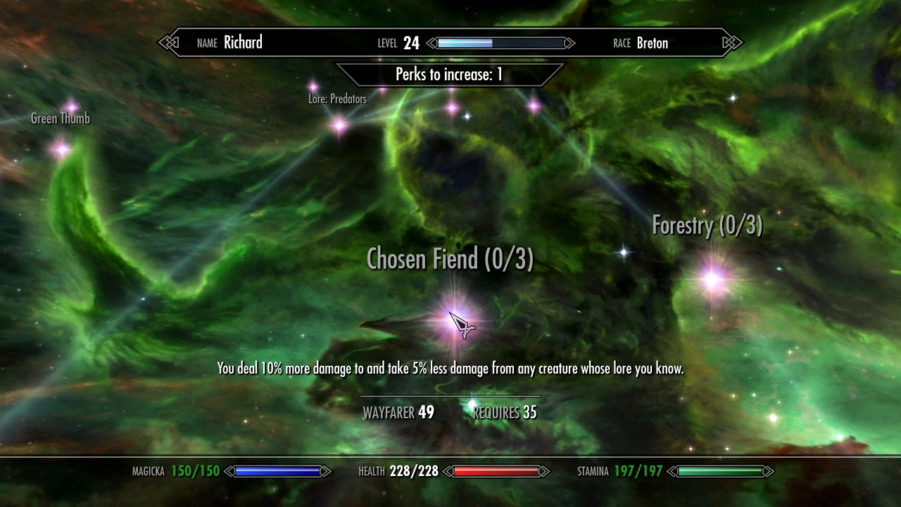
mouse_move(345, 143)
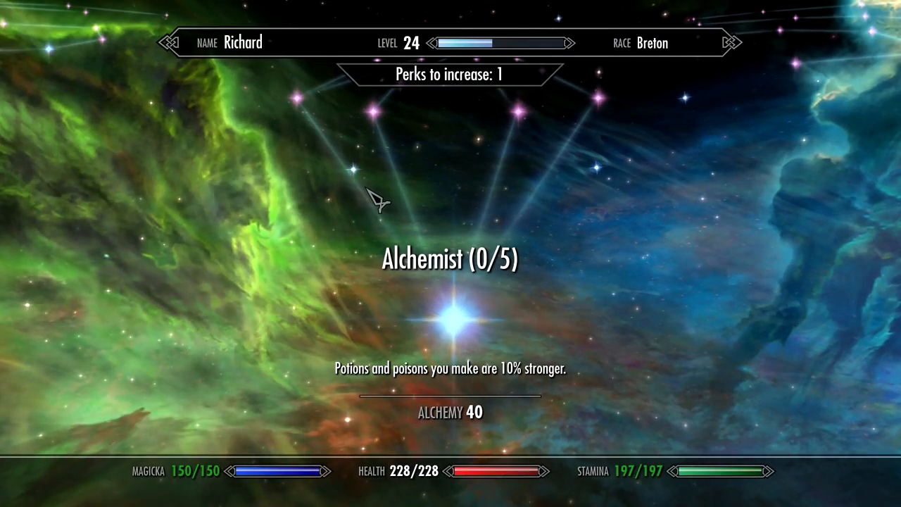
mouse_move(608, 232)
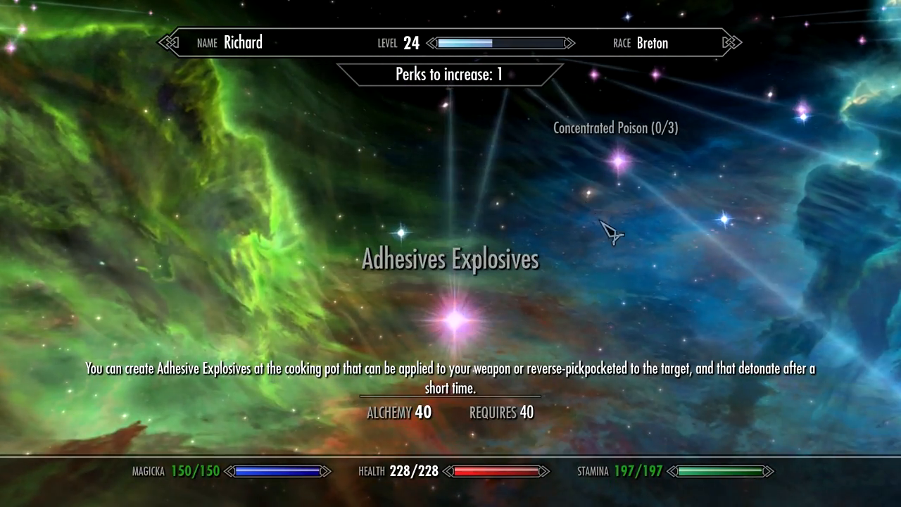
mouse_move(528, 218)
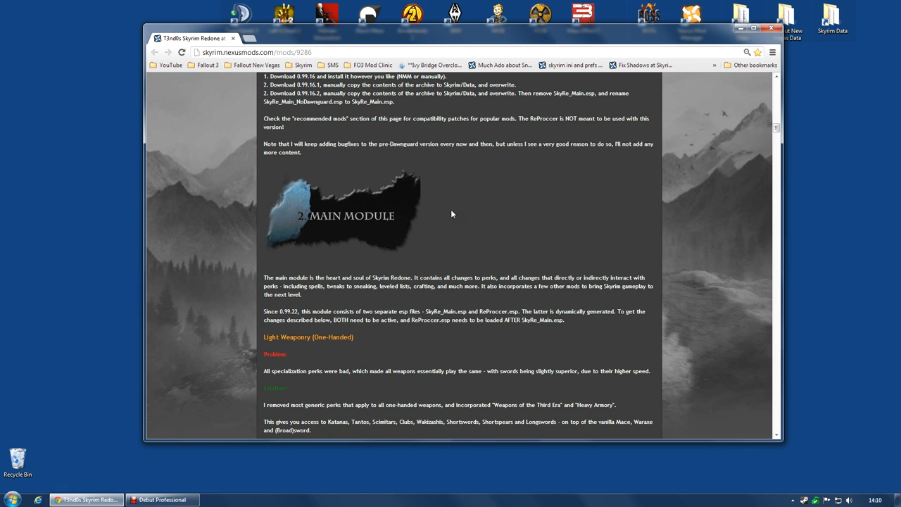
mouse_move(490, 231)
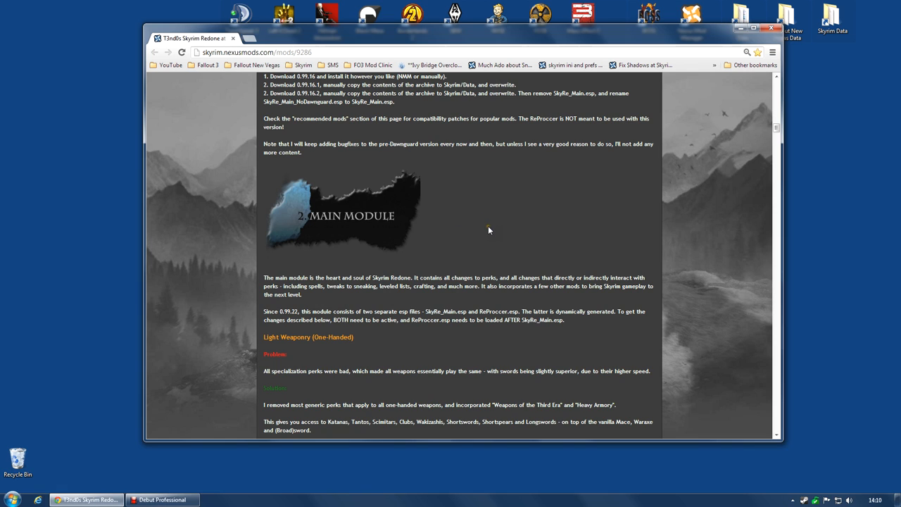
Read down the Main Module section from Light Weaponry past archery, block and sneak to Alchemy
scroll(down, 3)
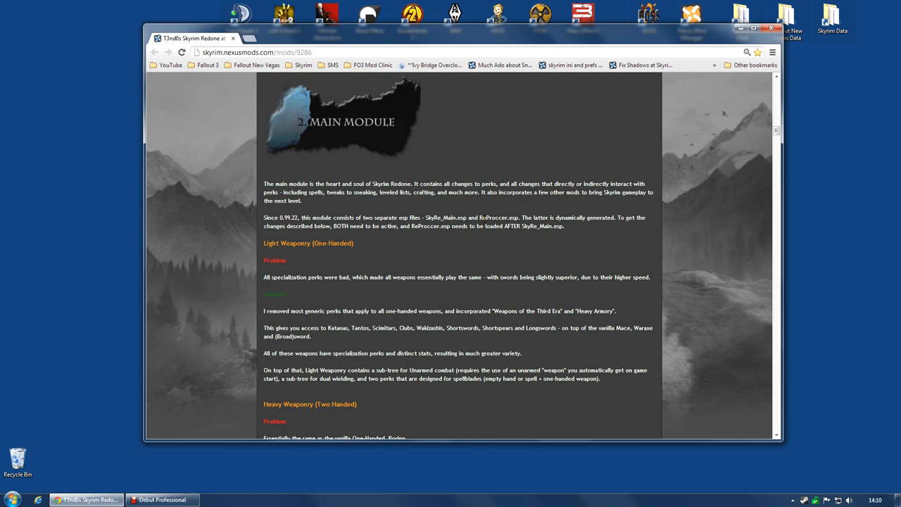
scroll(down, 3)
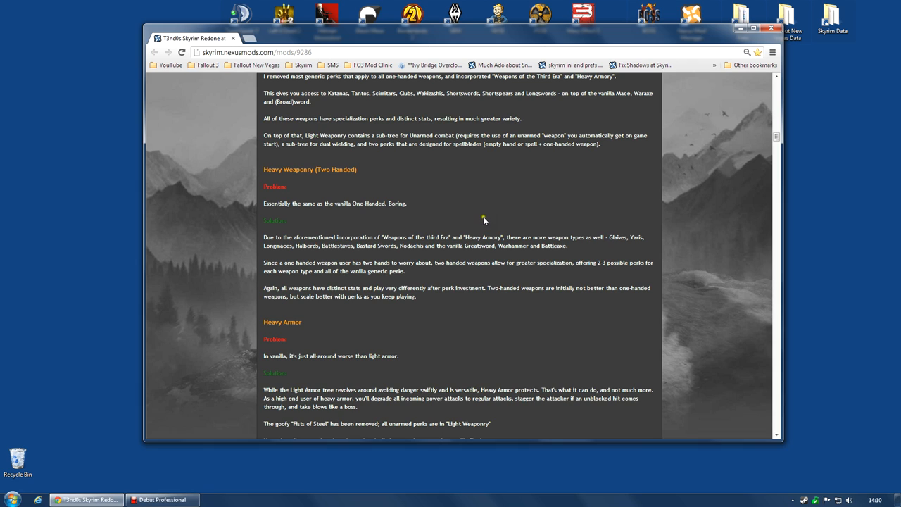
mouse_move(451, 216)
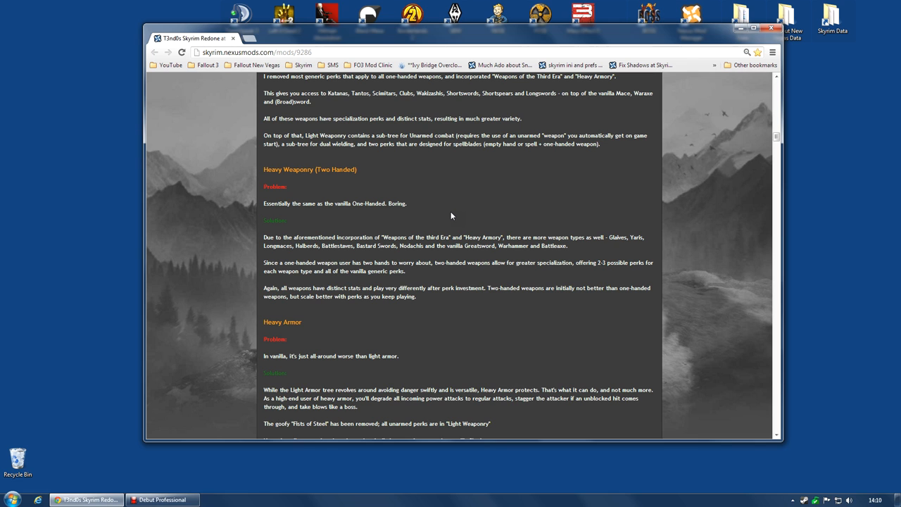
scroll(down, 3)
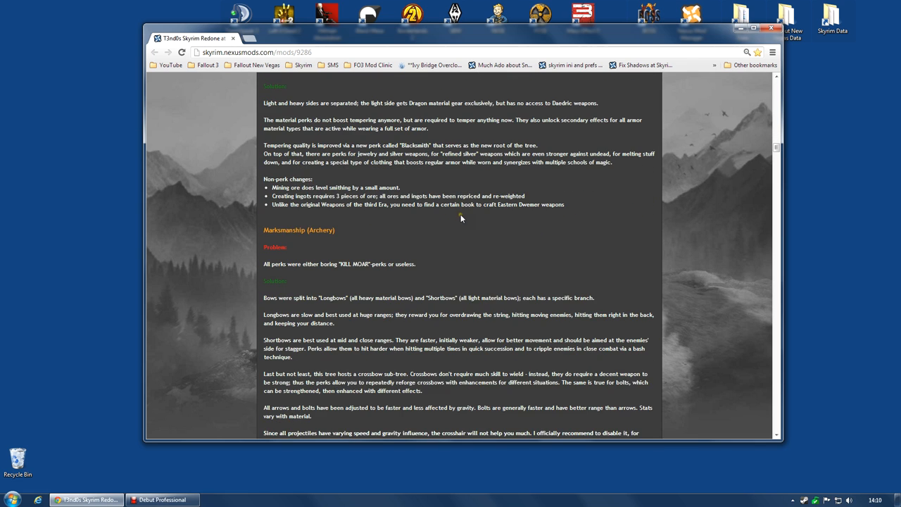
scroll(down, 3)
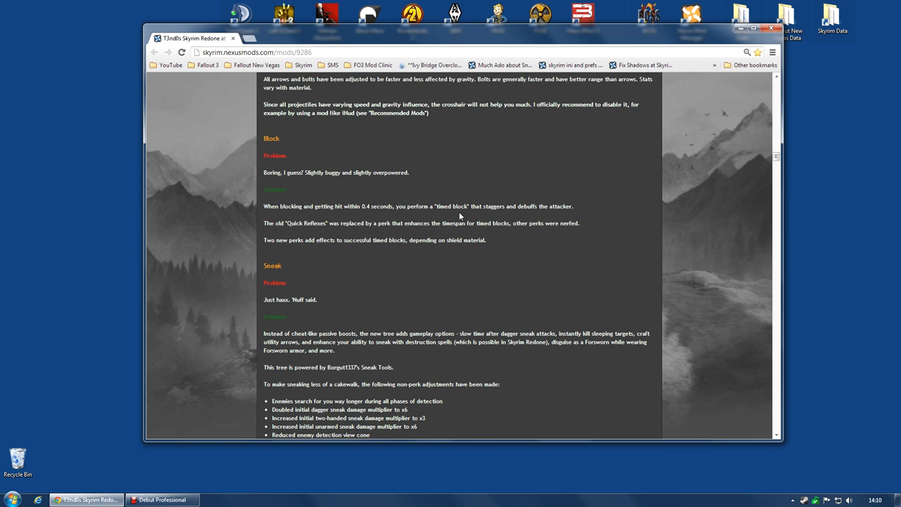
scroll(down, 3)
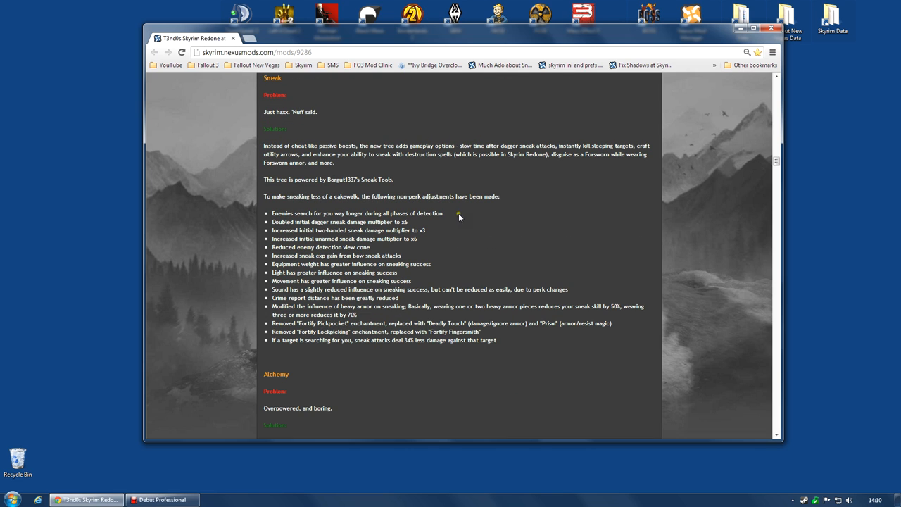
scroll(down, 3)
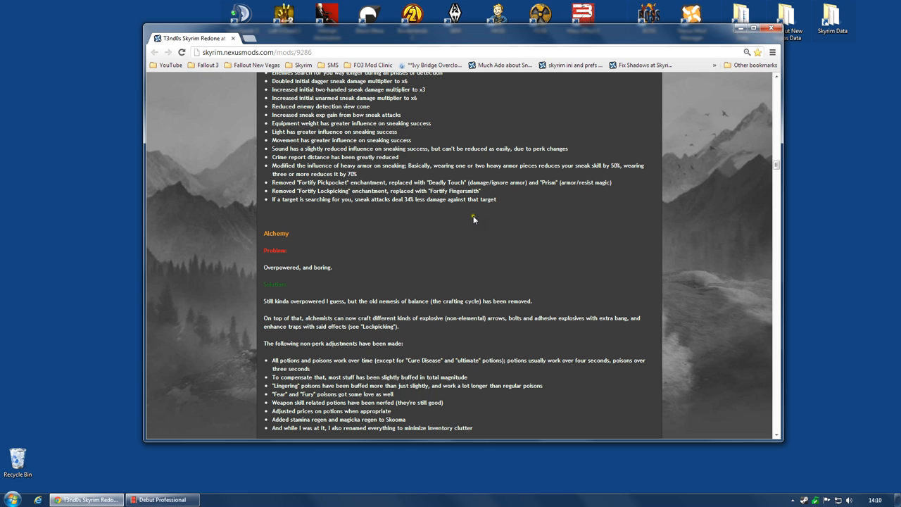
scroll(down, 3)
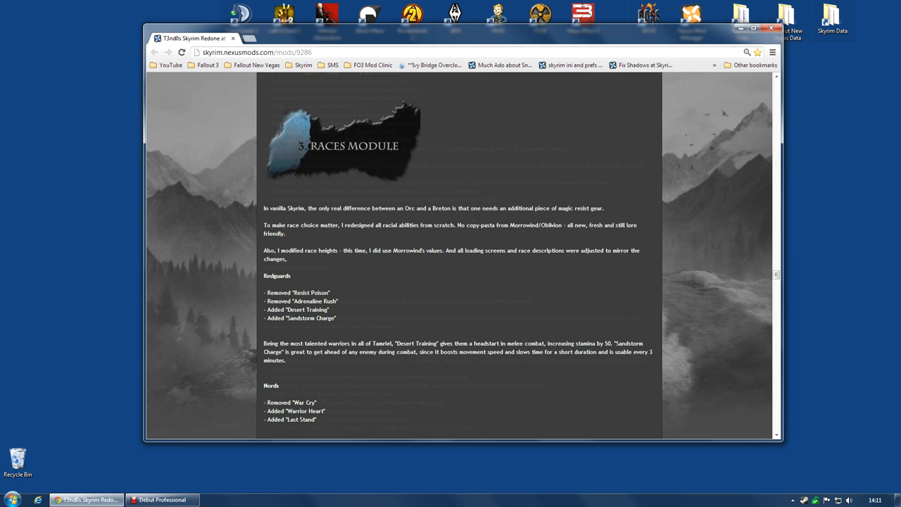
scroll(down, 3)
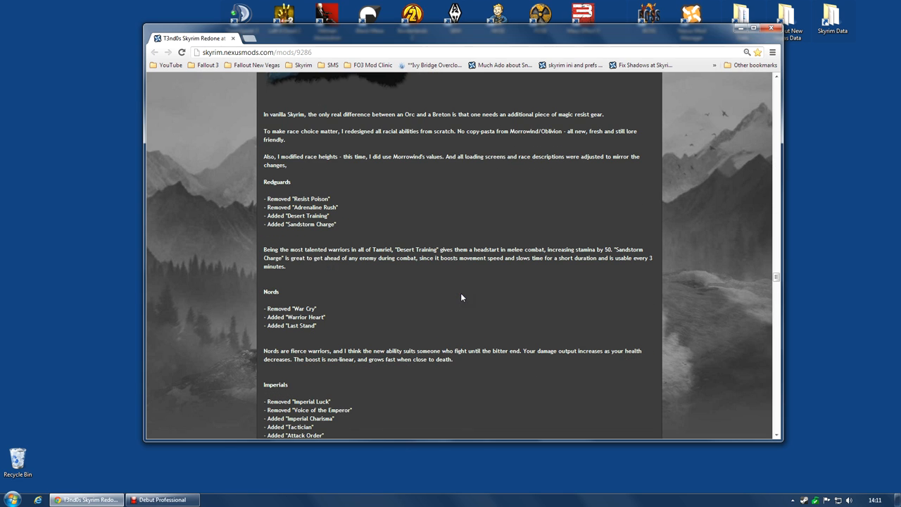
mouse_move(466, 295)
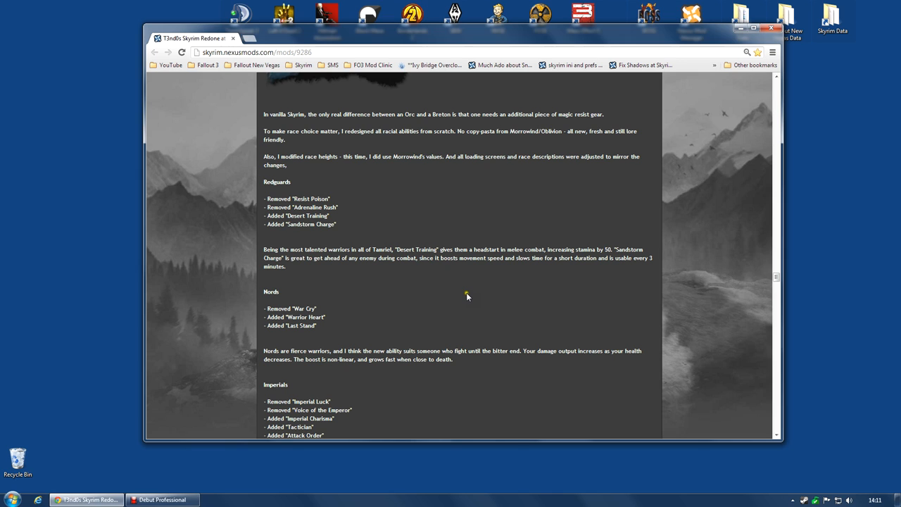
mouse_move(472, 298)
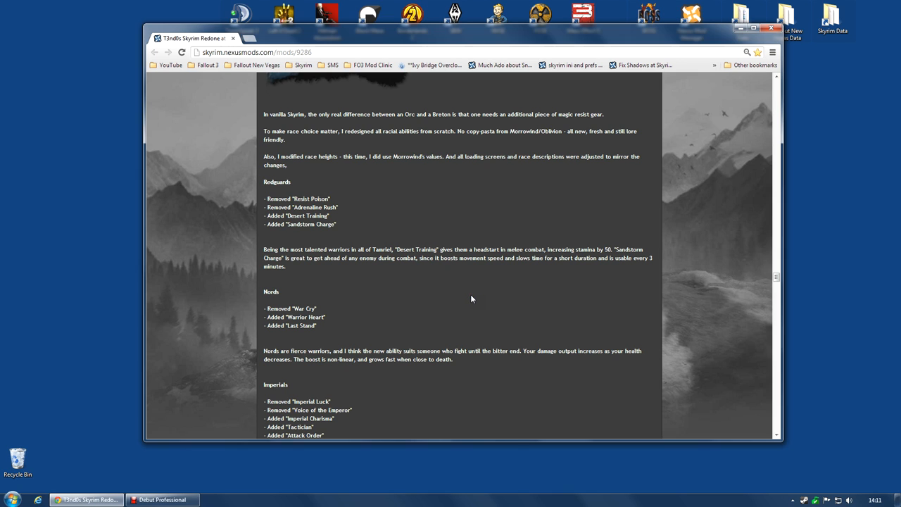
mouse_move(469, 296)
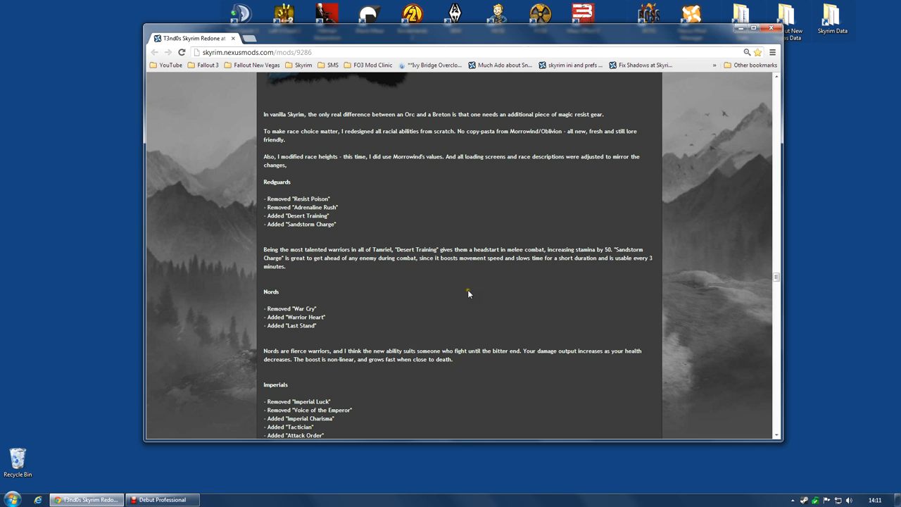
scroll(down, 3)
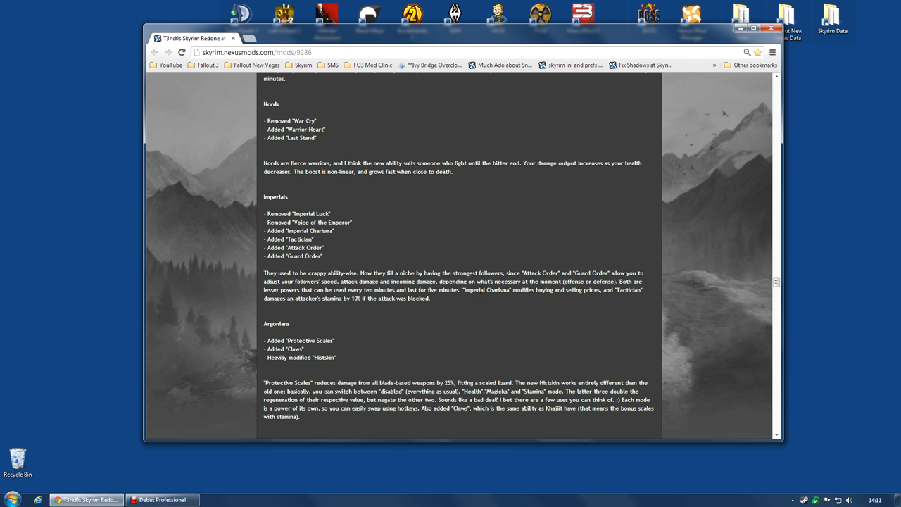
scroll(down, 3)
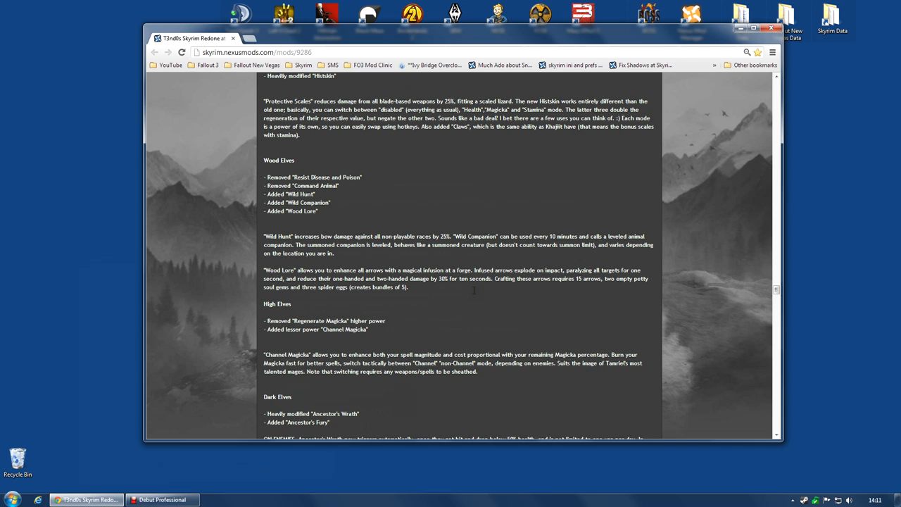
scroll(down, 3)
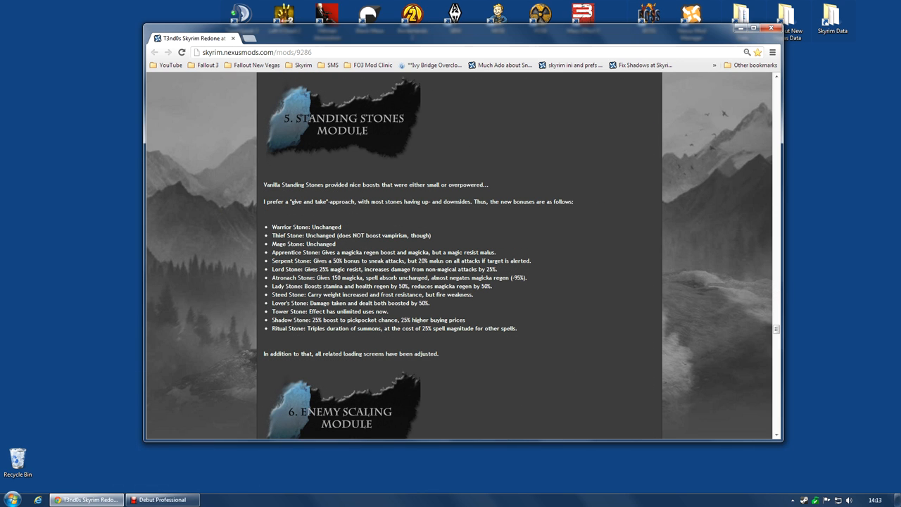
mouse_move(239, 211)
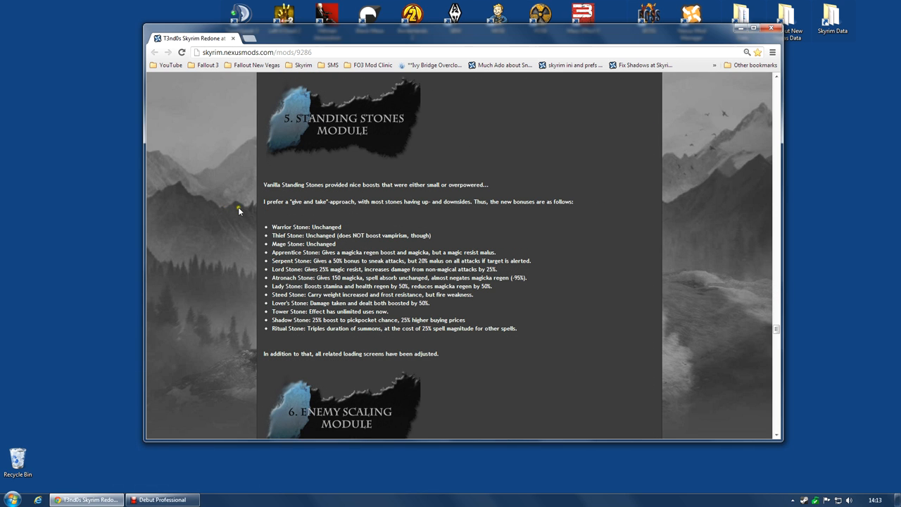
mouse_move(259, 228)
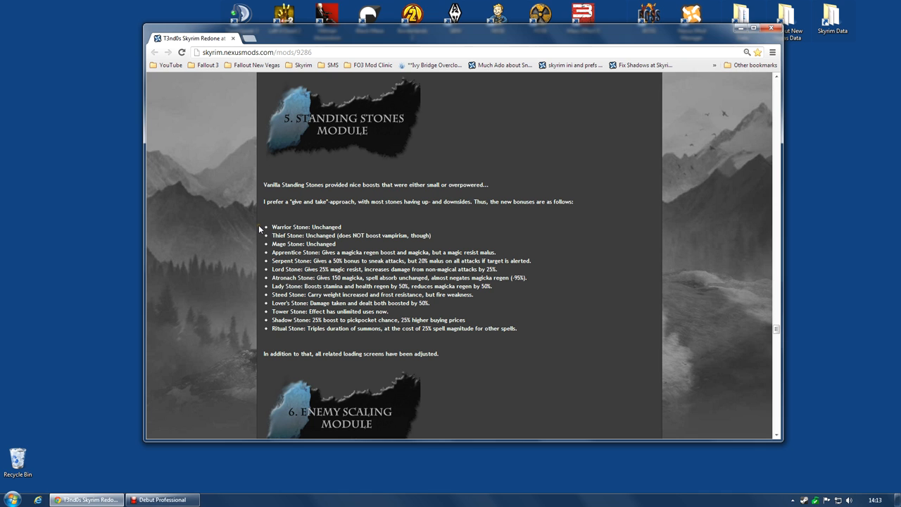
scroll(down, 3)
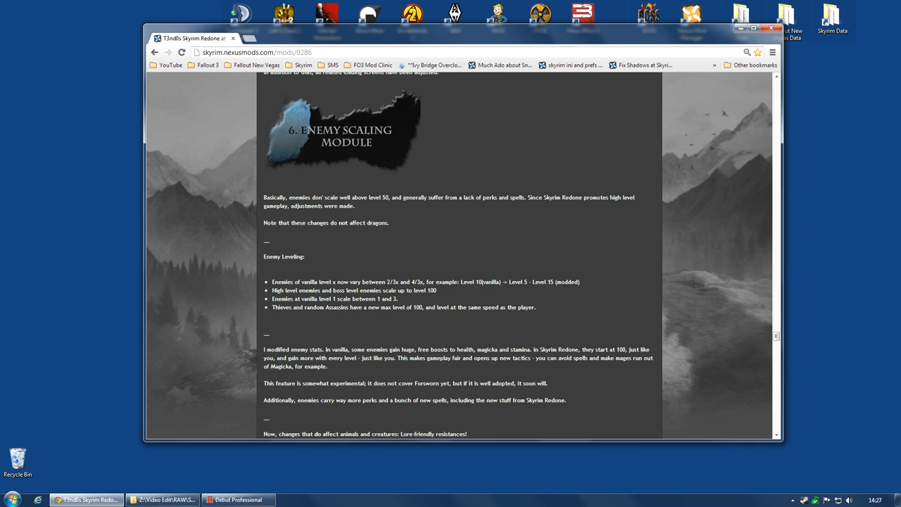
mouse_move(549, 262)
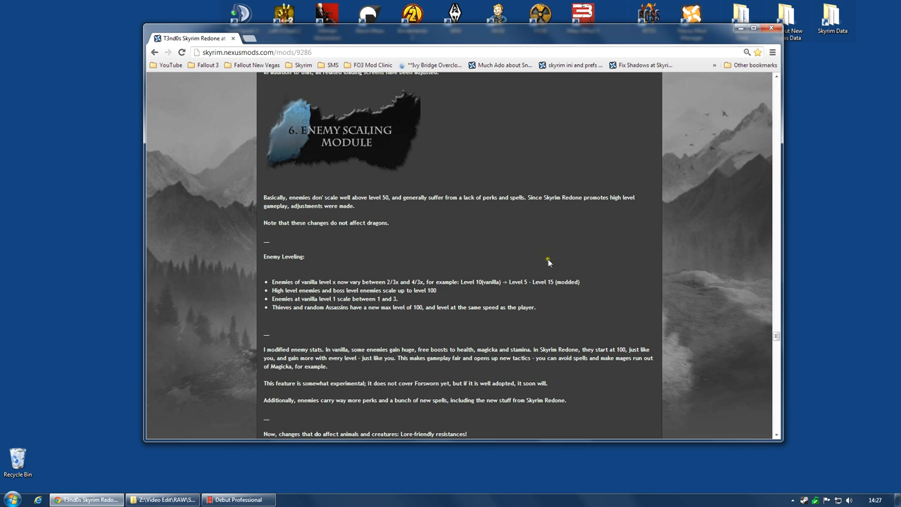
scroll(down, 3)
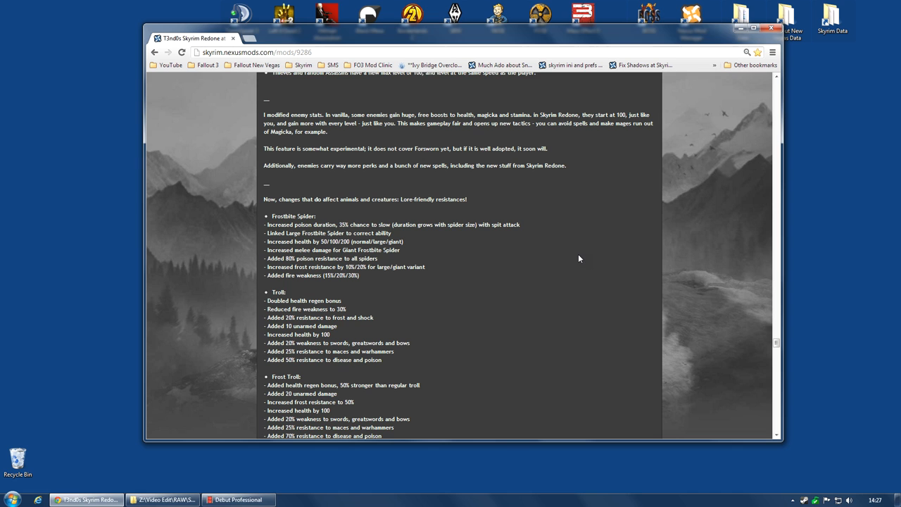
scroll(down, 3)
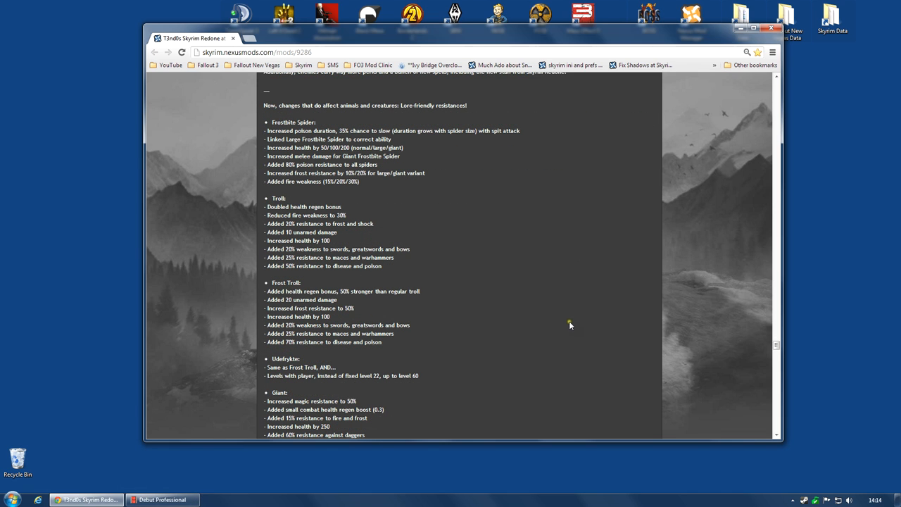
mouse_move(411, 270)
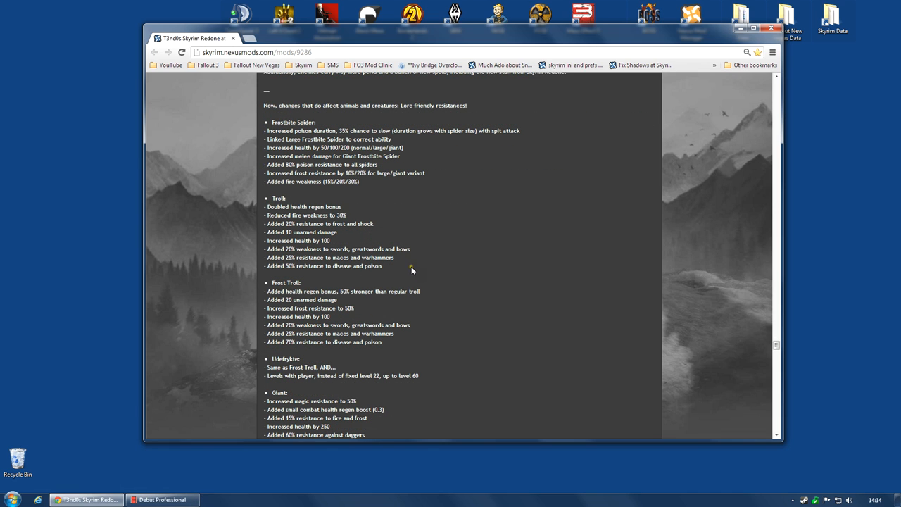
mouse_move(443, 242)
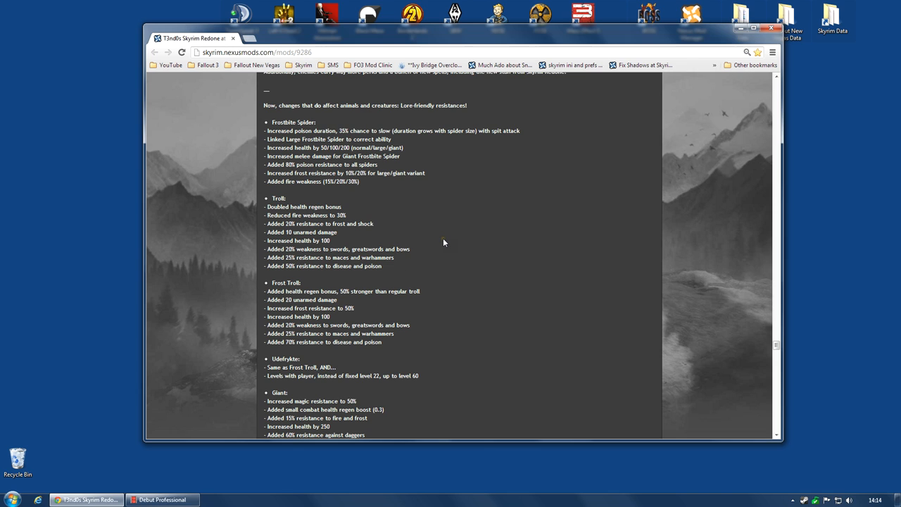
scroll(down, 3)
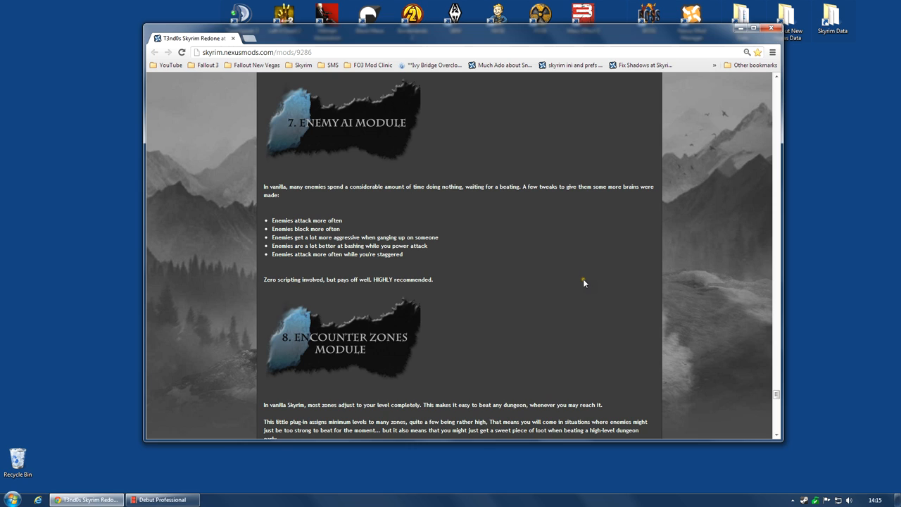
mouse_move(584, 282)
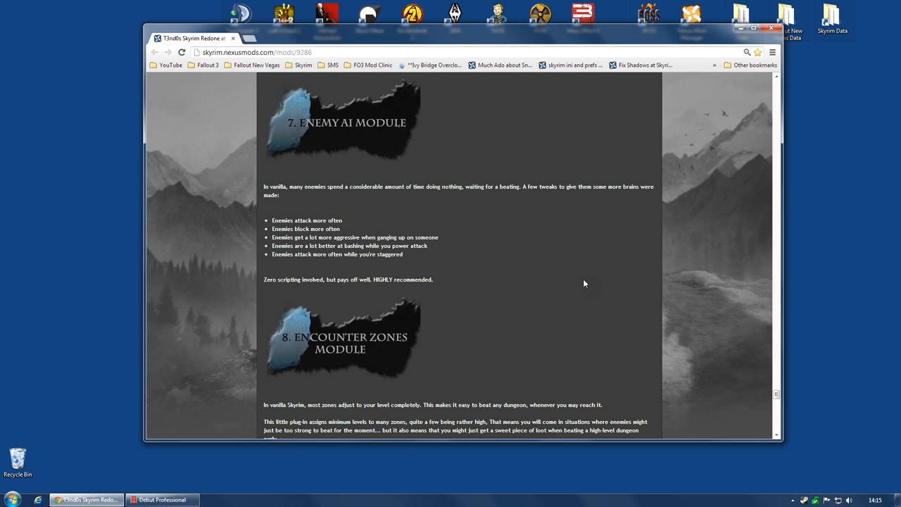
mouse_move(561, 280)
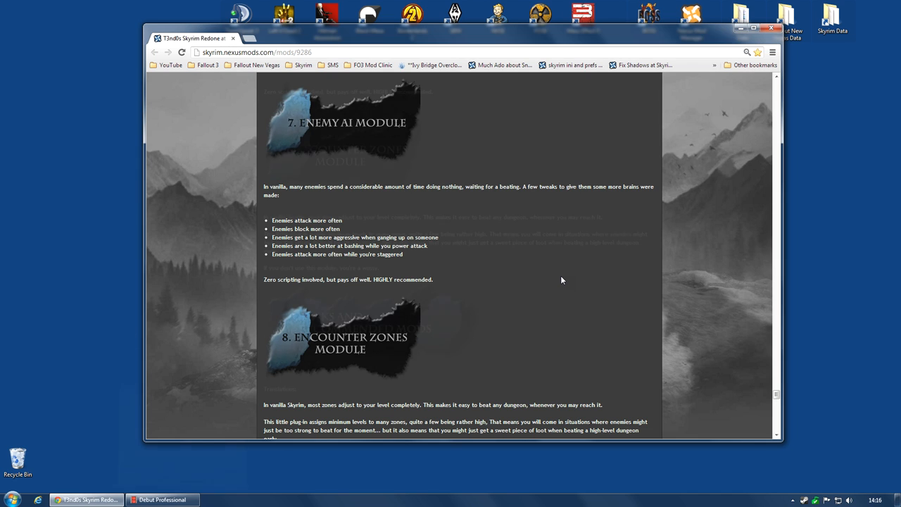
scroll(down, 3)
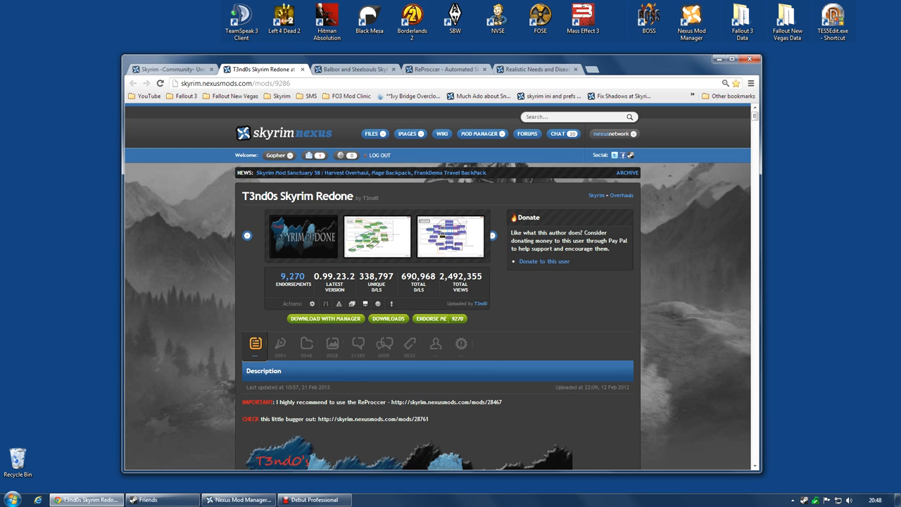
Switch to the Skyrim -Community- Uncapper mod page
click(169, 69)
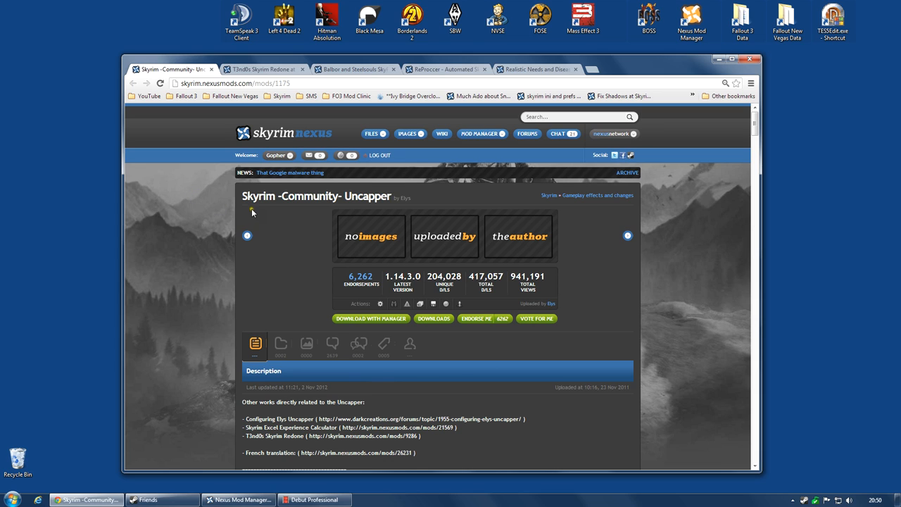
mouse_move(282, 259)
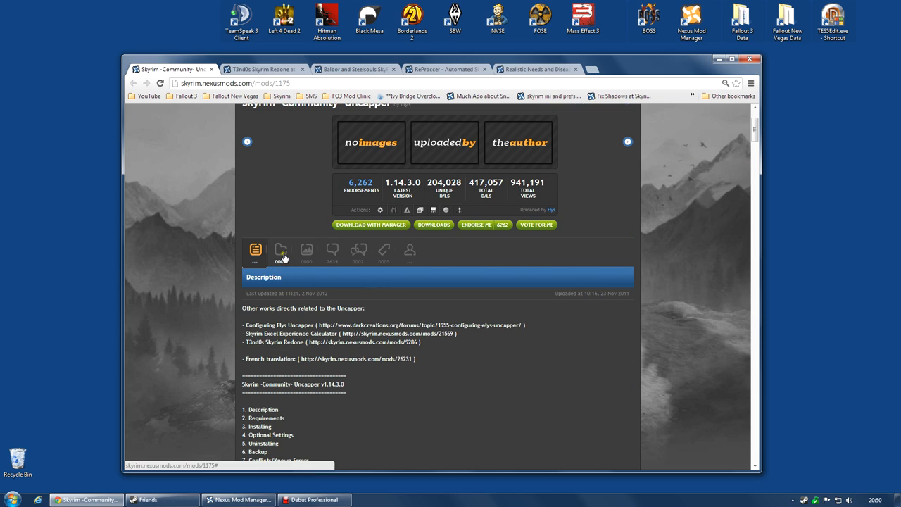
Download the Uncapper main file with the mod manager from its Files listing
click(280, 251)
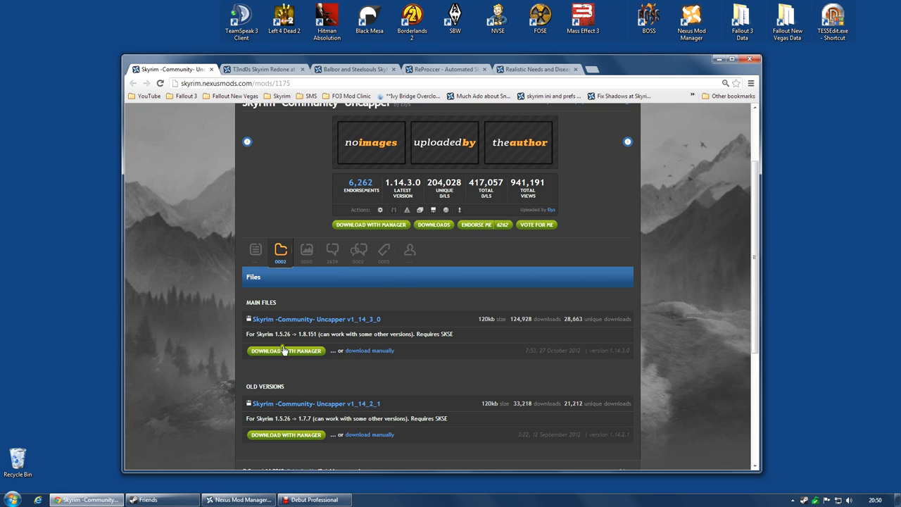
click(285, 351)
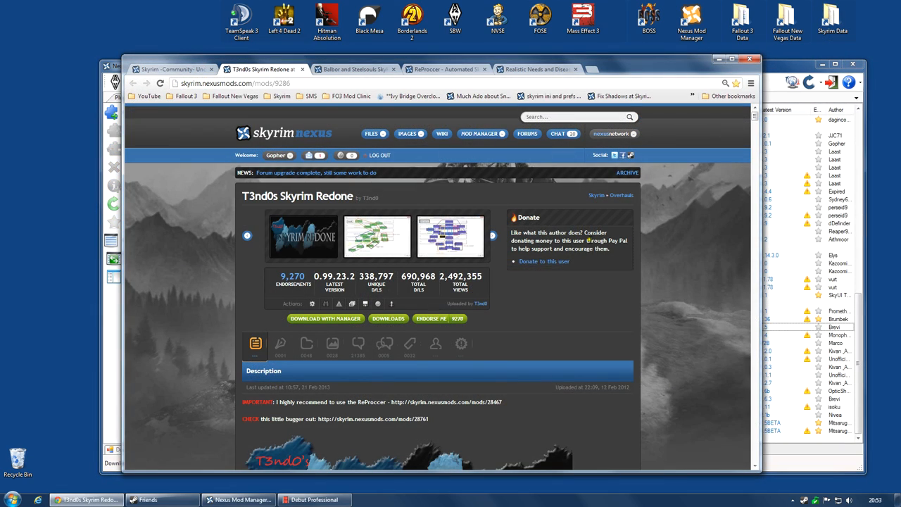
mouse_move(214, 289)
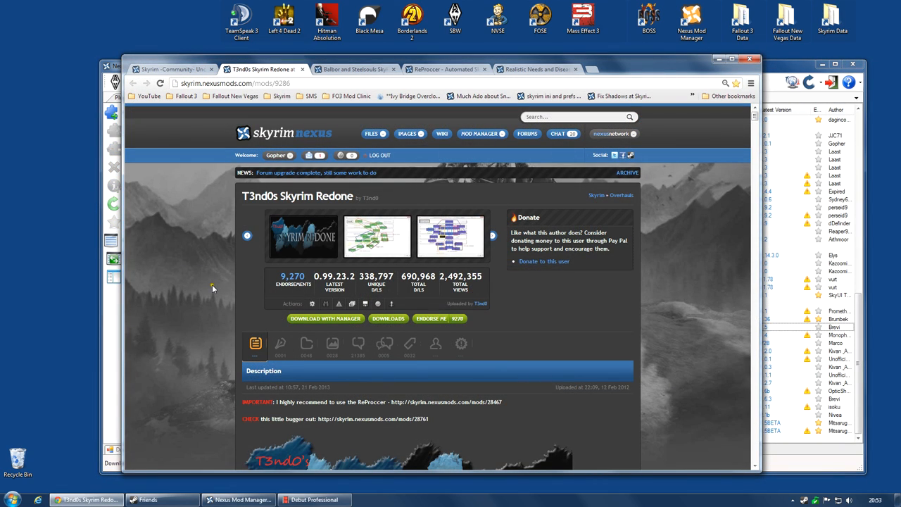
mouse_move(281, 345)
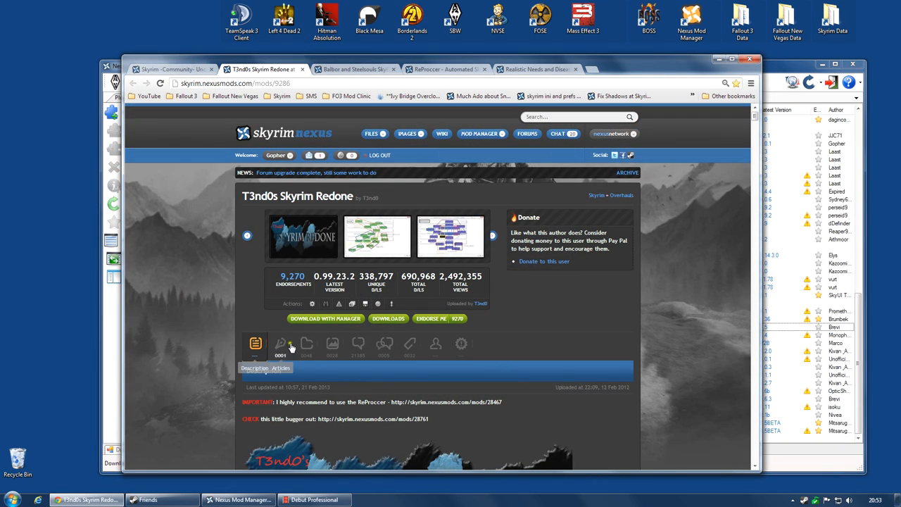
Download SkyRe_09923 and SkyRe_Update_099232 with the mod manager
scroll(down, 3)
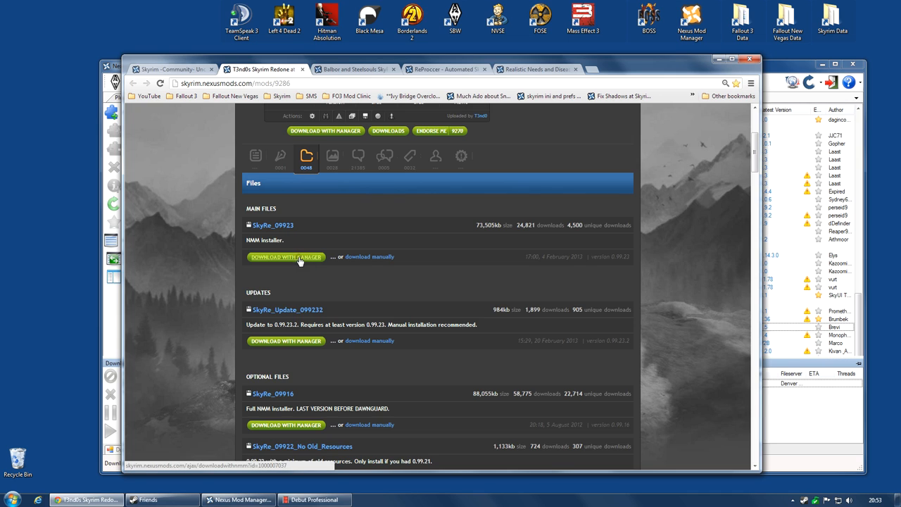
click(286, 257)
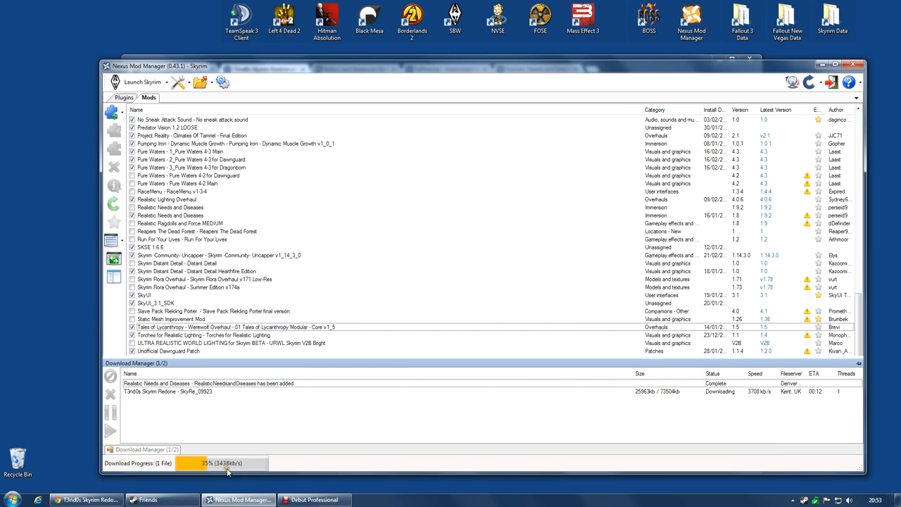
click(85, 498)
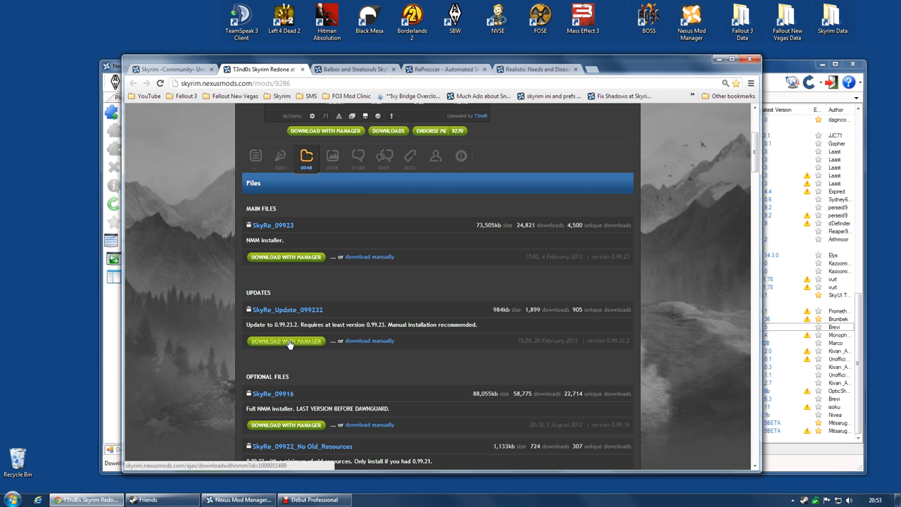
mouse_move(288, 343)
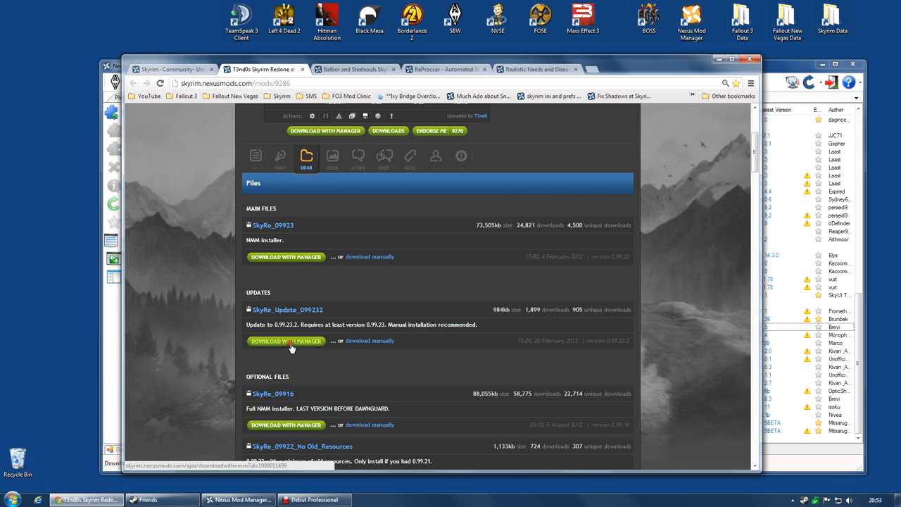
click(286, 340)
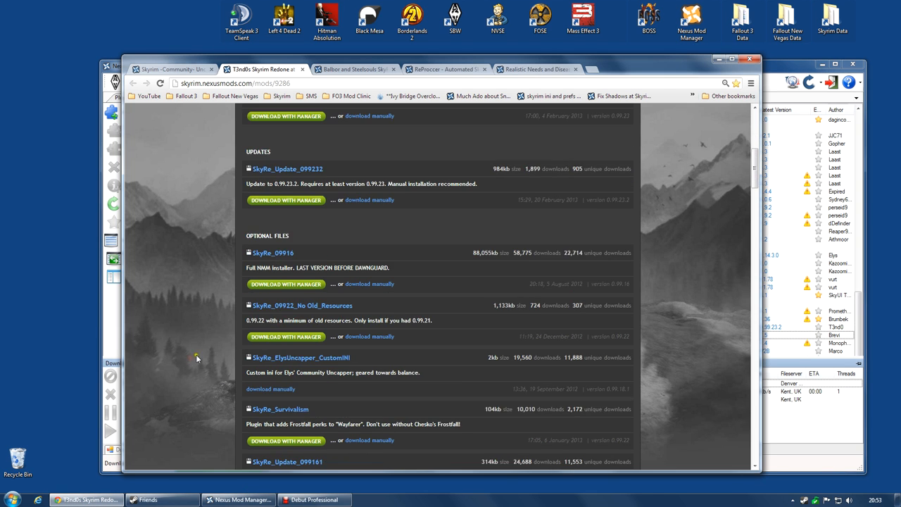
scroll(down, 3)
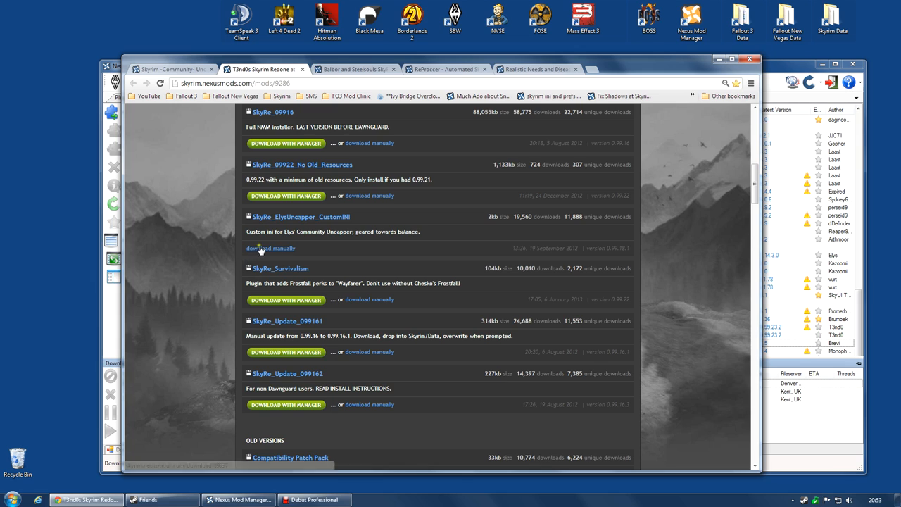
mouse_move(298, 217)
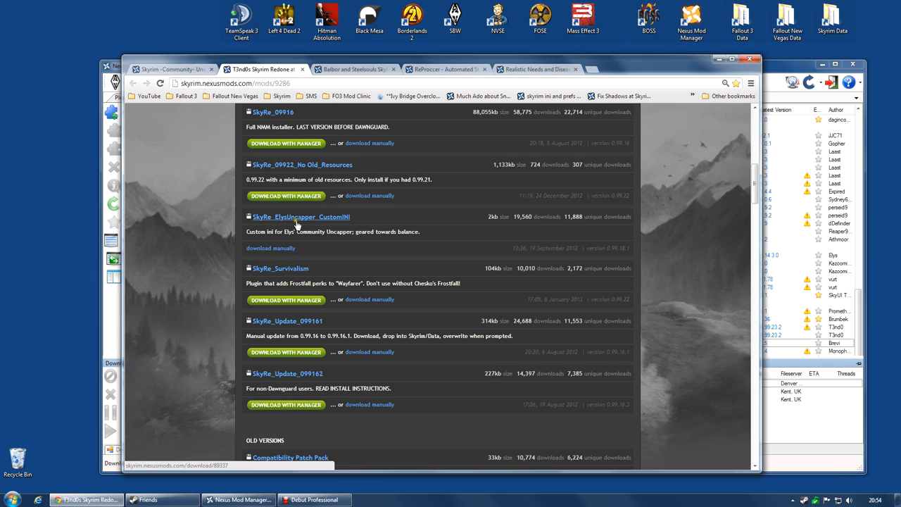
mouse_move(343, 223)
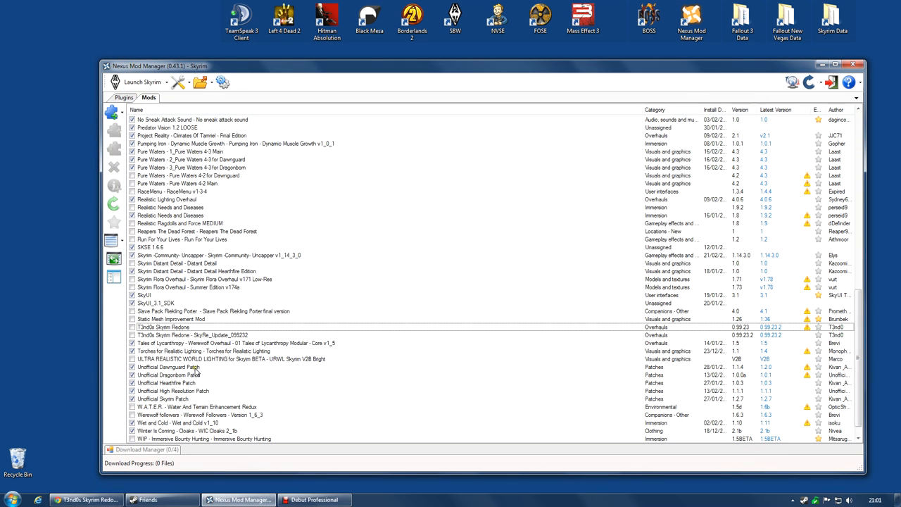
Rename the T3nd0s Skyrim Redone mod entry in Edit Mod Information and save it
click(166, 326)
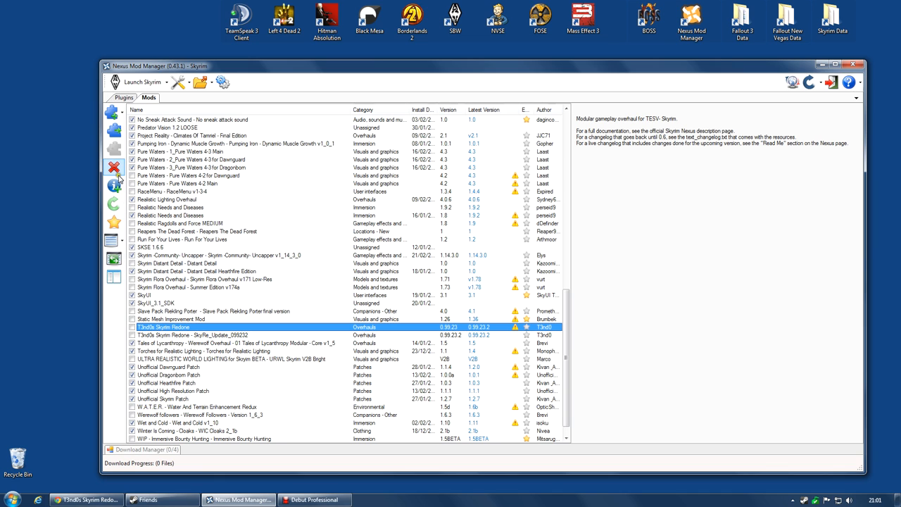
mouse_move(114, 186)
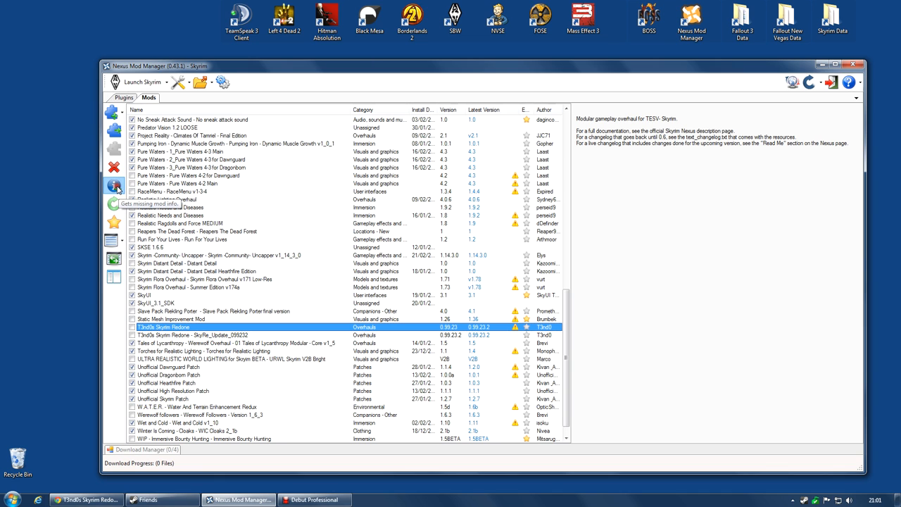
click(114, 185)
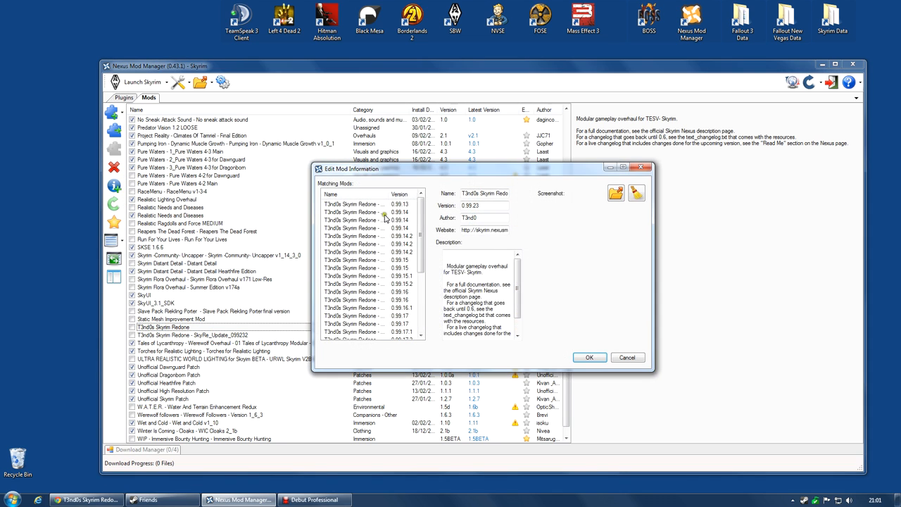
double_click(482, 193)
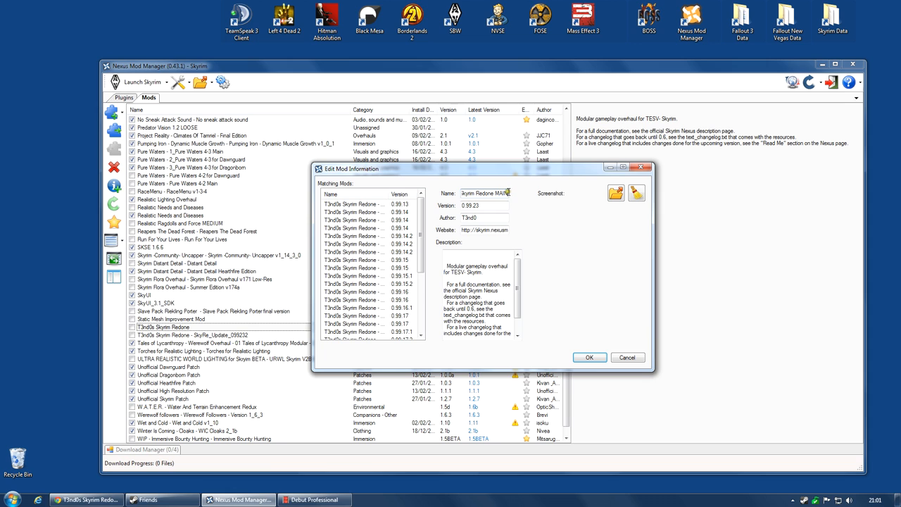
click(588, 357)
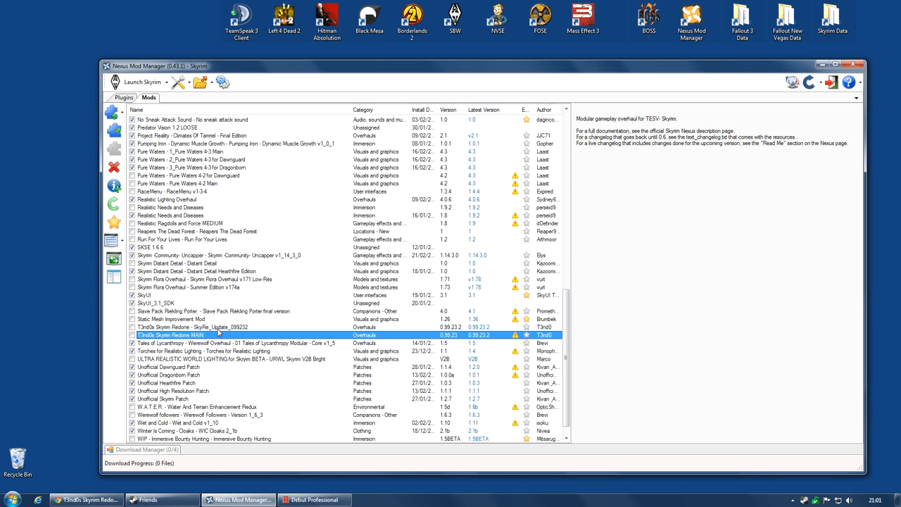
mouse_move(60, 307)
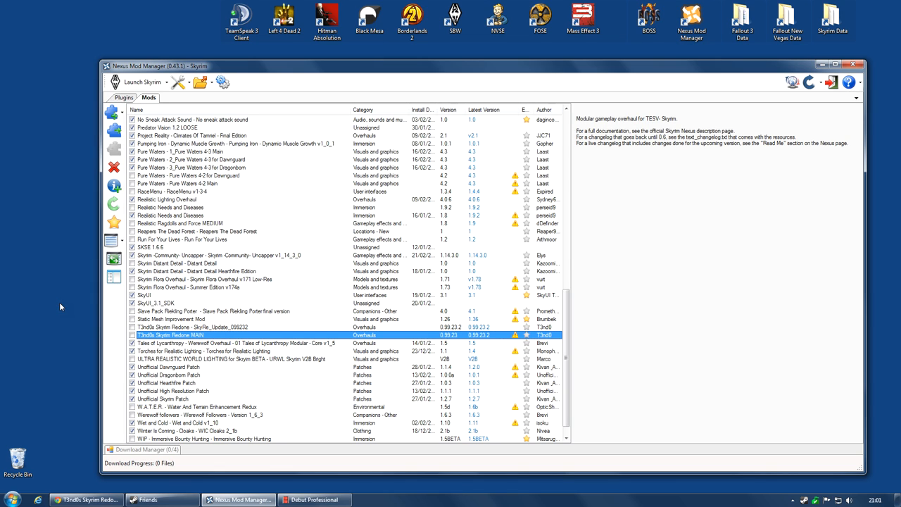
mouse_move(87, 304)
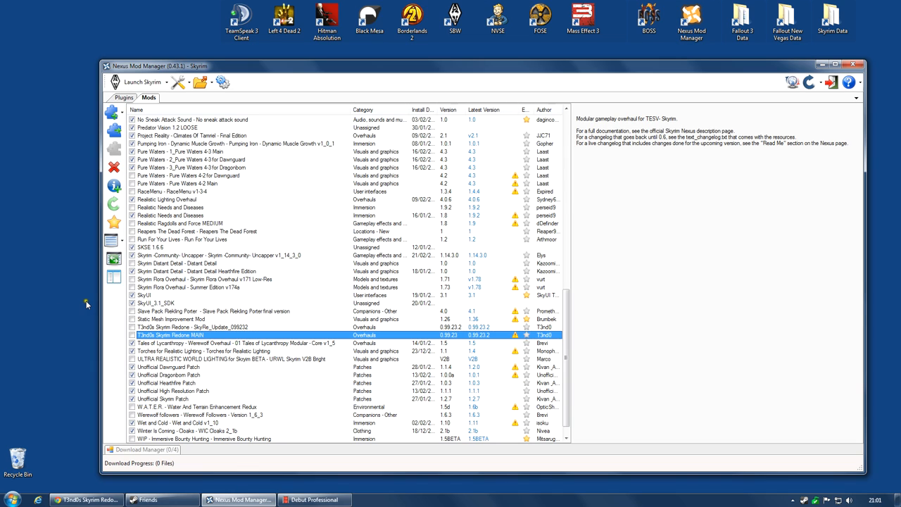
mouse_move(87, 304)
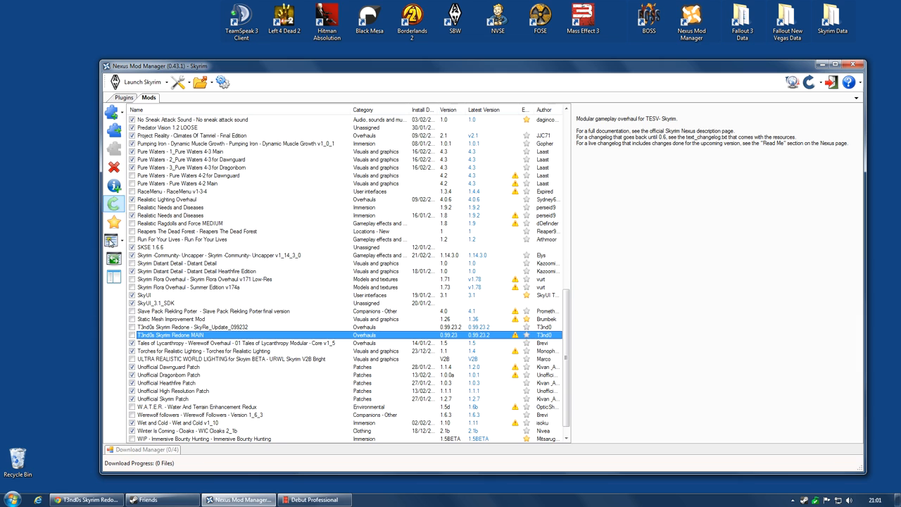
click(839, 65)
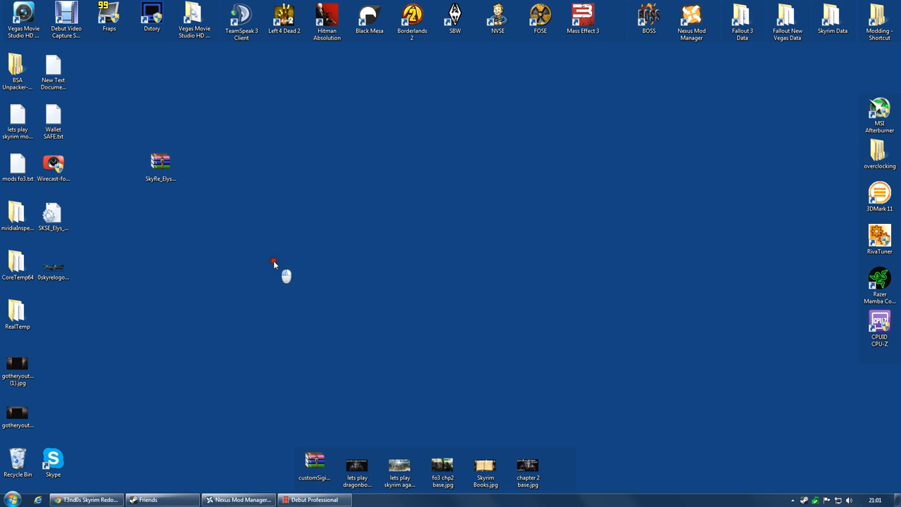
mouse_move(275, 266)
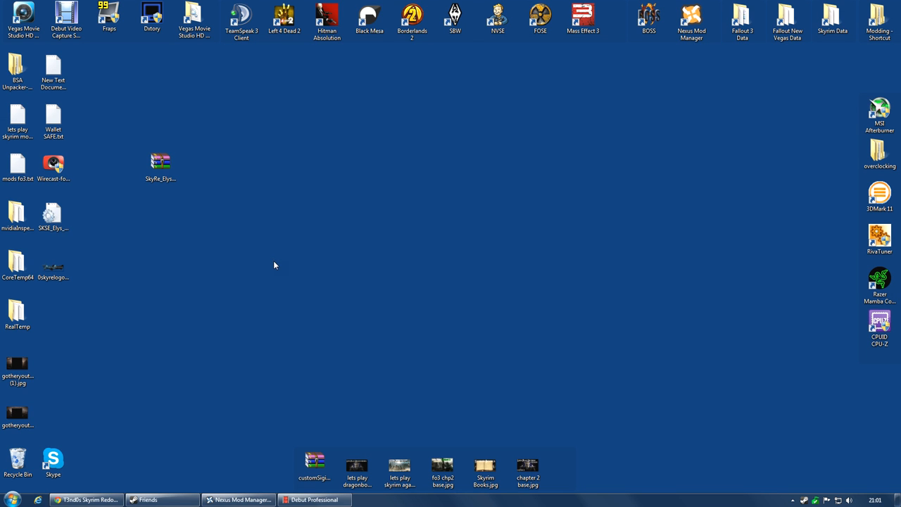
mouse_move(238, 192)
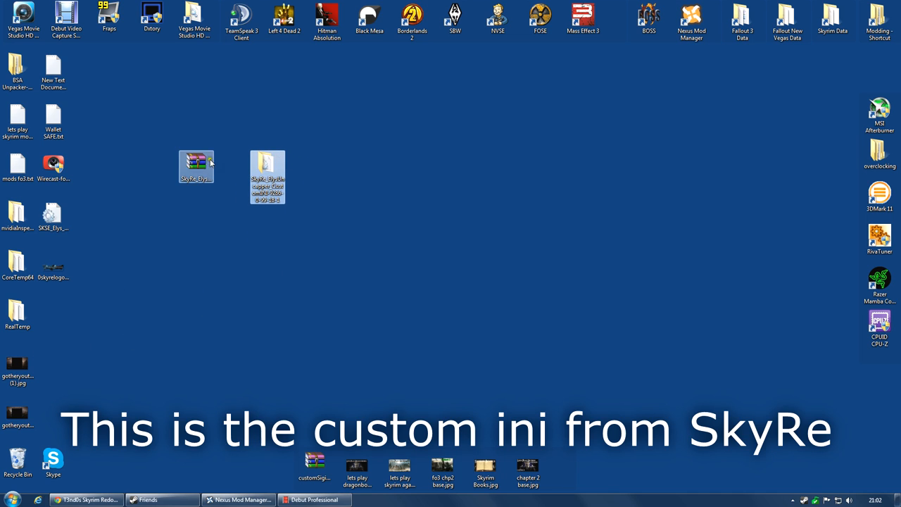
mouse_move(196, 162)
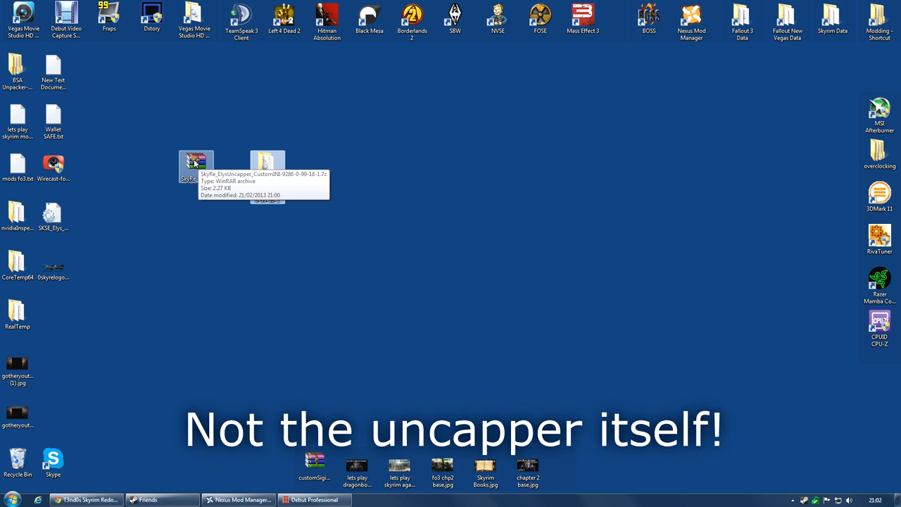
Delete the SkyRe_ElysUncapper archive and open its extracted folder
right_click(196, 163)
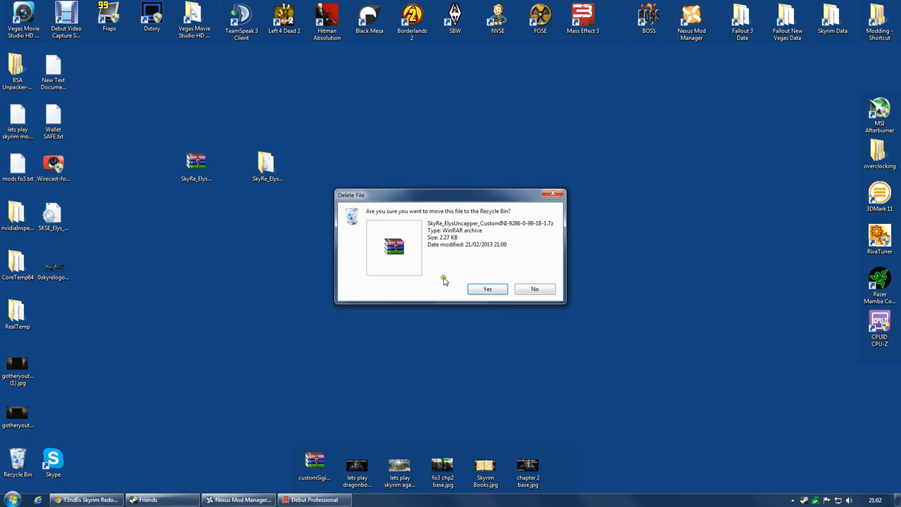
click(487, 289)
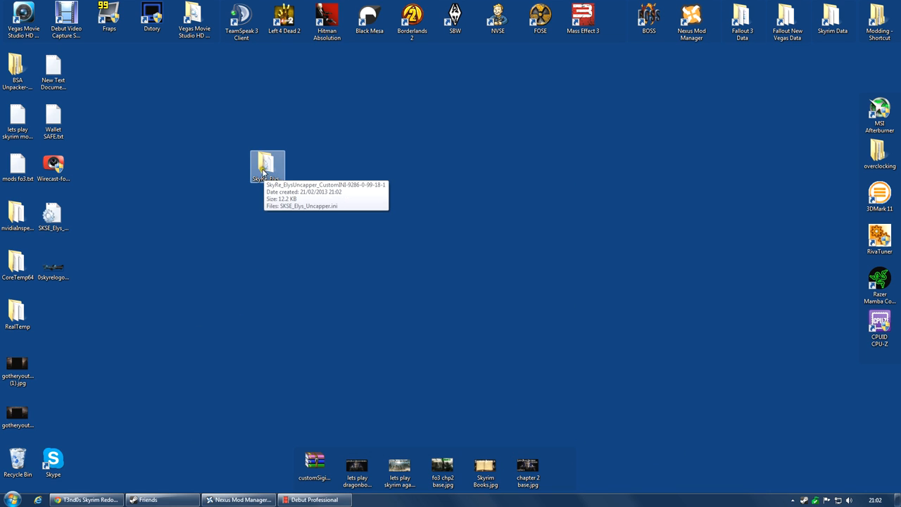
double_click(268, 166)
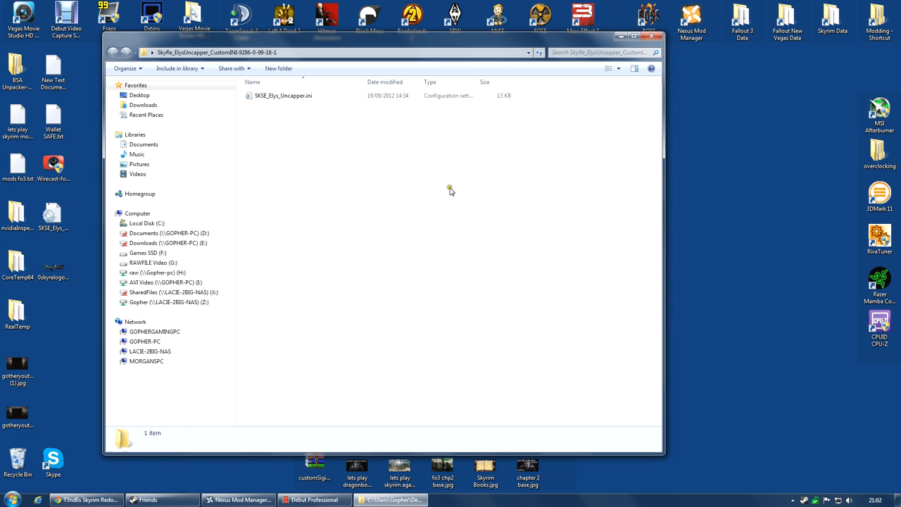
mouse_move(380, 152)
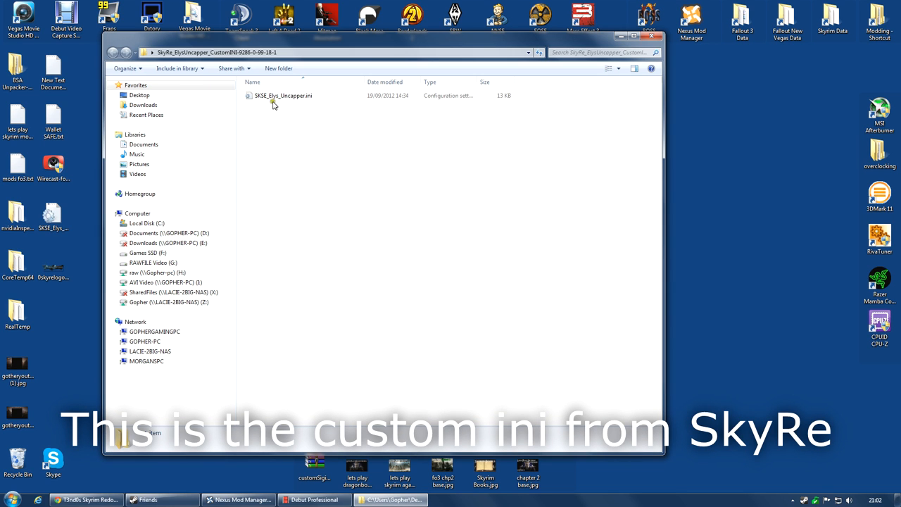
Create nested Data, SKSE and Plugins folders, moving SKSE_Elys_Uncapper.ini inside
click(282, 95)
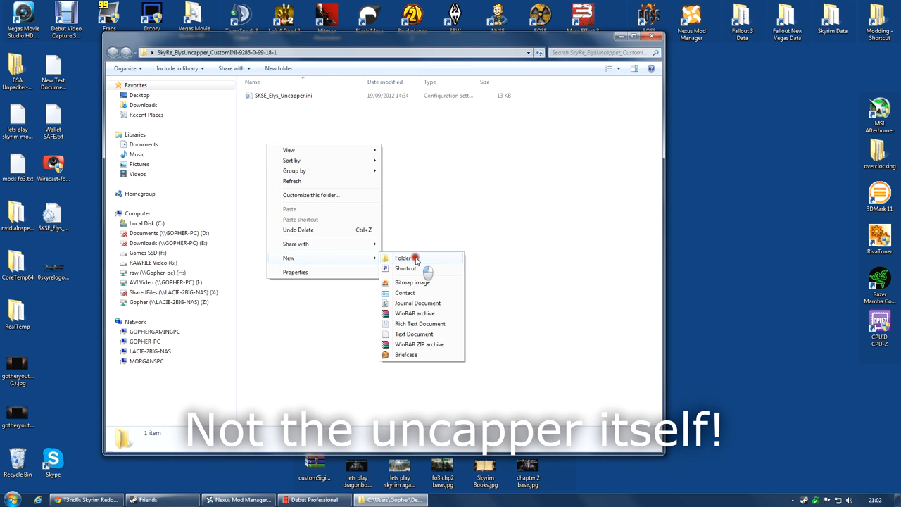
click(402, 257)
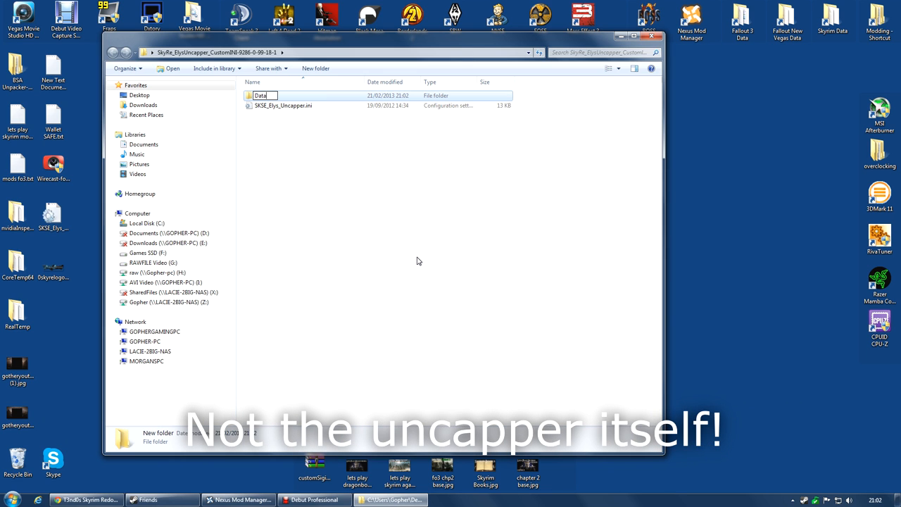
drag(282, 104, 261, 95)
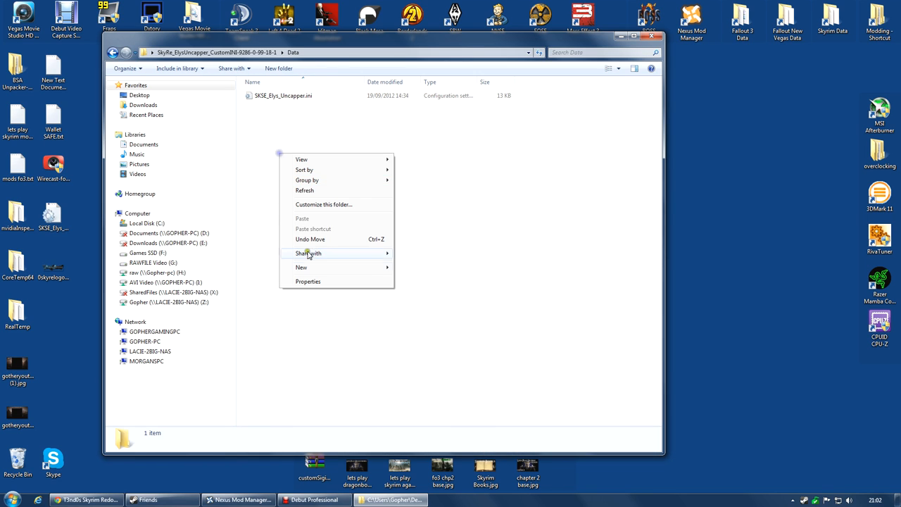
click(302, 268)
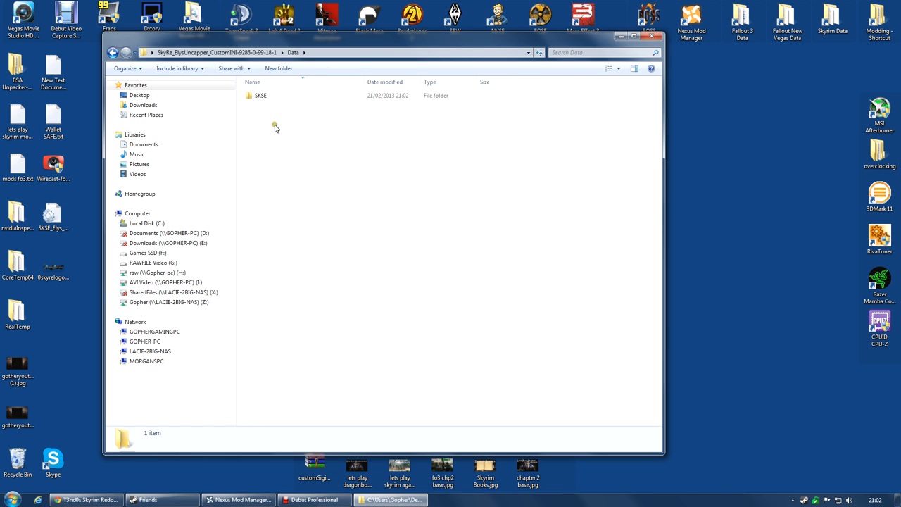
right_click(273, 143)
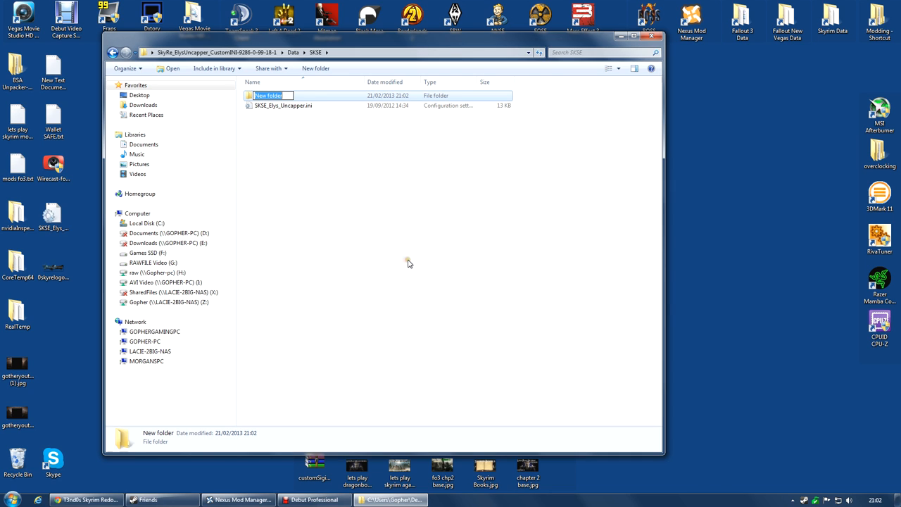
text(Plugins)
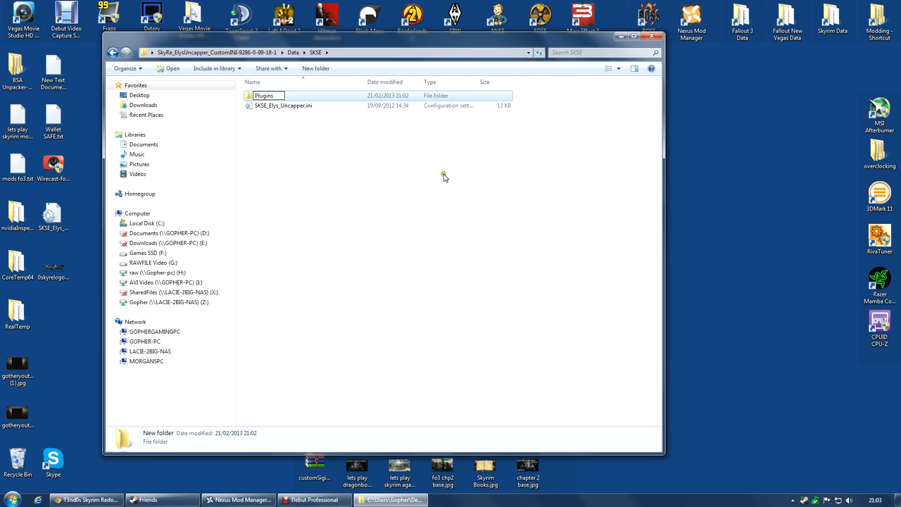
mouse_move(316, 168)
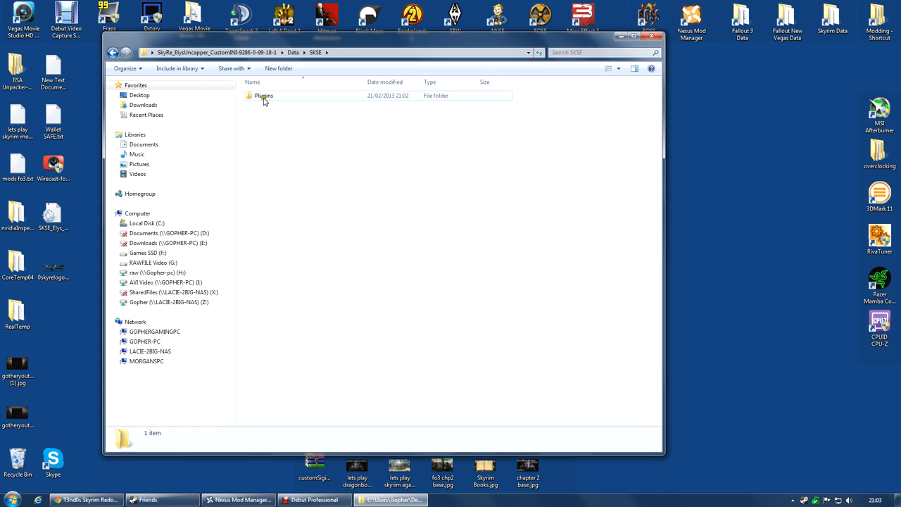
Check that the ini sits in the Data\SKSE\Plugins folder
double_click(261, 96)
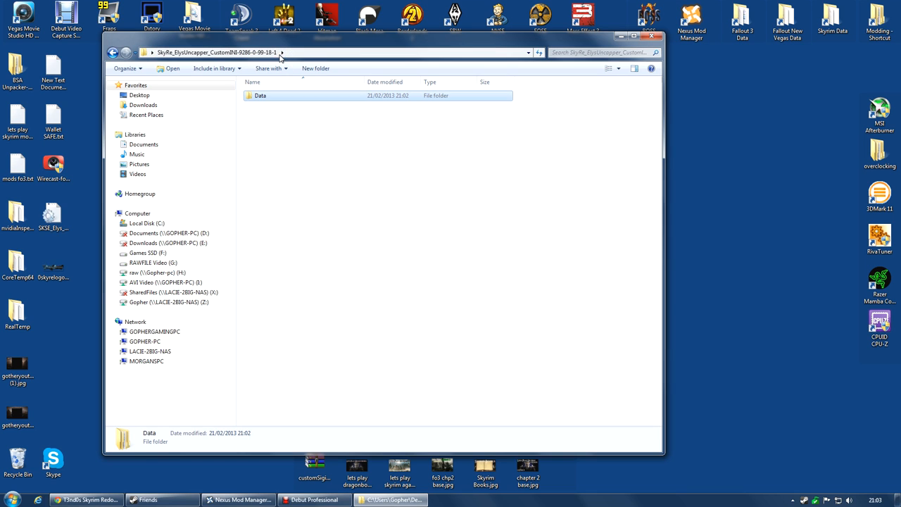
double_click(260, 96)
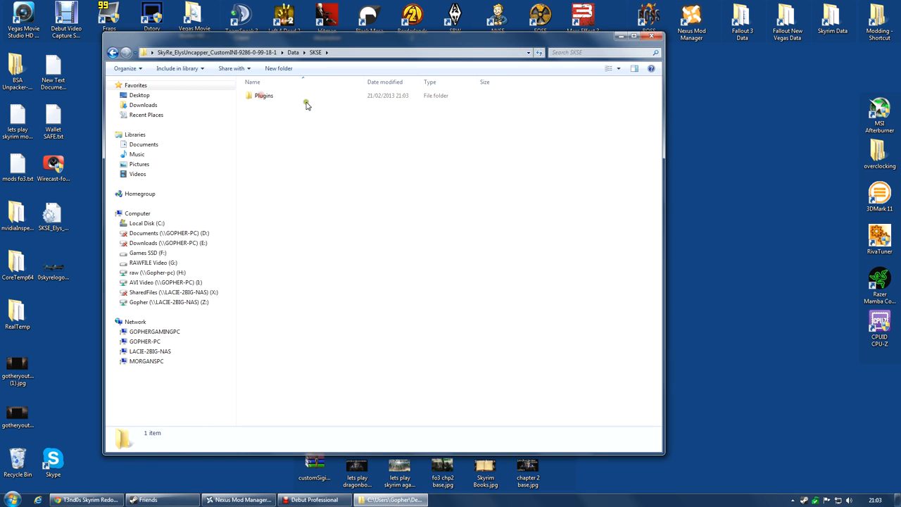
double_click(263, 95)
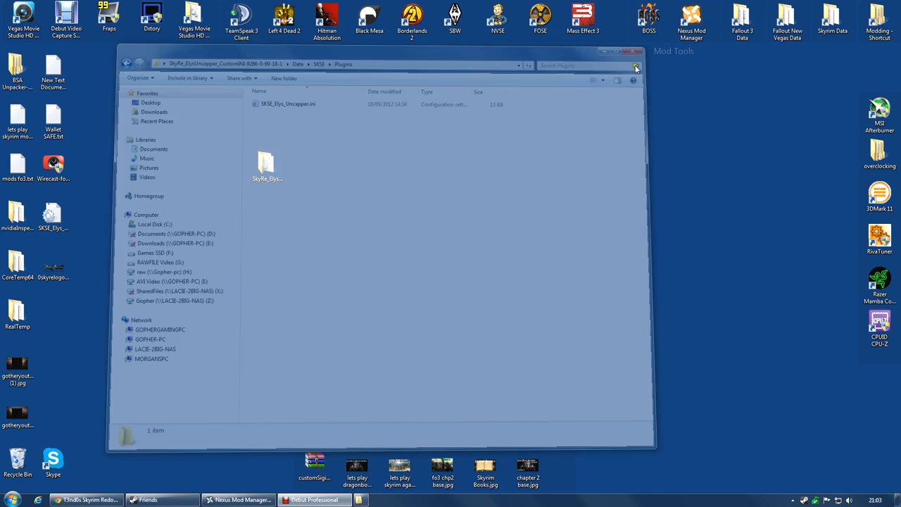
Delete the prepared uncapper folder from the desktop, sending it to the Recycle Bin
right_click(266, 166)
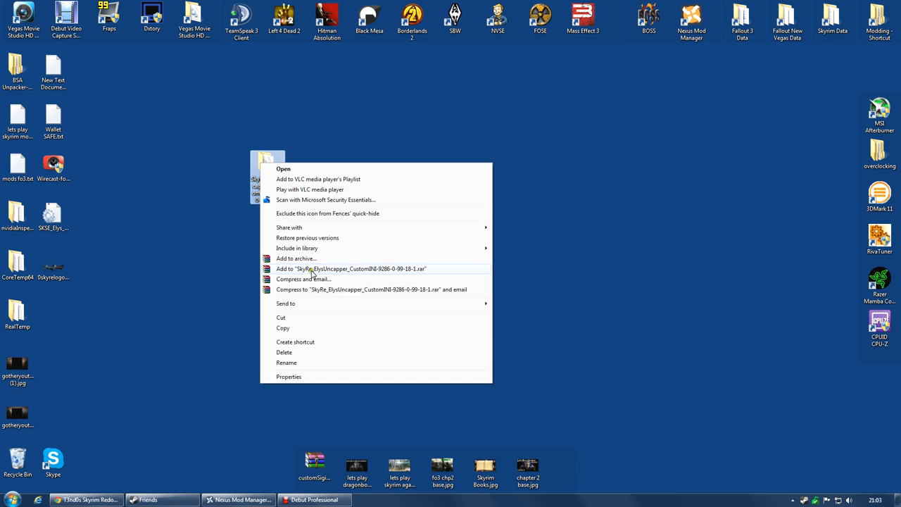
mouse_move(383, 273)
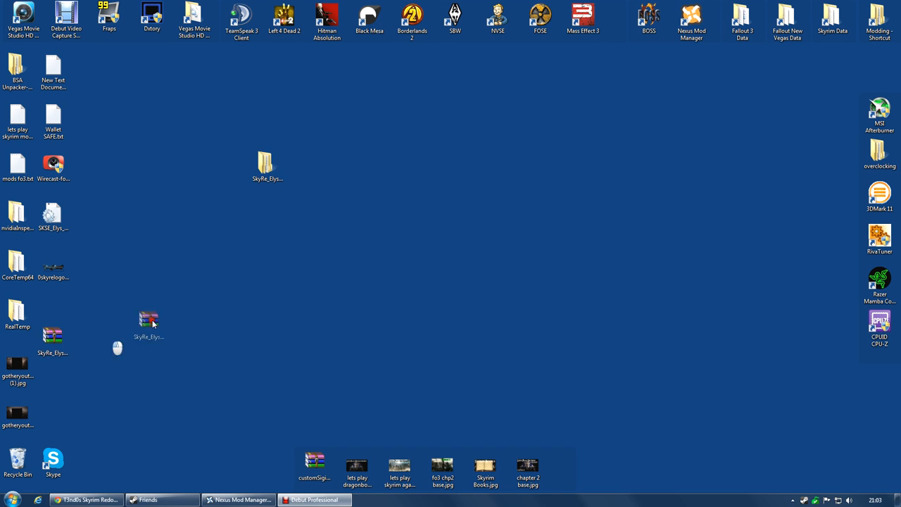
right_click(266, 166)
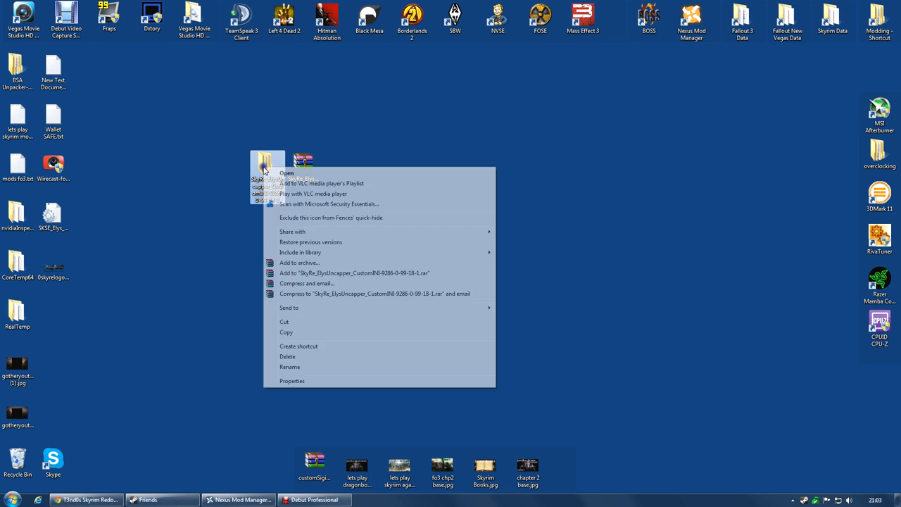
click(288, 357)
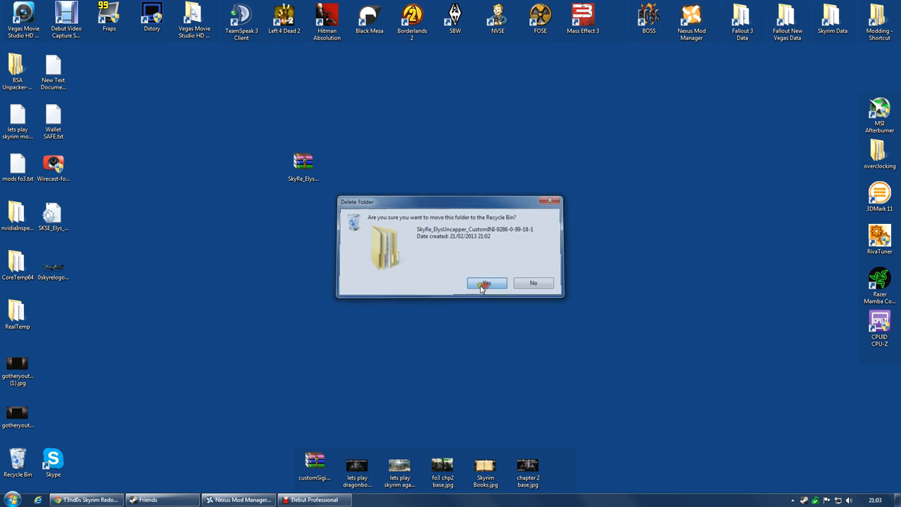
click(485, 282)
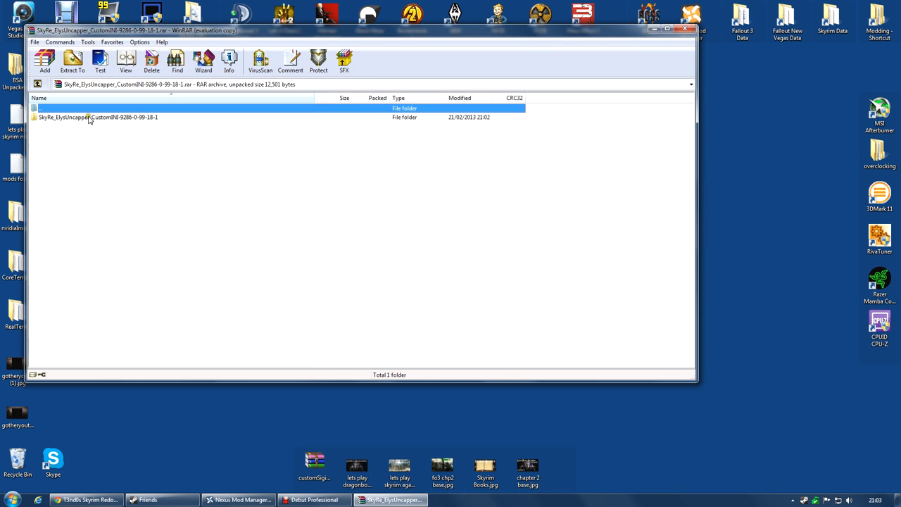
Check the new archive contains the Data folder, move the SkyRe_EliysUncapper .rar onto the desktop and return to the mod manager
double_click(99, 117)
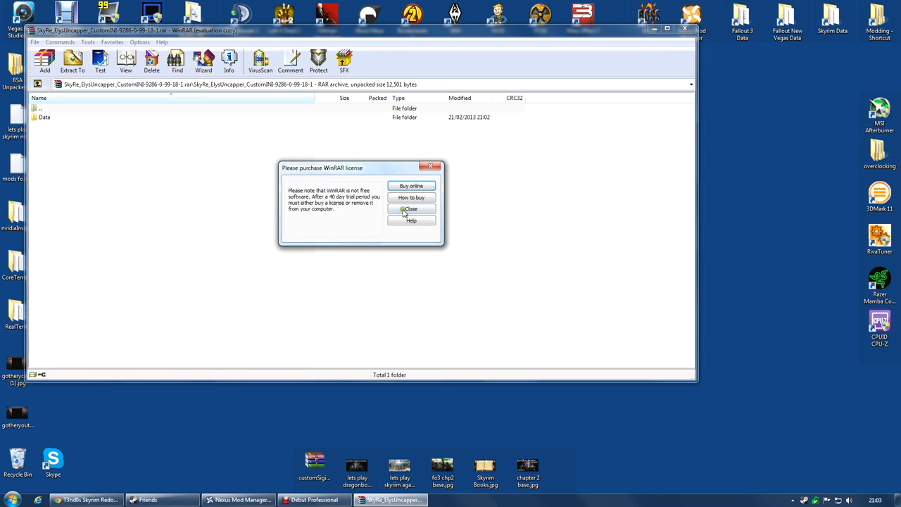
click(411, 208)
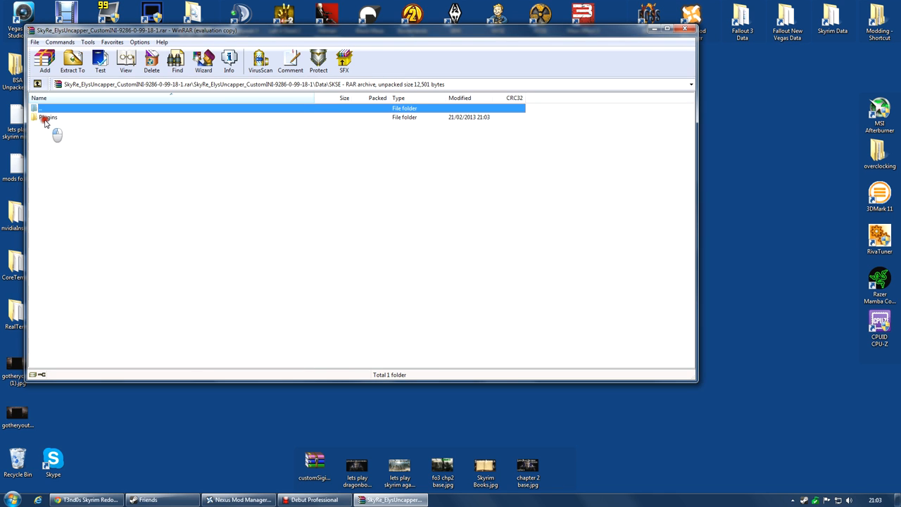
click(684, 28)
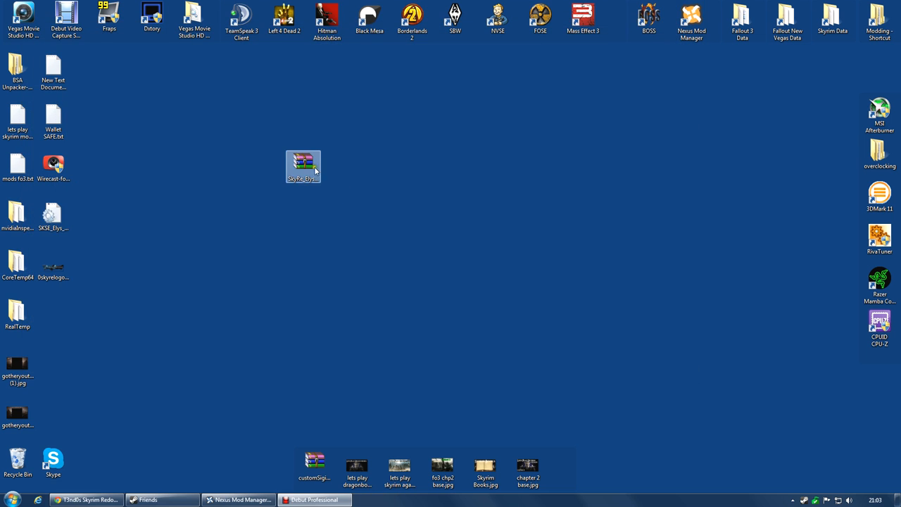
drag(303, 166, 54, 324)
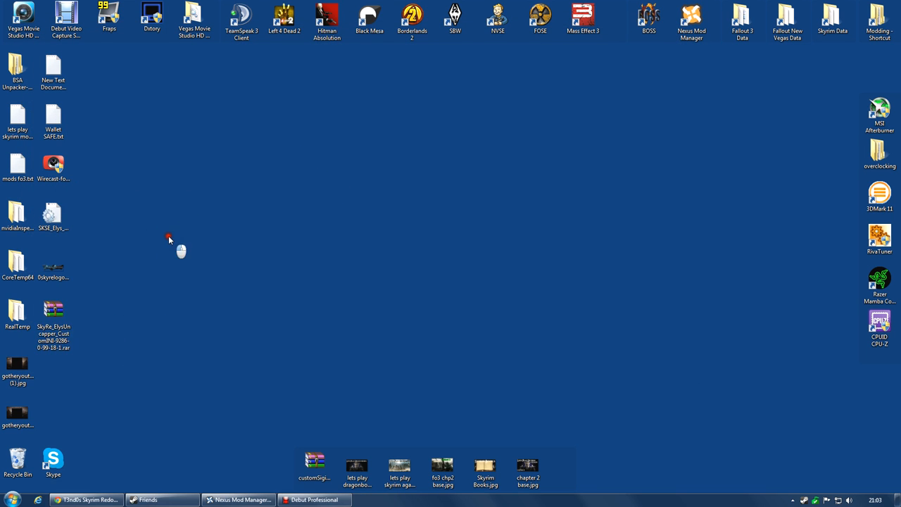
click(238, 500)
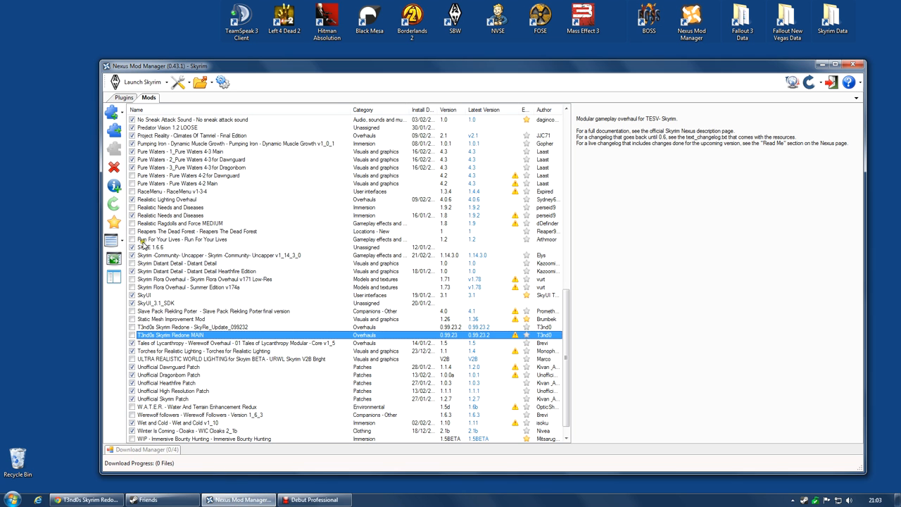
mouse_move(113, 113)
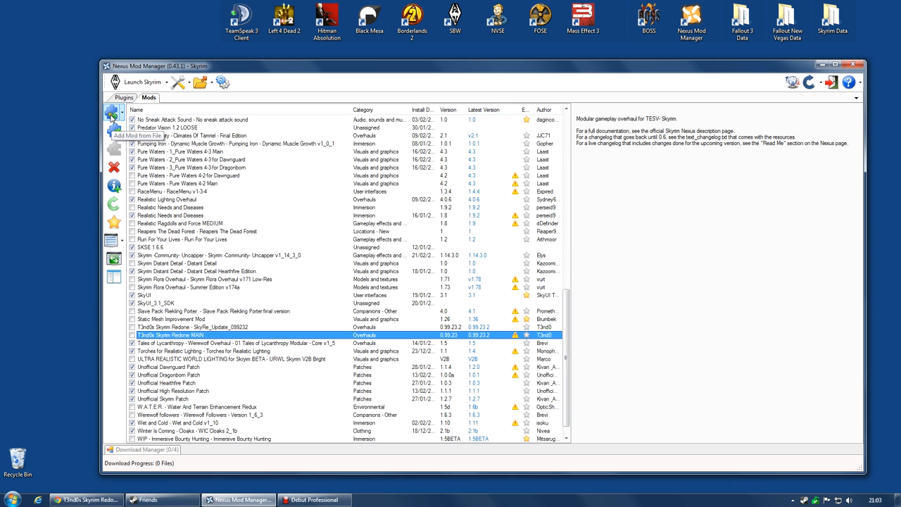
Add the SkyRe_EliysUncapper_CustomINI .rar from the Desktop as a new mod entry
click(112, 113)
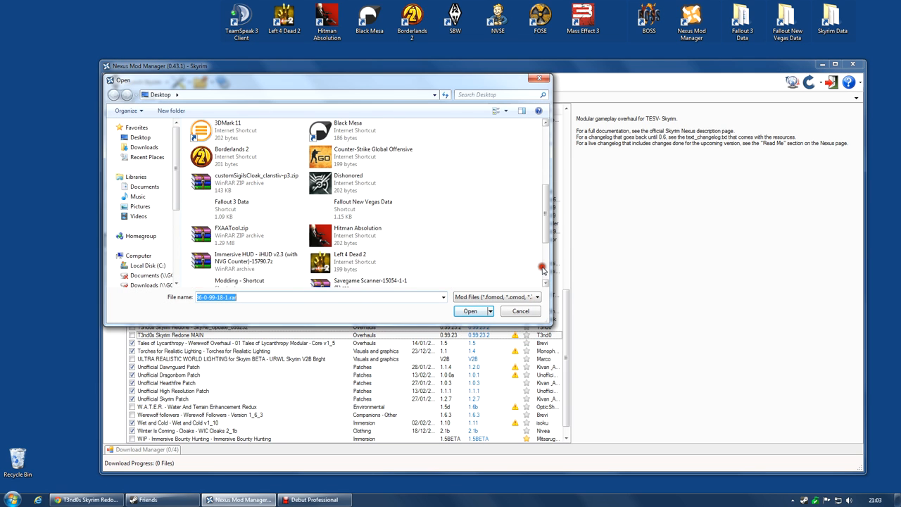
mouse_move(523, 242)
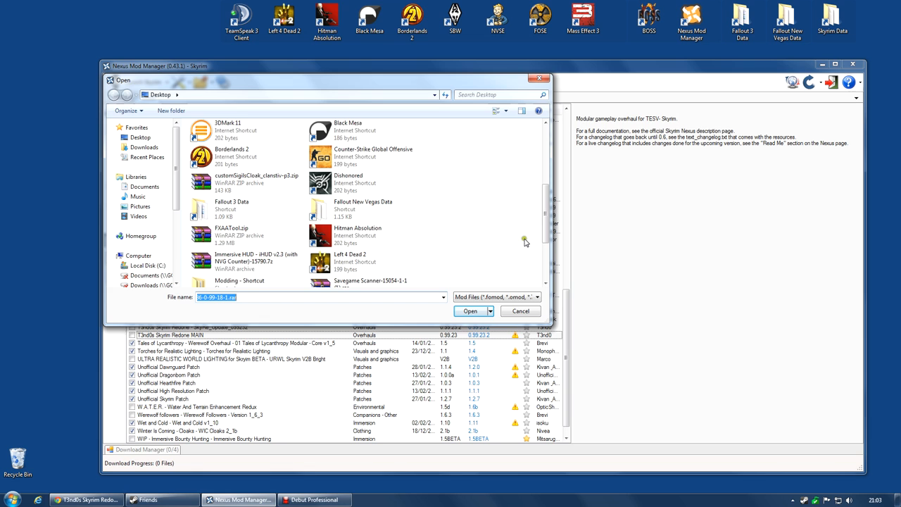
click(377, 222)
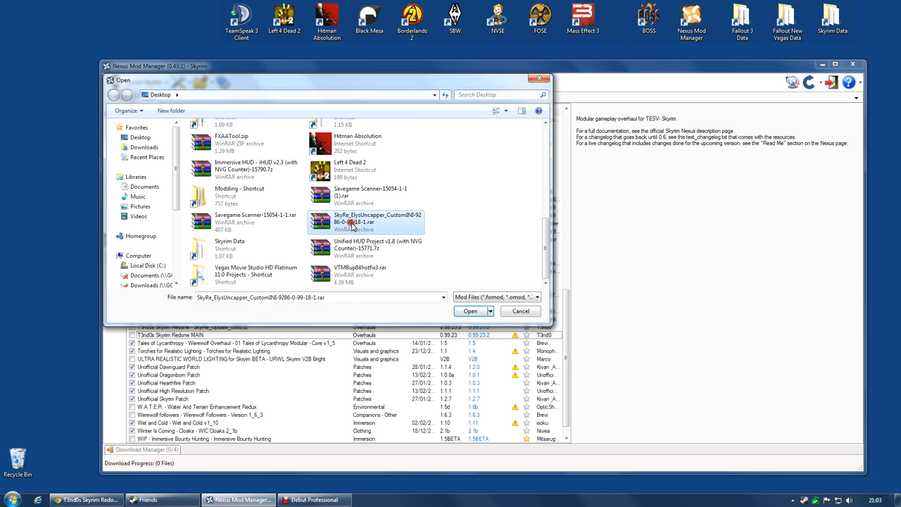
click(470, 311)
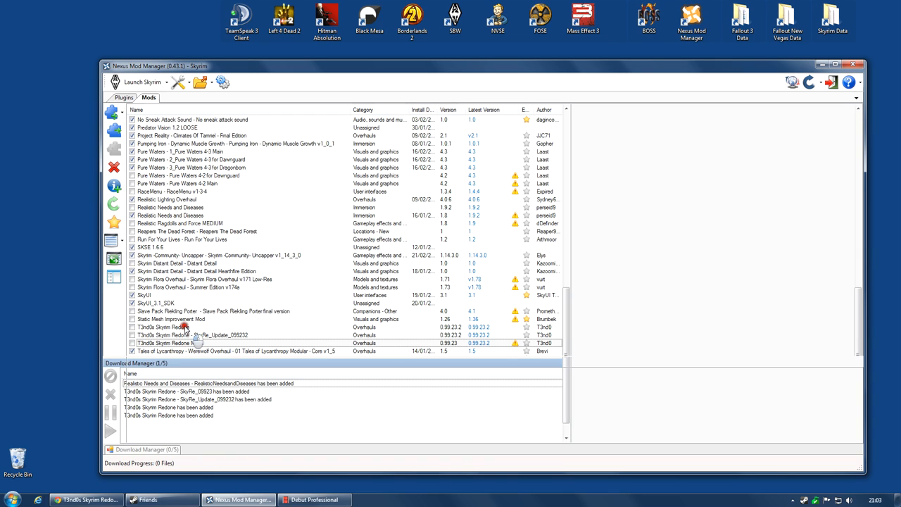
Rename the new T3nd0s Skyrim Redone entry to T3nd0s Skyrim Redone UNCAPPER INI in its mod information
click(176, 327)
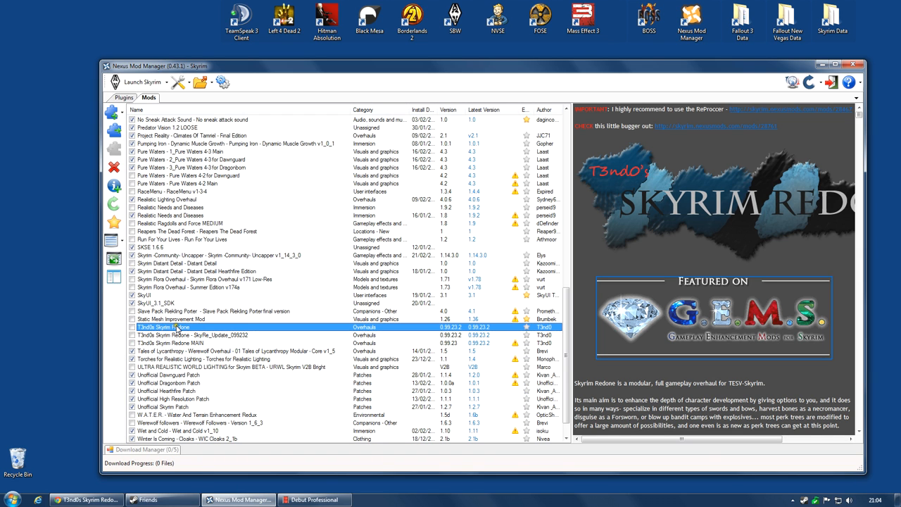
mouse_move(182, 333)
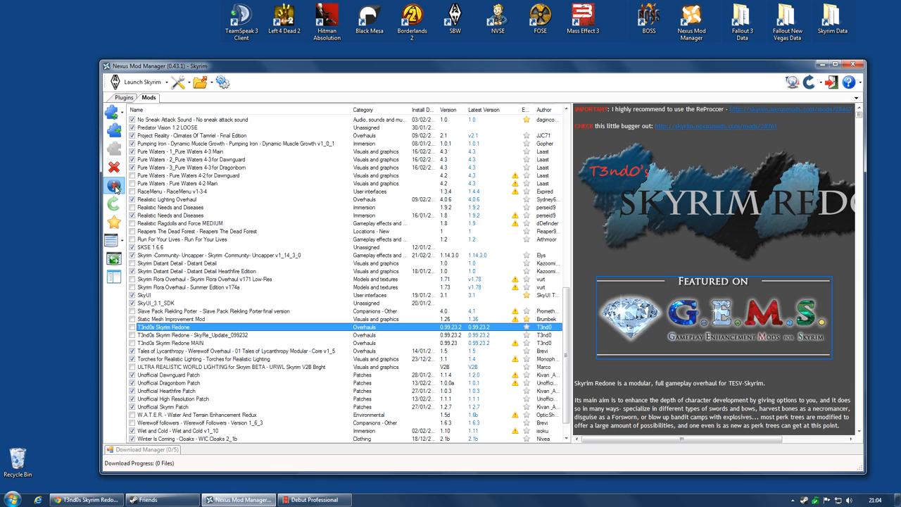
double_click(176, 326)
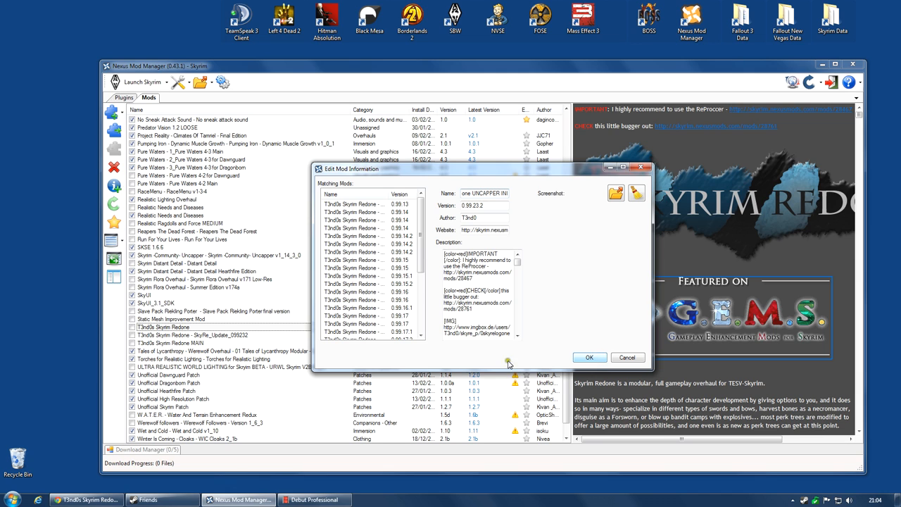
click(590, 357)
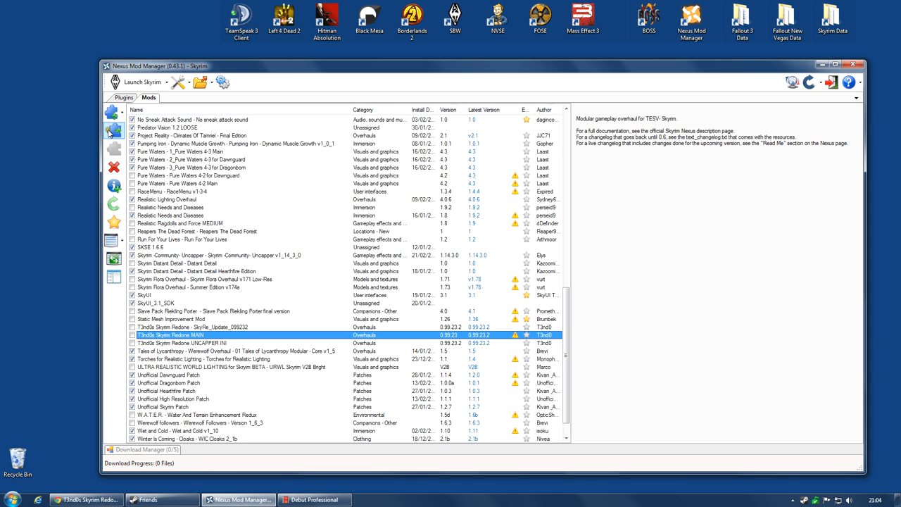
Start activating Skyrim Redone and tick the Races, Standing Stones, Combat, Enemy AI and Survivalism modules
click(112, 130)
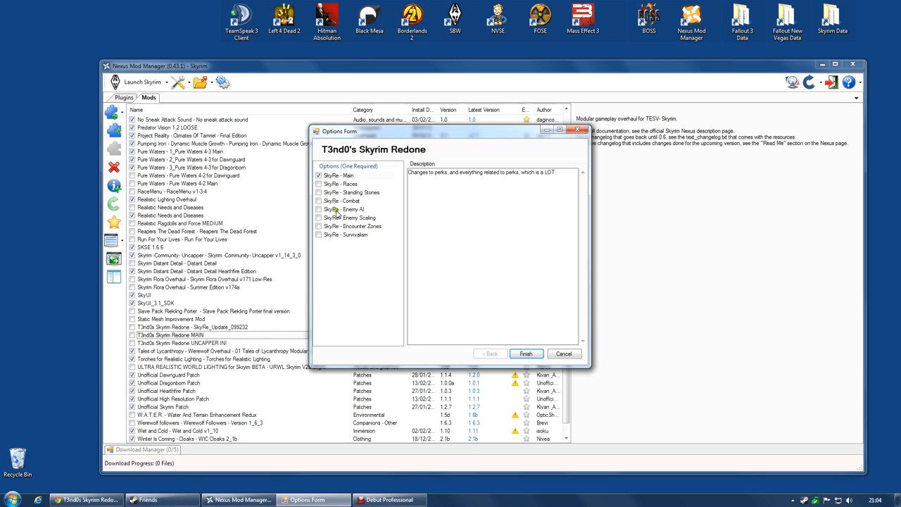
click(345, 183)
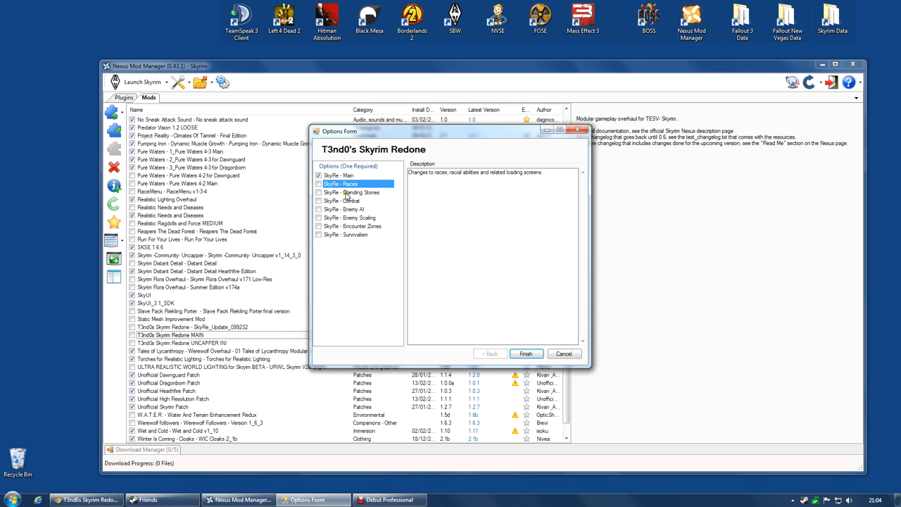
click(352, 192)
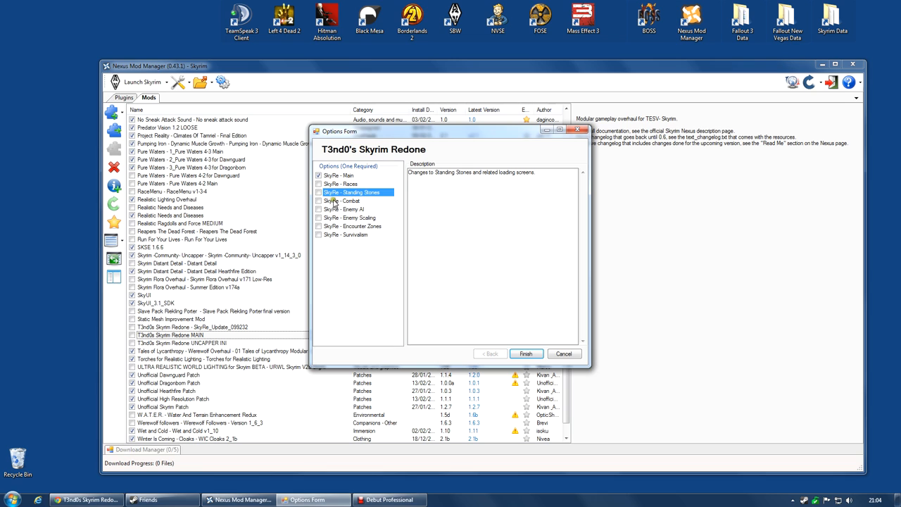
click(343, 200)
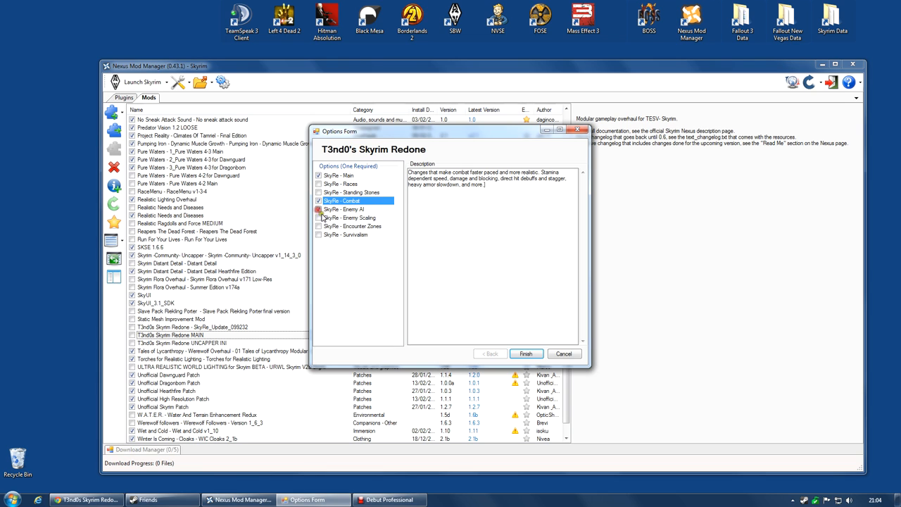
click(318, 208)
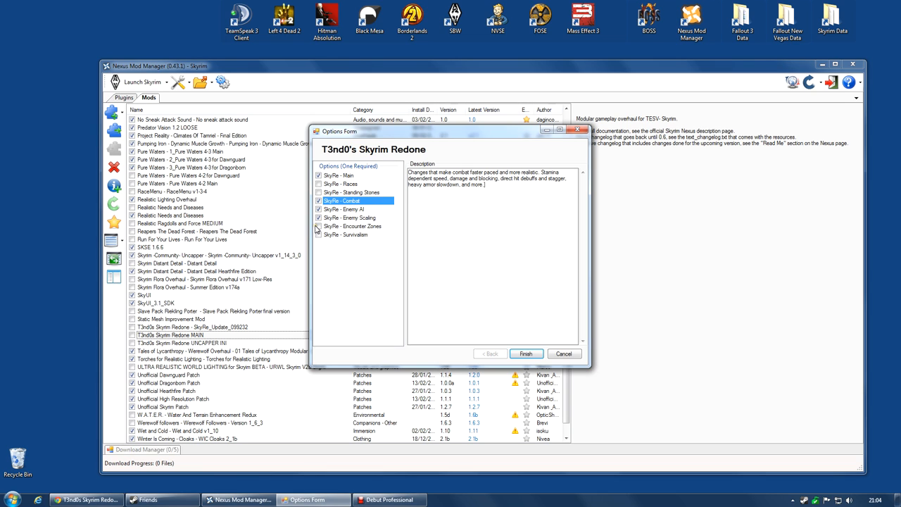
click(345, 233)
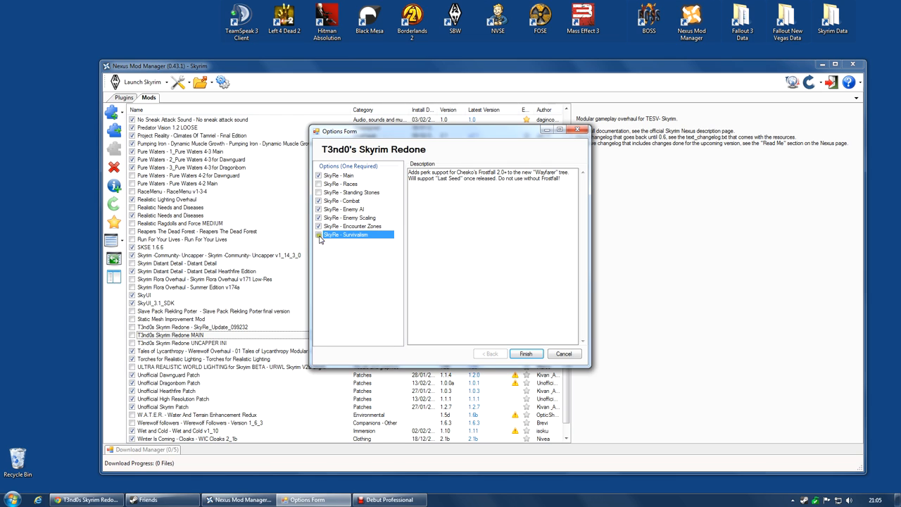
click(318, 234)
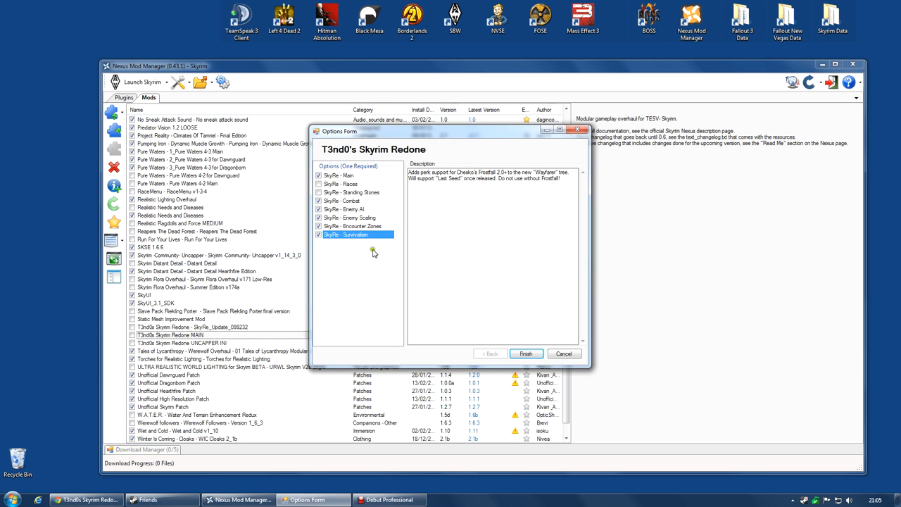
Finish the installer with the chosen modules, overwriting all conflicting files, and dismiss the success message
click(525, 352)
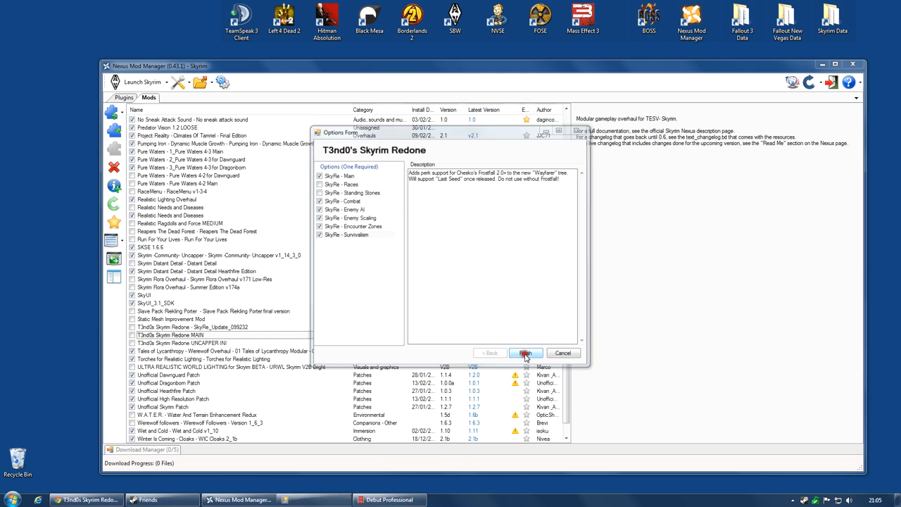
click(525, 352)
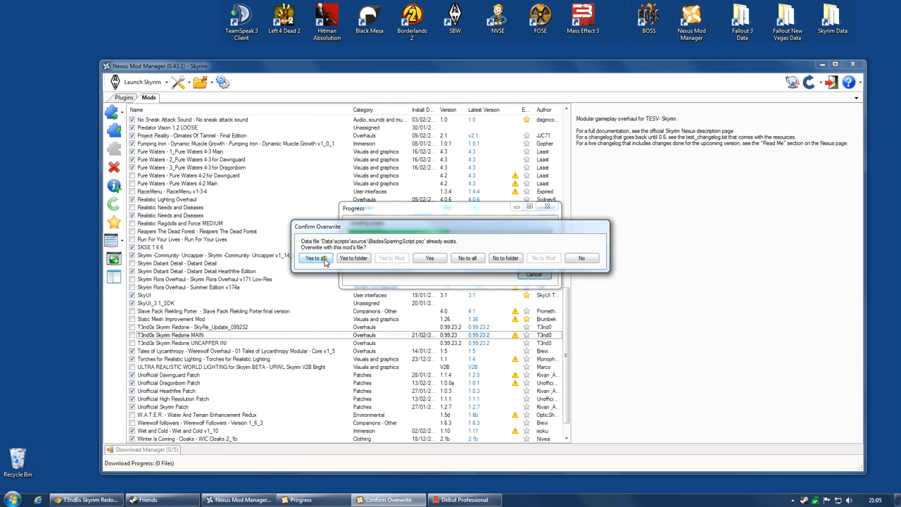
click(314, 258)
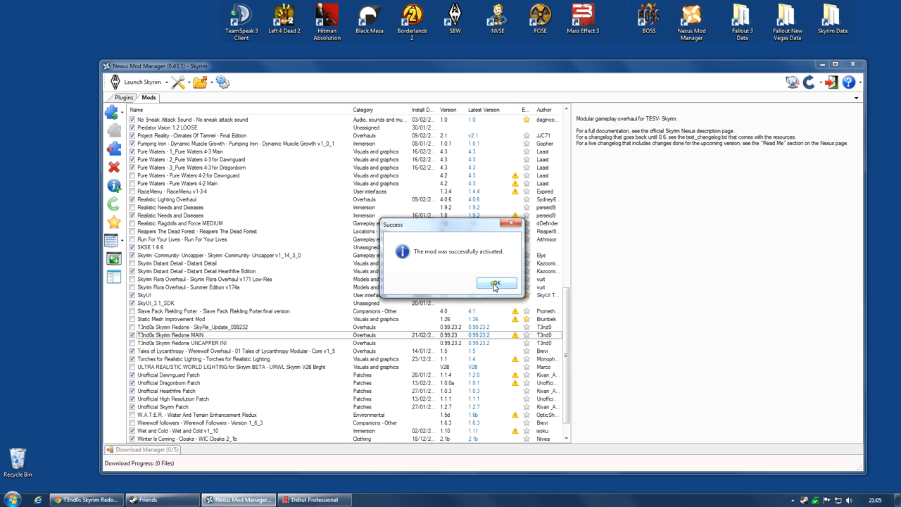
click(496, 283)
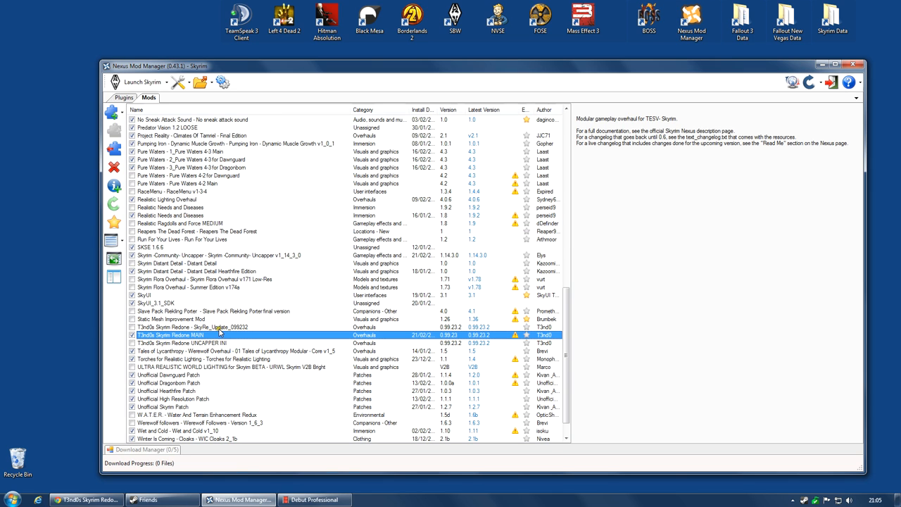
Activate the UNCAPPER INI entry as a separate mod rather than an upgrade, overwriting all files from the main mod
click(211, 327)
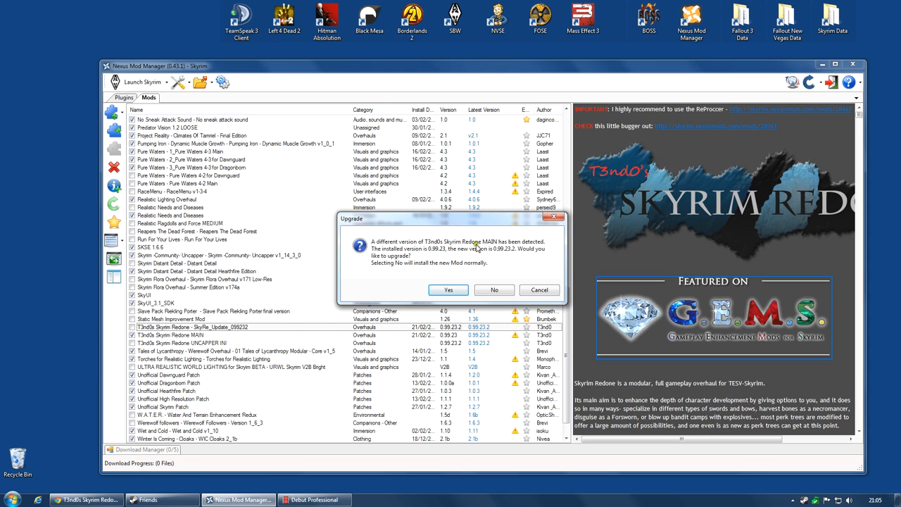
mouse_move(484, 253)
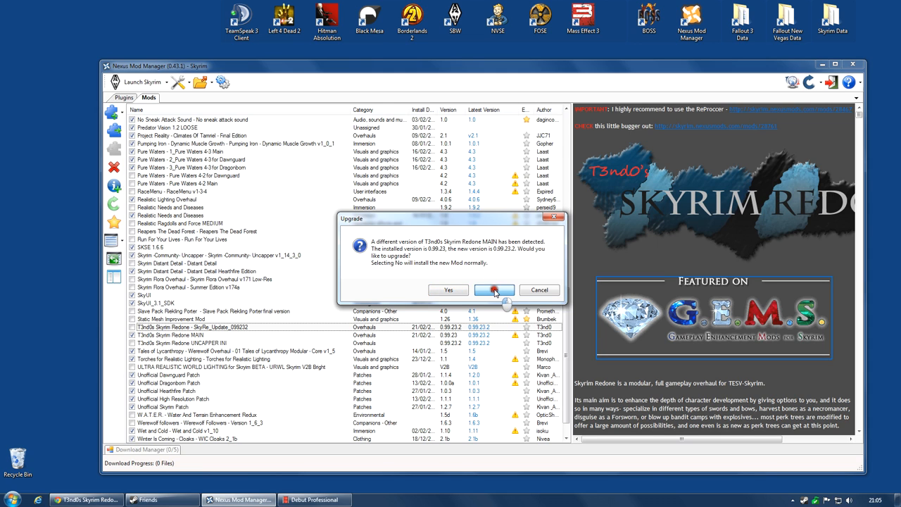
click(493, 290)
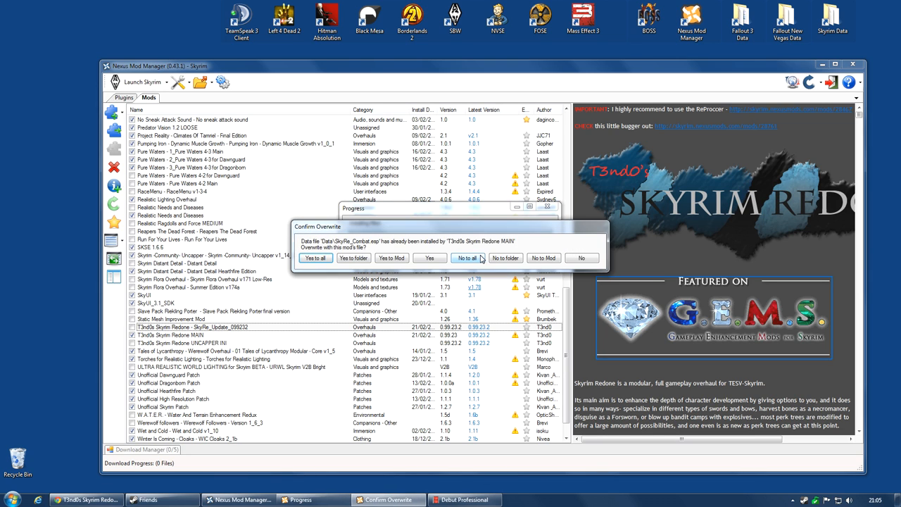
click(465, 258)
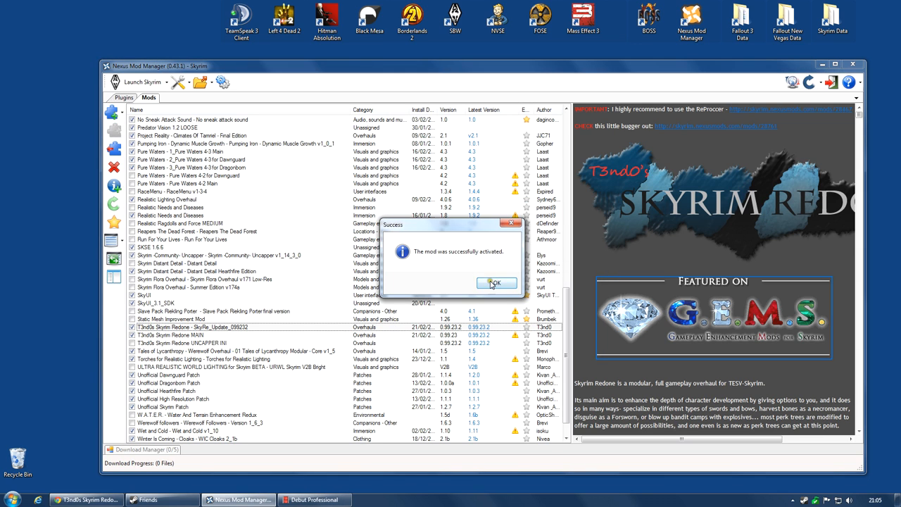
click(496, 282)
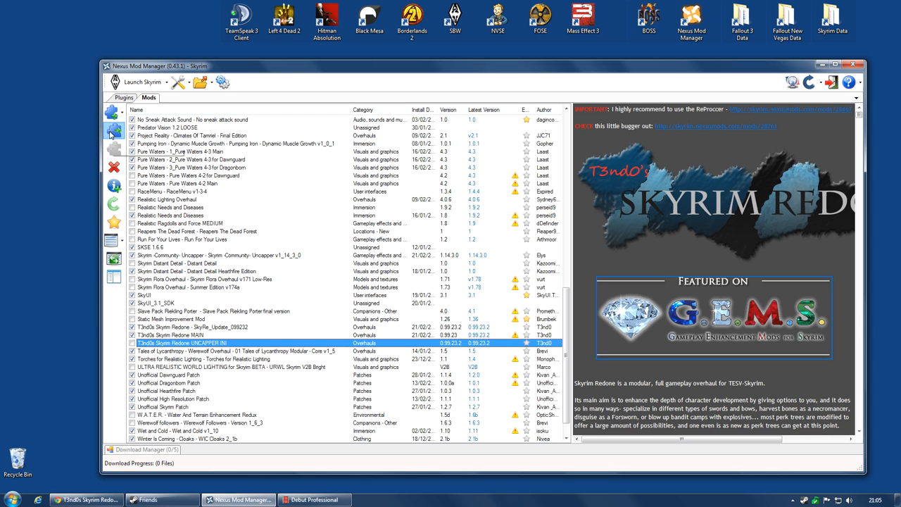
click(112, 133)
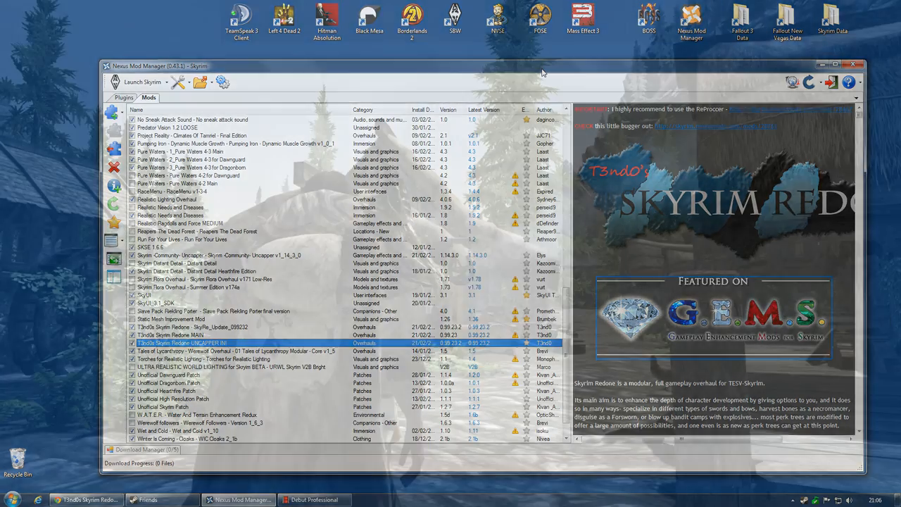
click(142, 82)
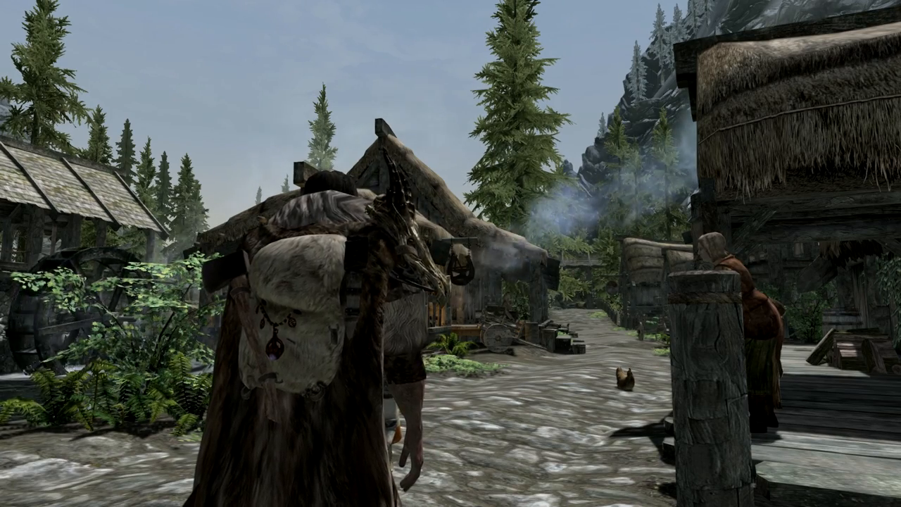
key(i)
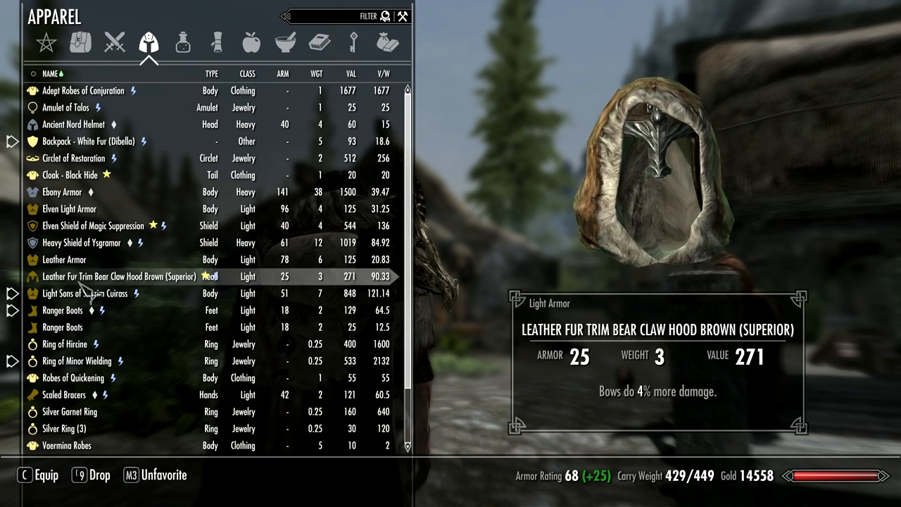
click(84, 293)
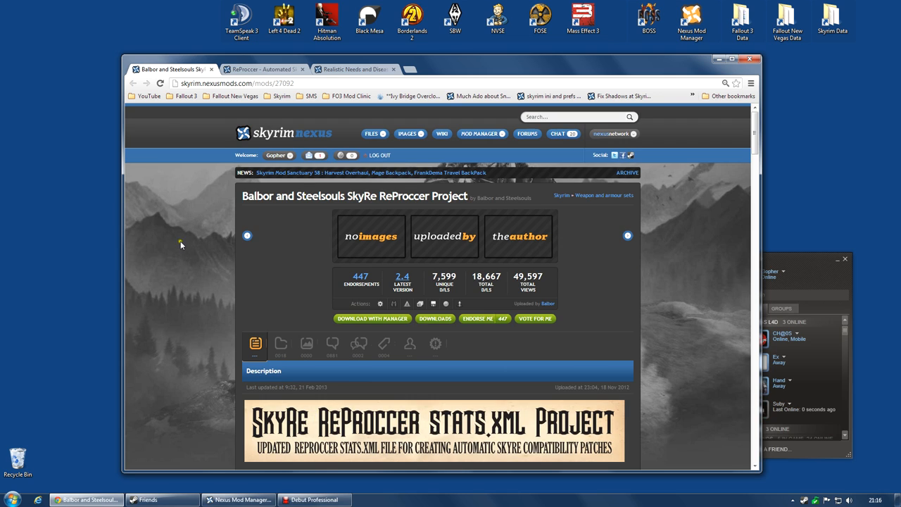
mouse_move(349, 211)
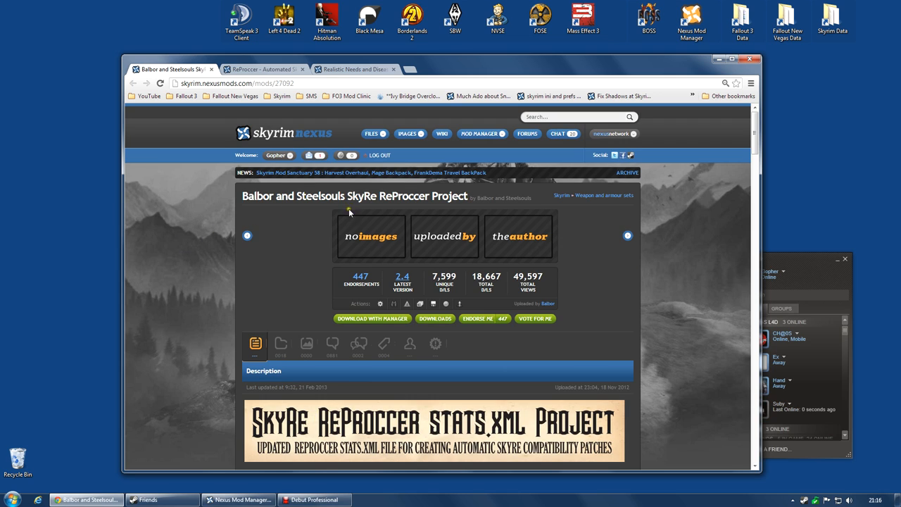
On the ReProccer Project's Files listing, request the Patch V2-4 main file via Download with Manager
scroll(down, 3)
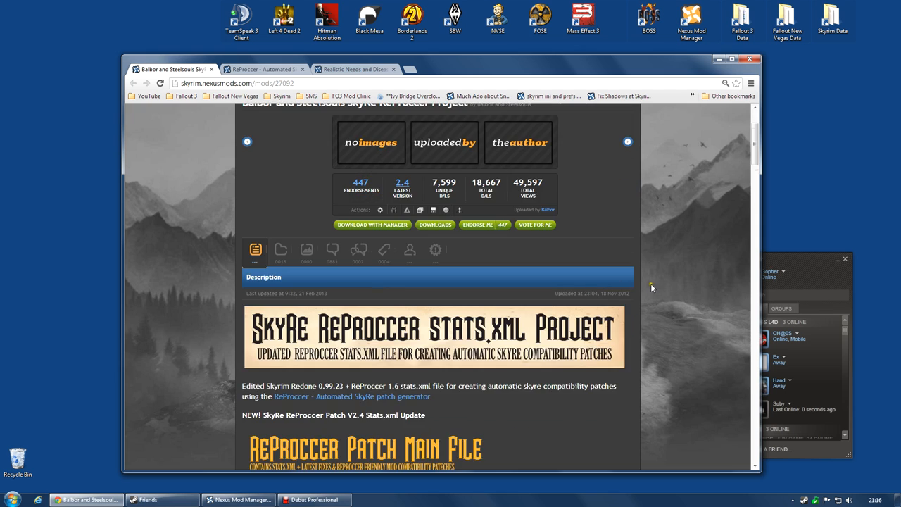
scroll(down, 3)
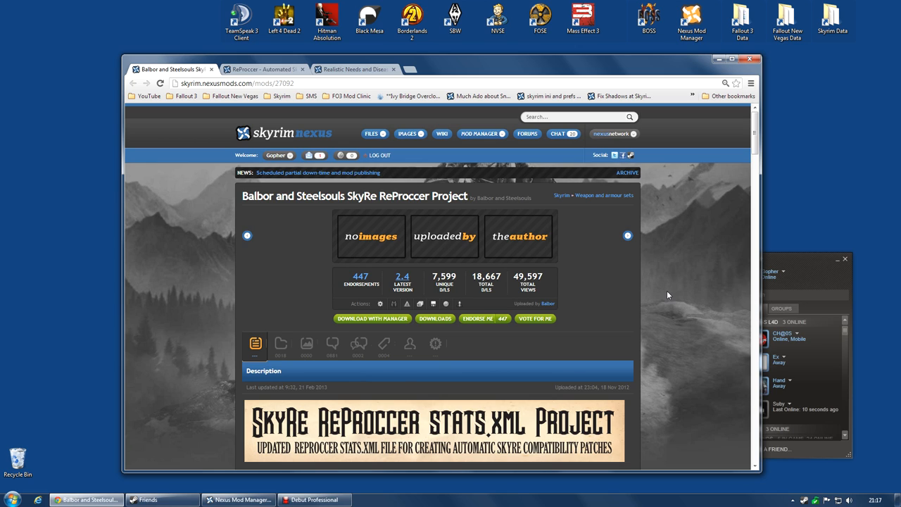
right_click(645, 290)
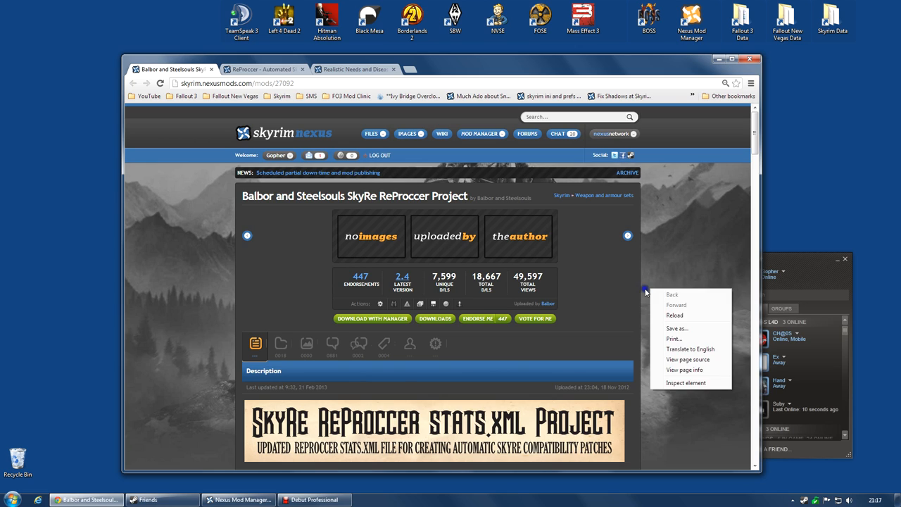
scroll(down, 3)
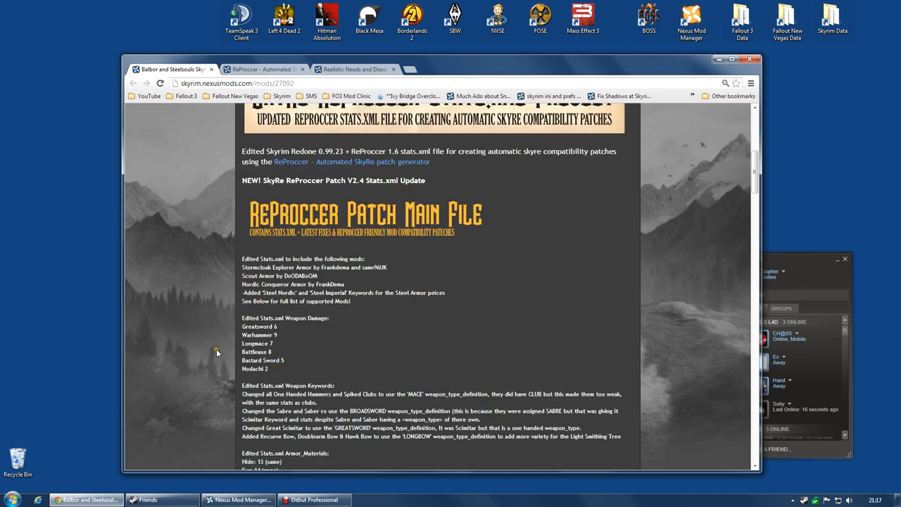
scroll(down, 3)
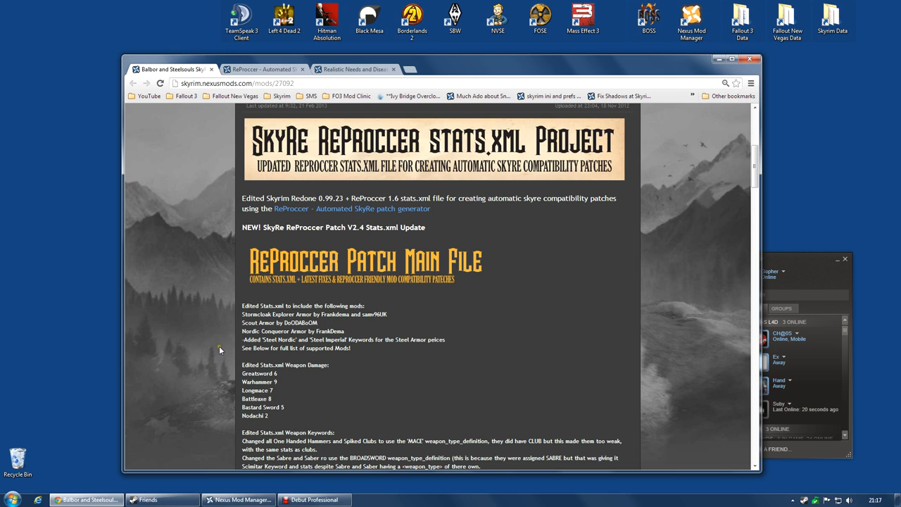
scroll(up, 3)
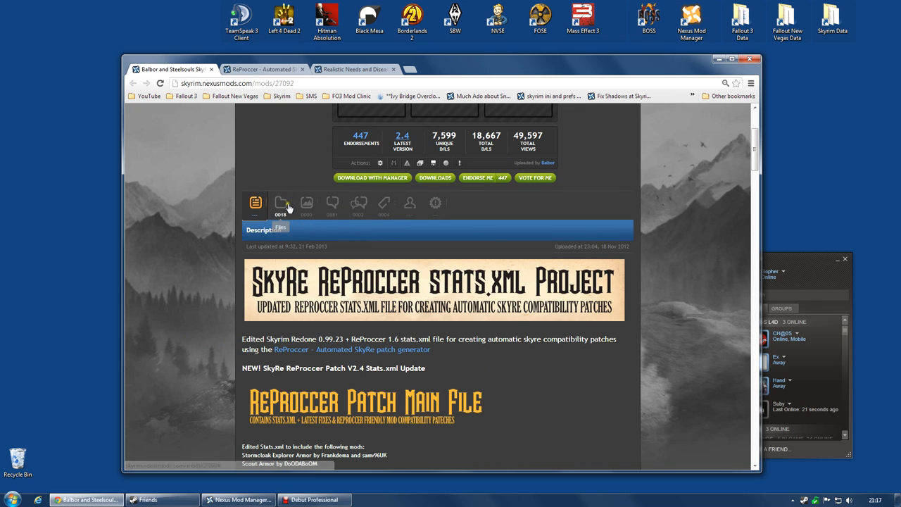
click(281, 205)
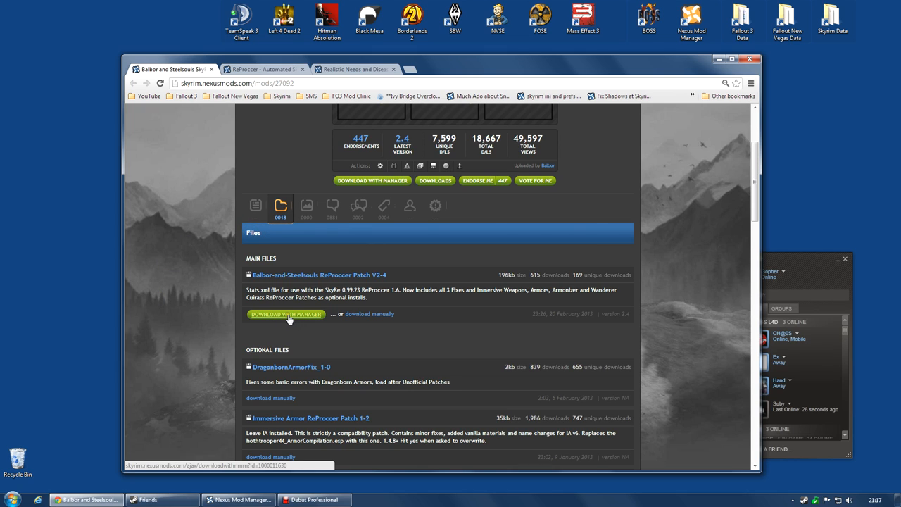
mouse_move(289, 319)
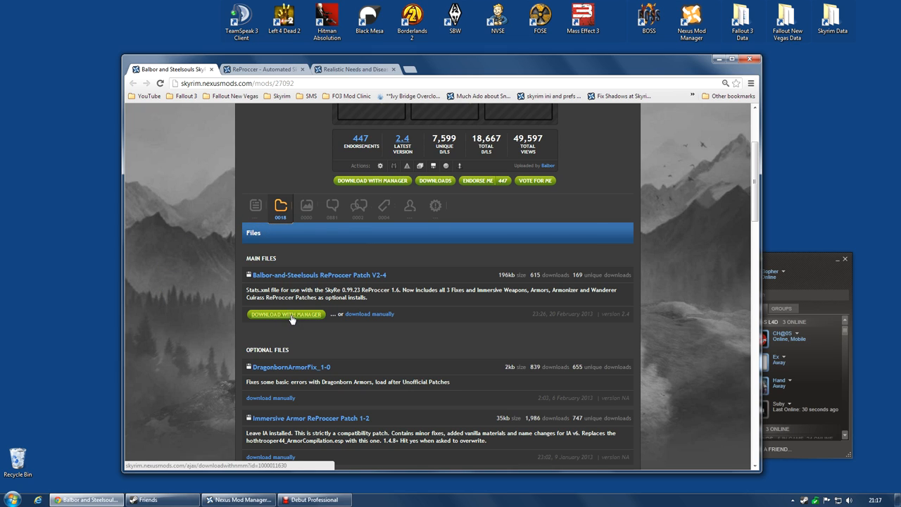
click(286, 314)
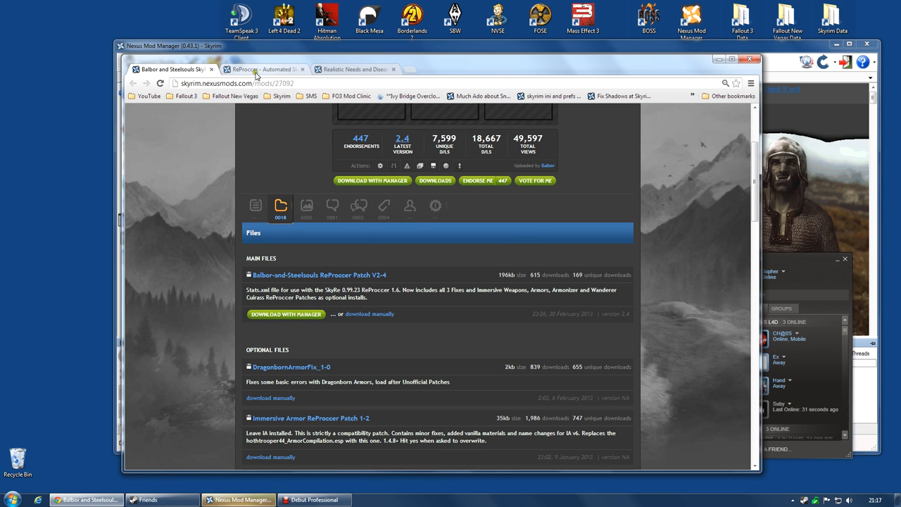
Confirm in the Download Manager that the ReProccer downloads are Complete and find them in the Mods list
click(265, 69)
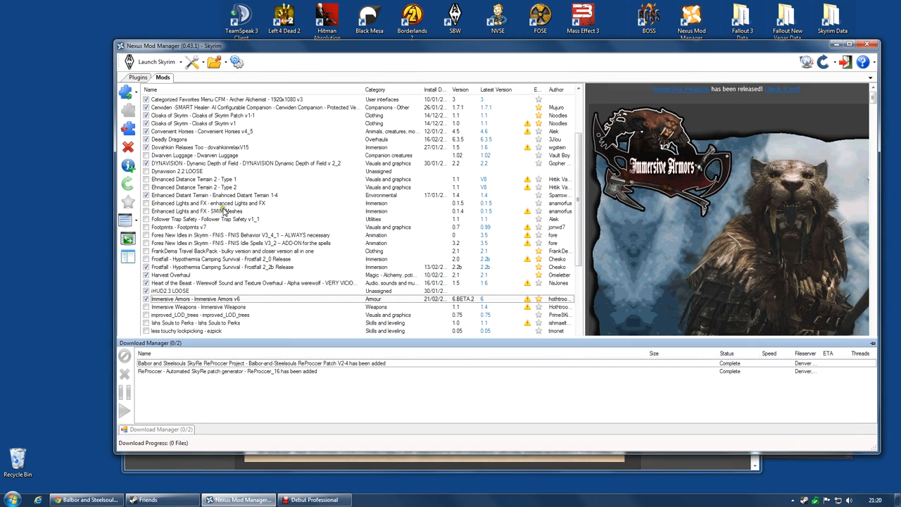
scroll(down, 3)
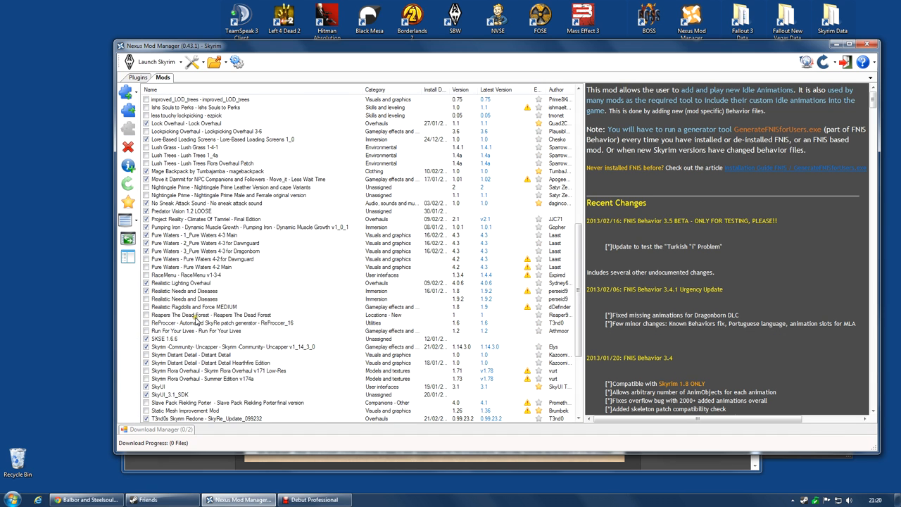
click(204, 322)
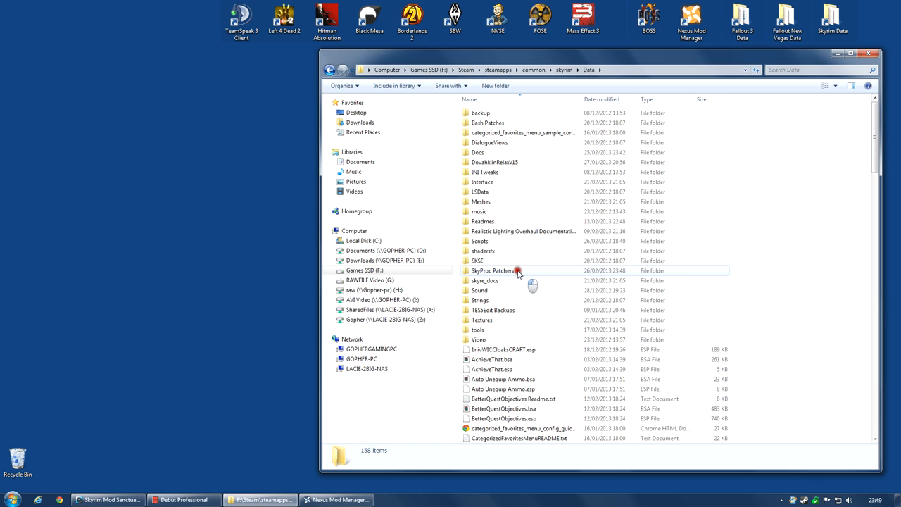
mouse_move(478, 270)
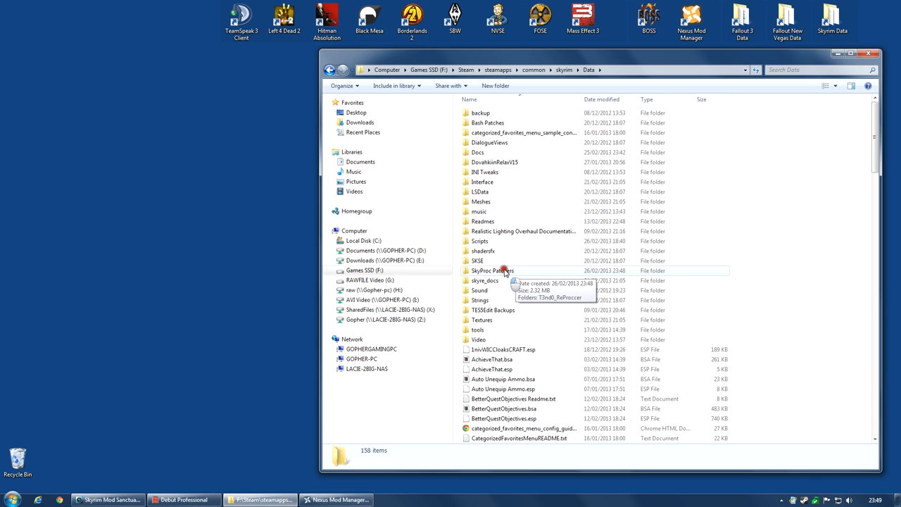
Navigate from Skyrim\Data into SkyProc Patchers\T3nd0_ReProccer and select ReProccer.jar
double_click(492, 270)
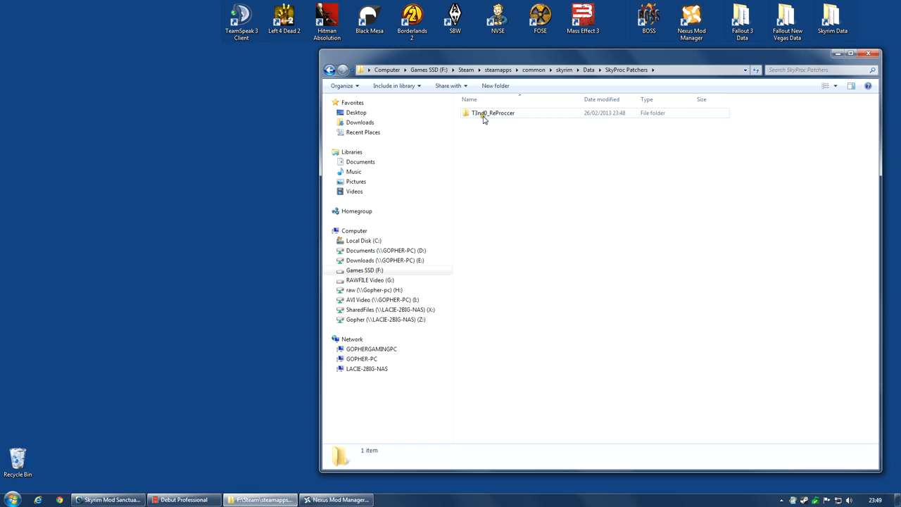
click(493, 113)
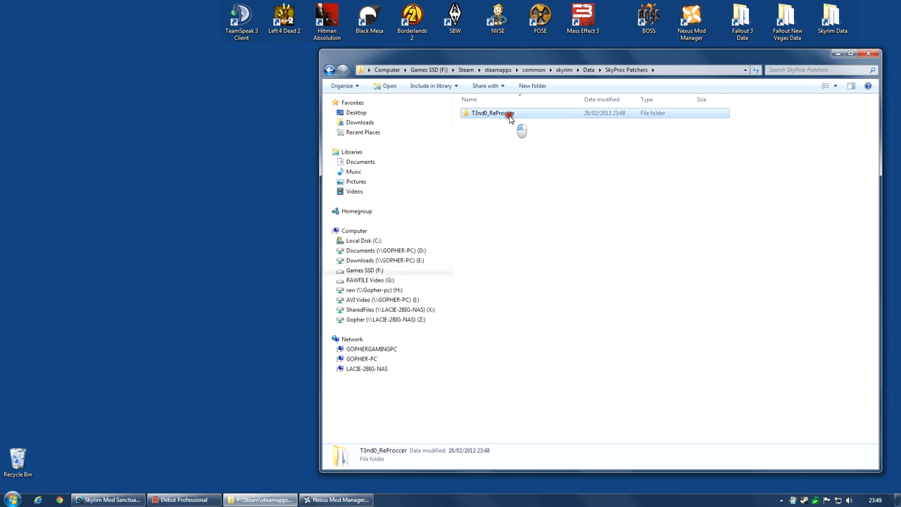
double_click(490, 112)
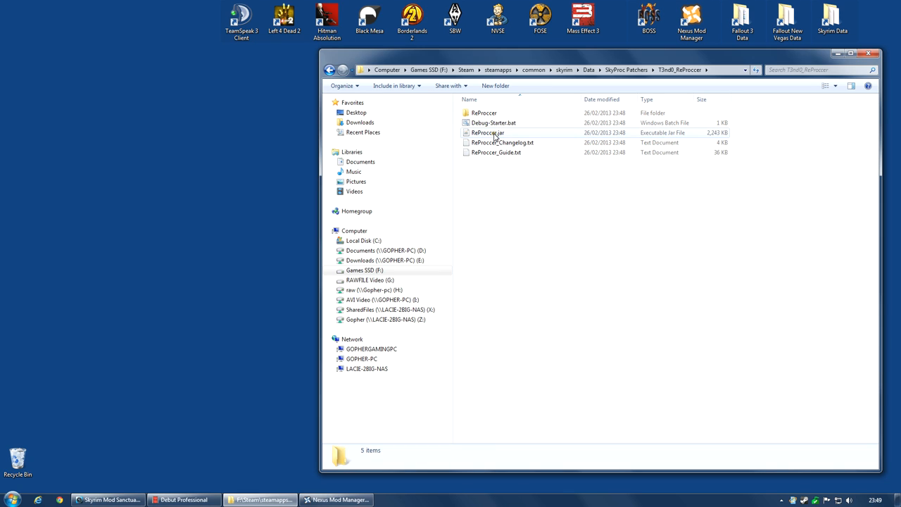
mouse_move(507, 133)
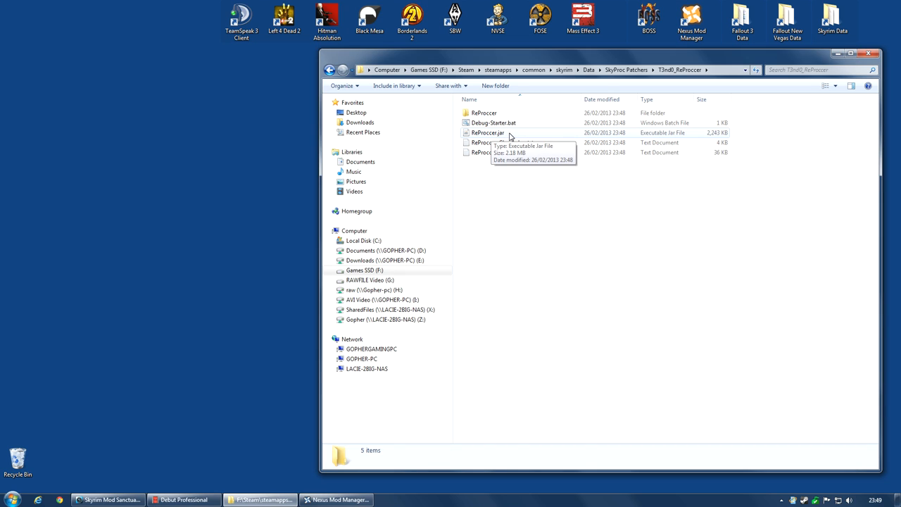
click(487, 132)
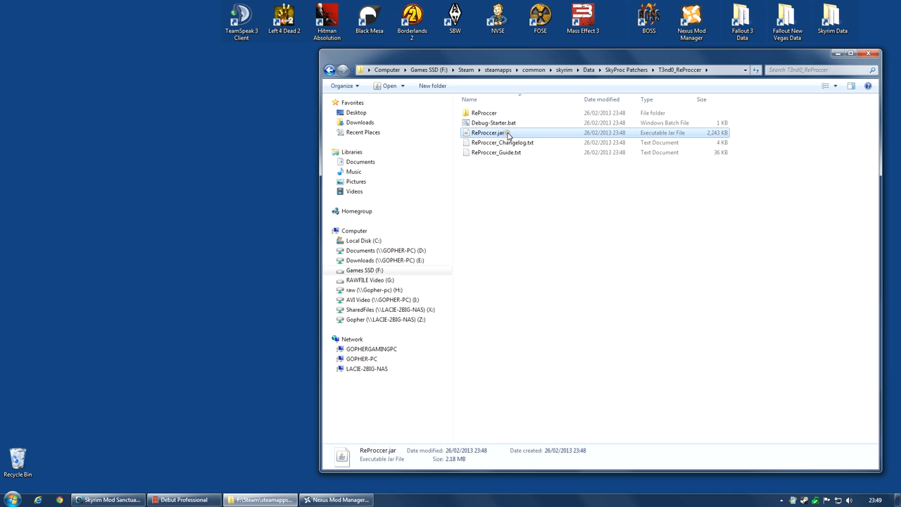
Run ReProccer.jar's Patch, producing the Files and SkyProcDebug output folders, and run the patcher once more
double_click(487, 133)
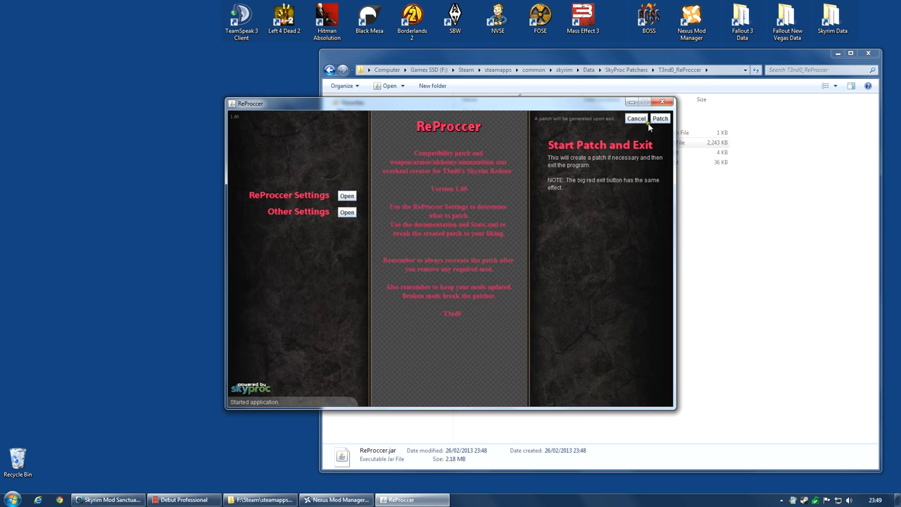
click(659, 118)
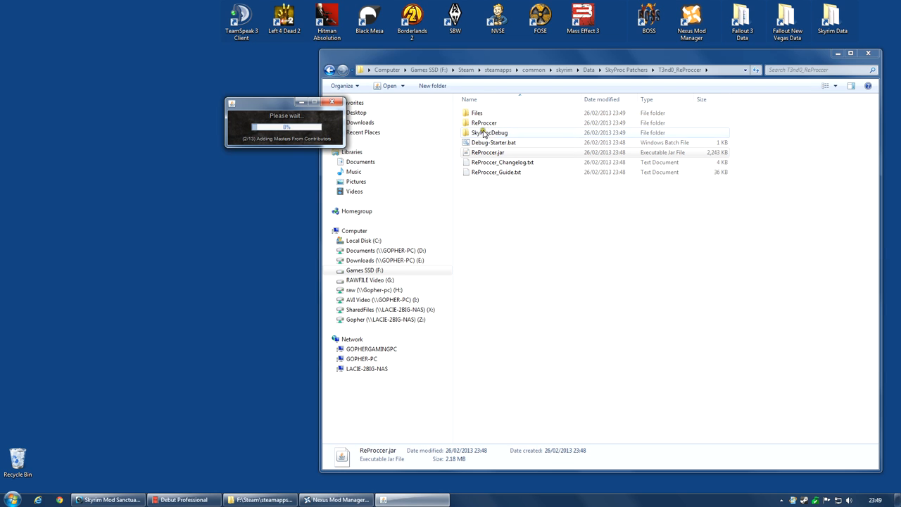
mouse_move(512, 143)
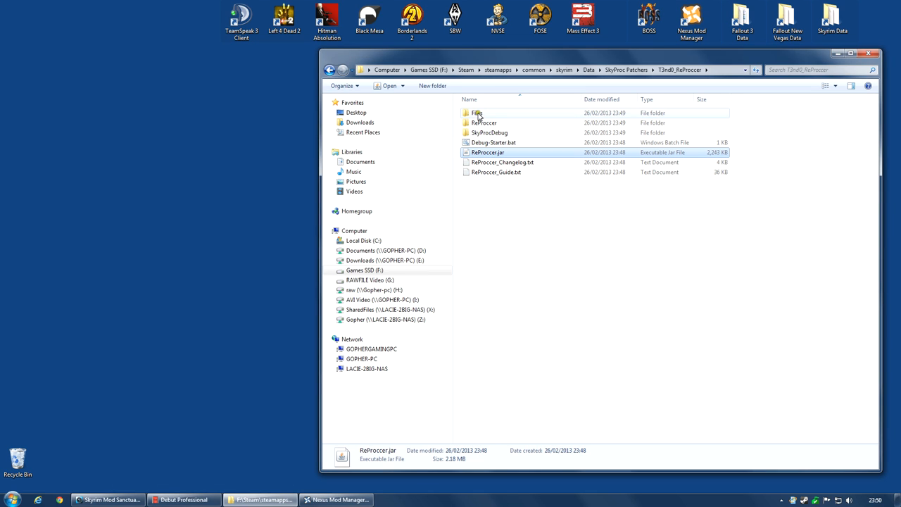
double_click(477, 113)
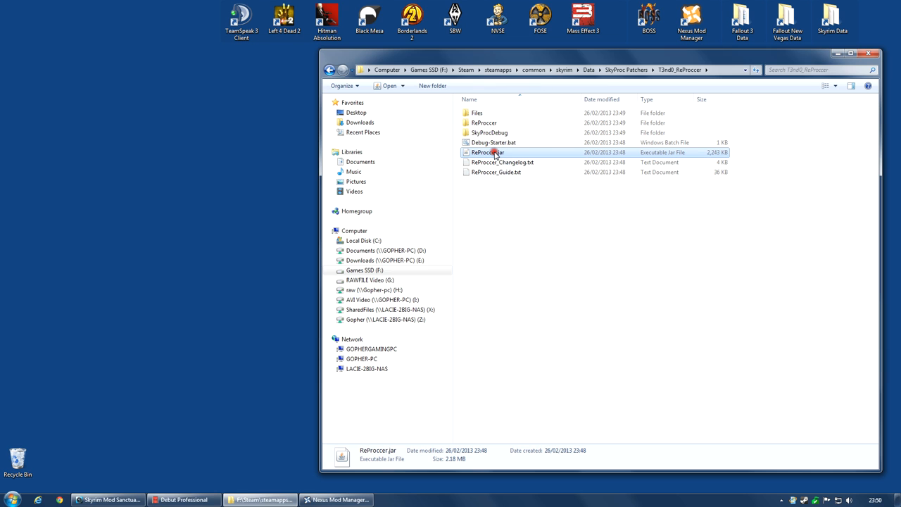
double_click(487, 152)
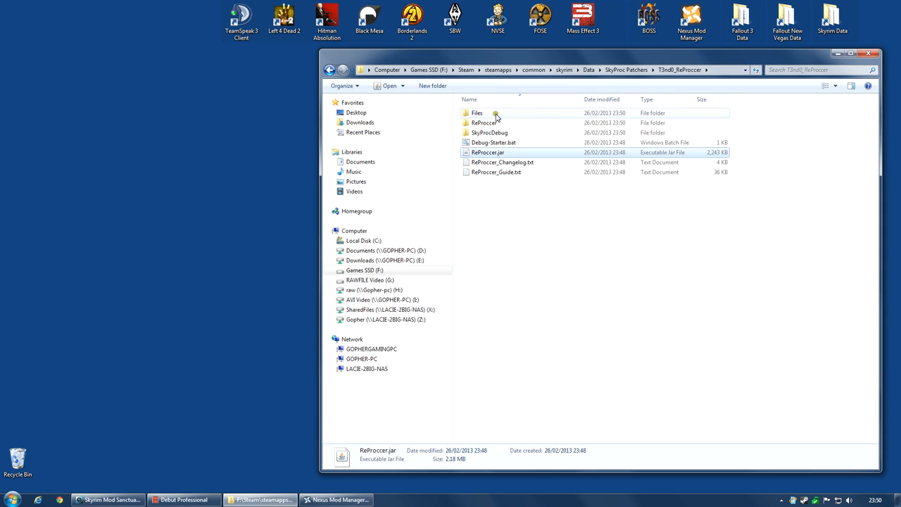
double_click(475, 113)
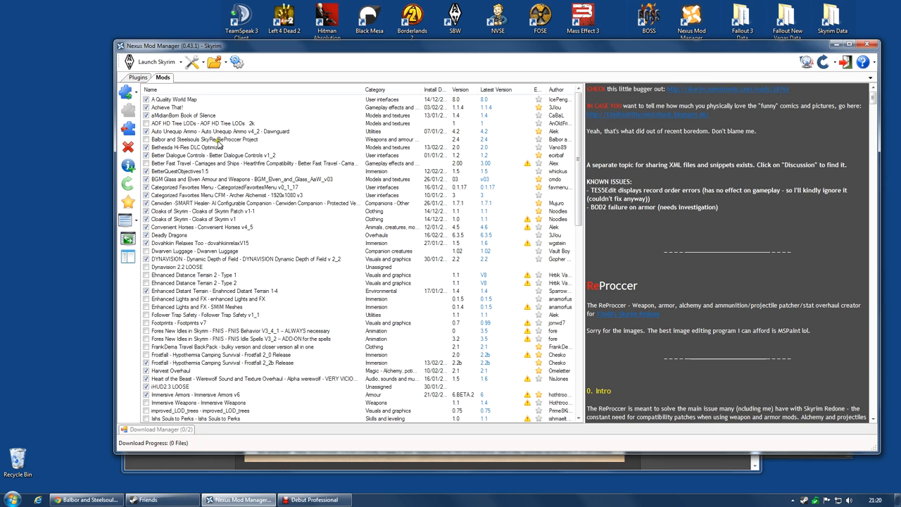
Start installing the ReProccer Project and tick the Stats.xml backup, crafting, non-player, Dragonborn armor and Dragonborn fixes
click(204, 140)
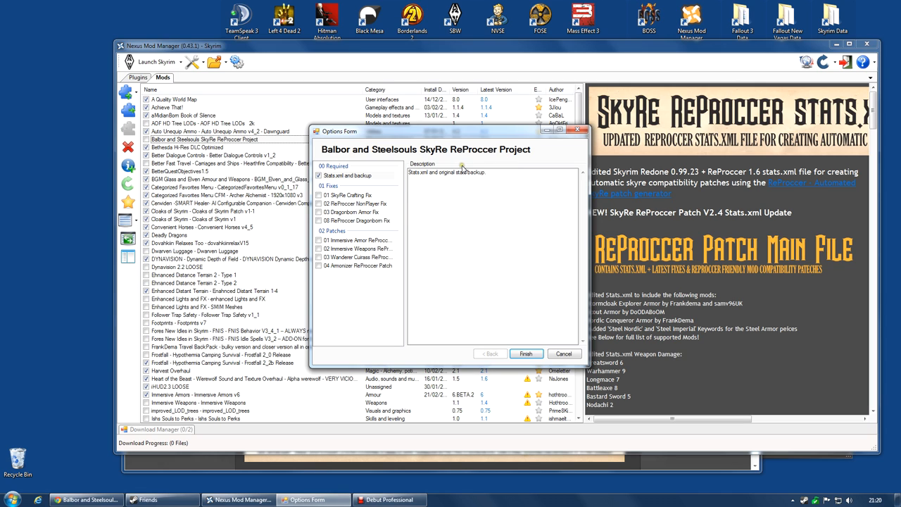
click(355, 175)
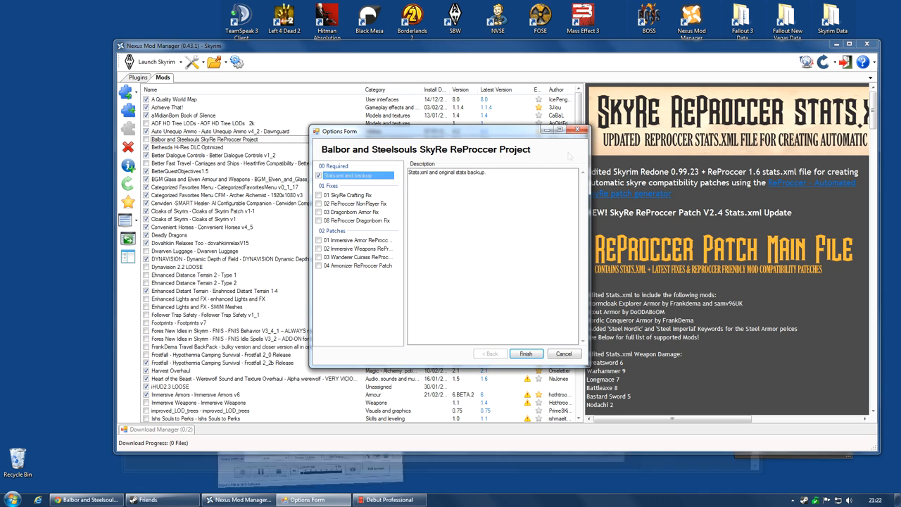
click(326, 194)
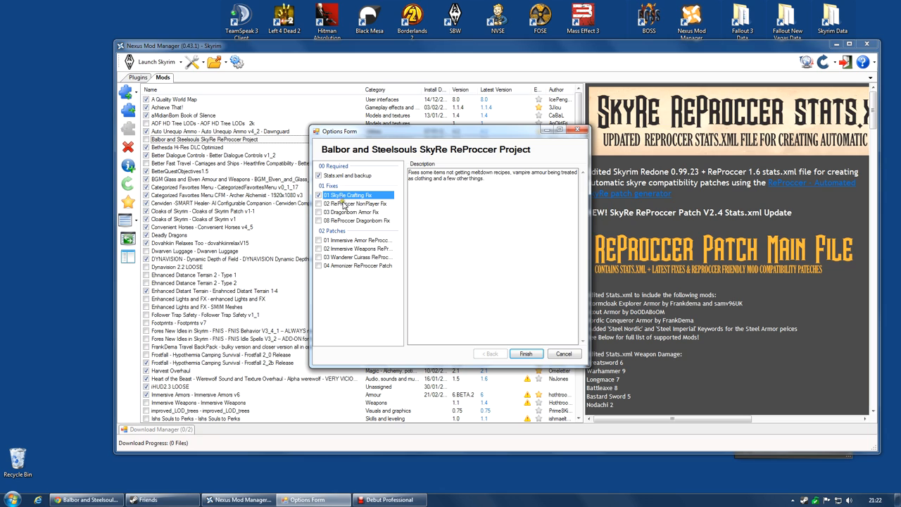
click(355, 203)
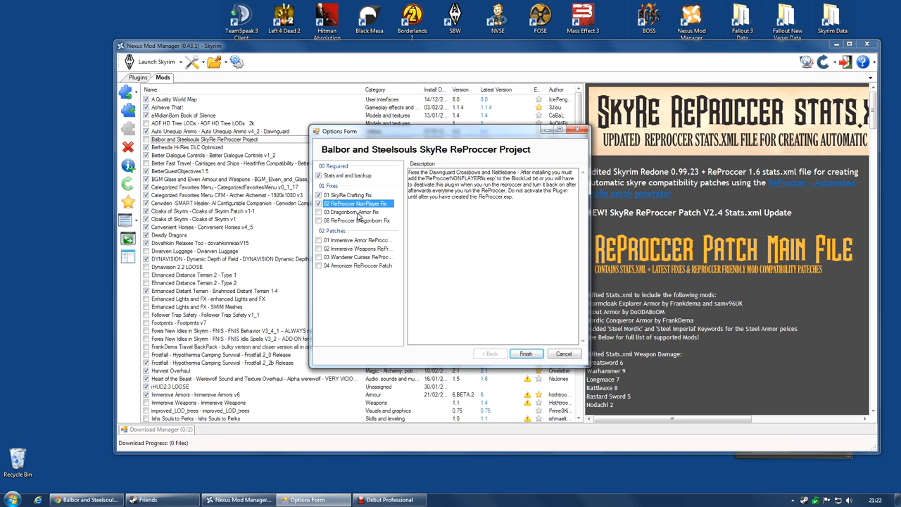
click(352, 211)
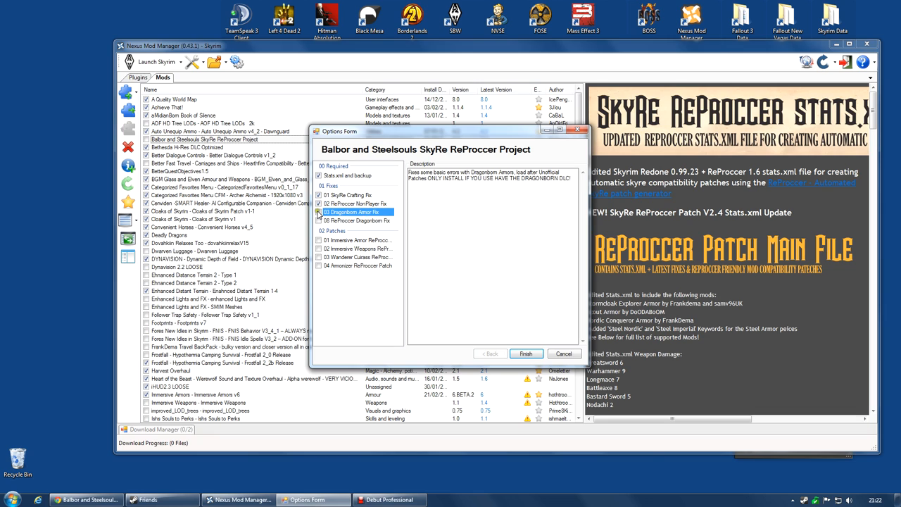
click(363, 220)
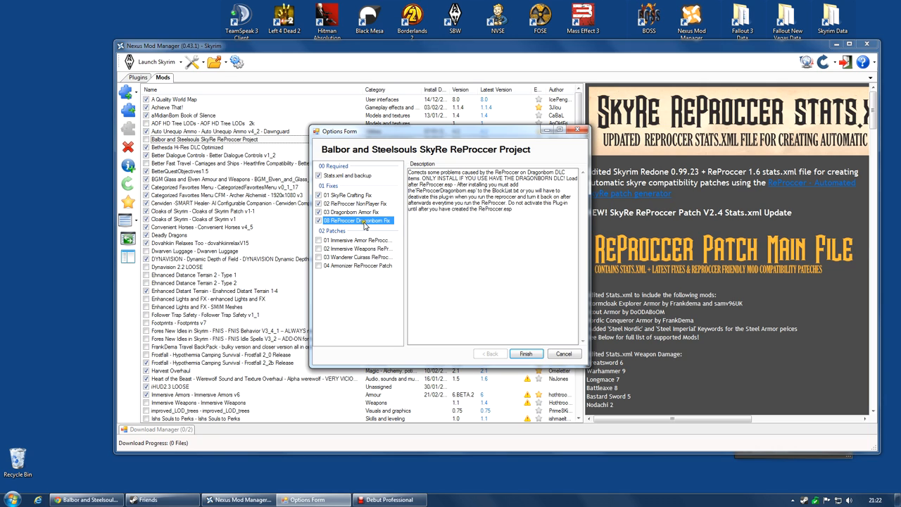
click(358, 202)
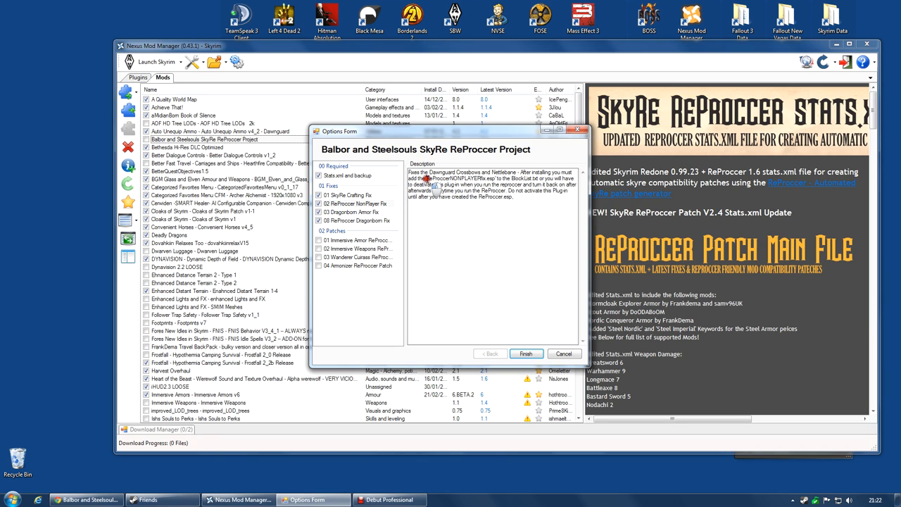
Select the ReProccerNONPLAYERfix.esp plugin name in the option description
double_click(458, 178)
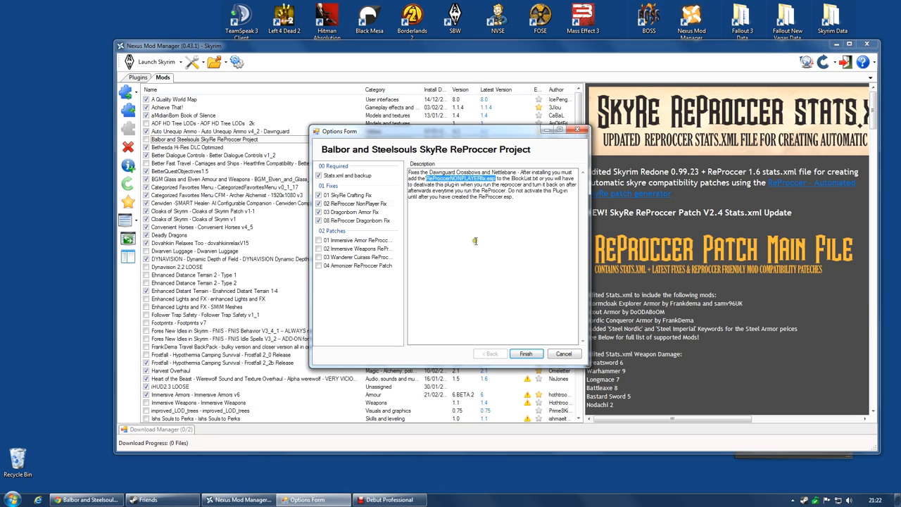
mouse_move(552, 152)
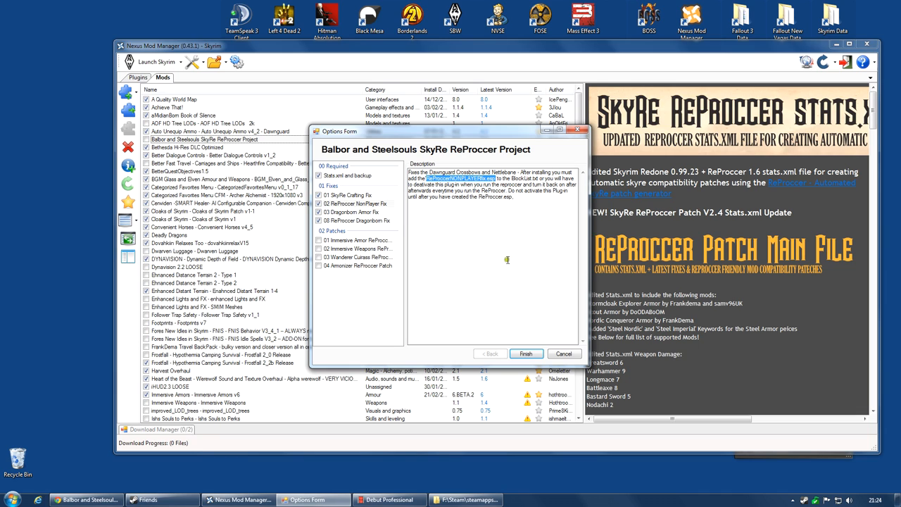
mouse_move(482, 261)
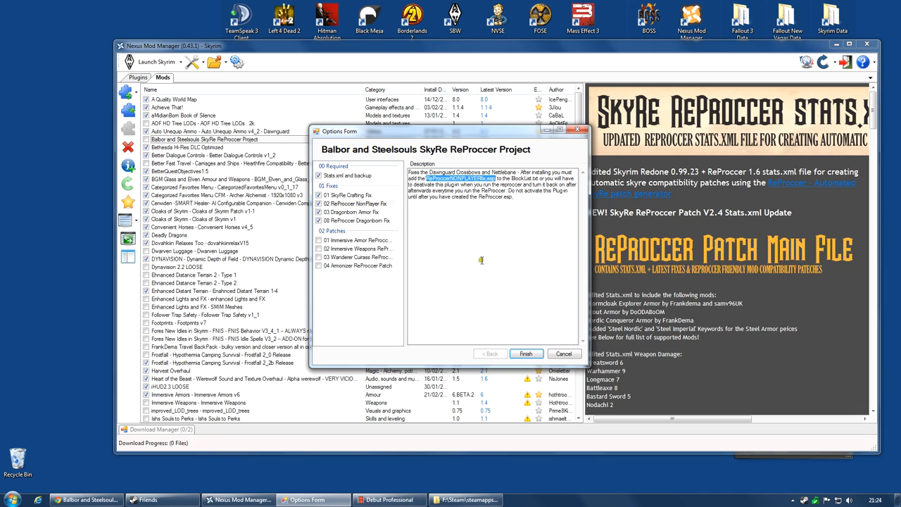
mouse_move(465, 387)
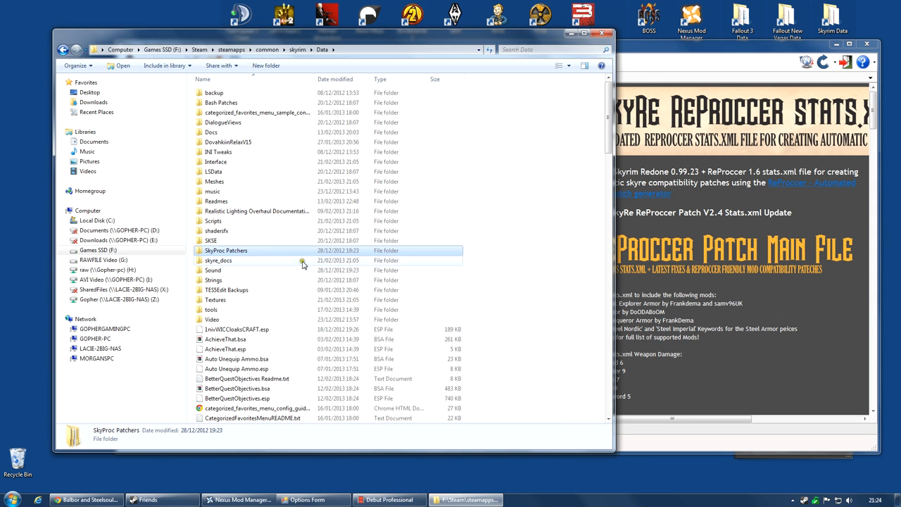
Open BlockList.txt from SkyProc Patchers\T3nd0_ReProccer\Files in Notepad
double_click(226, 251)
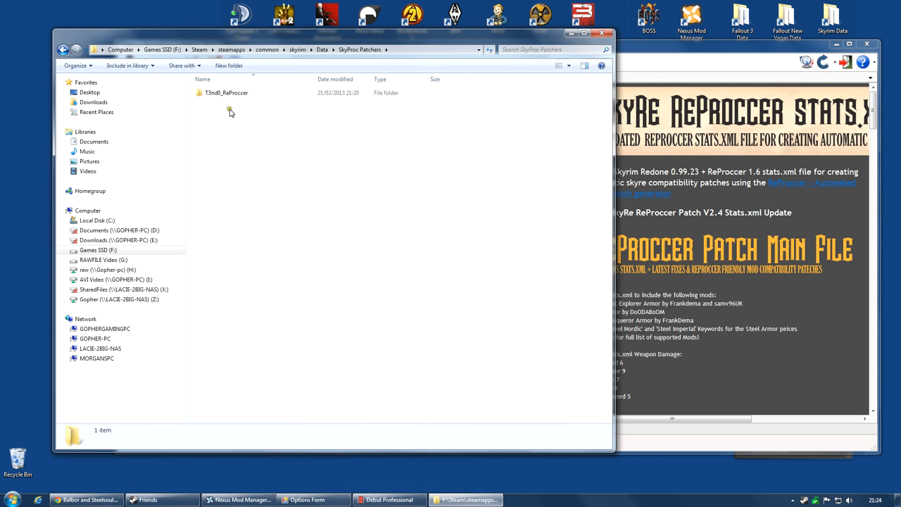
double_click(225, 93)
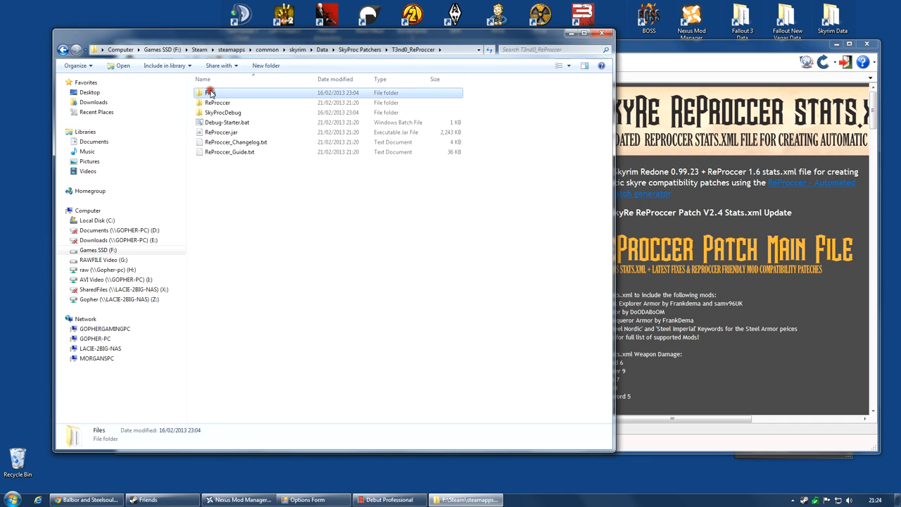
double_click(211, 93)
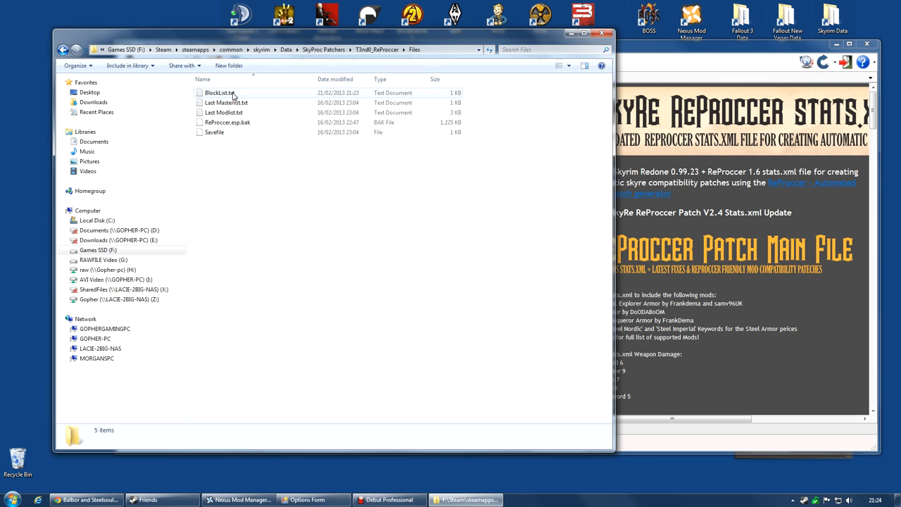
double_click(220, 93)
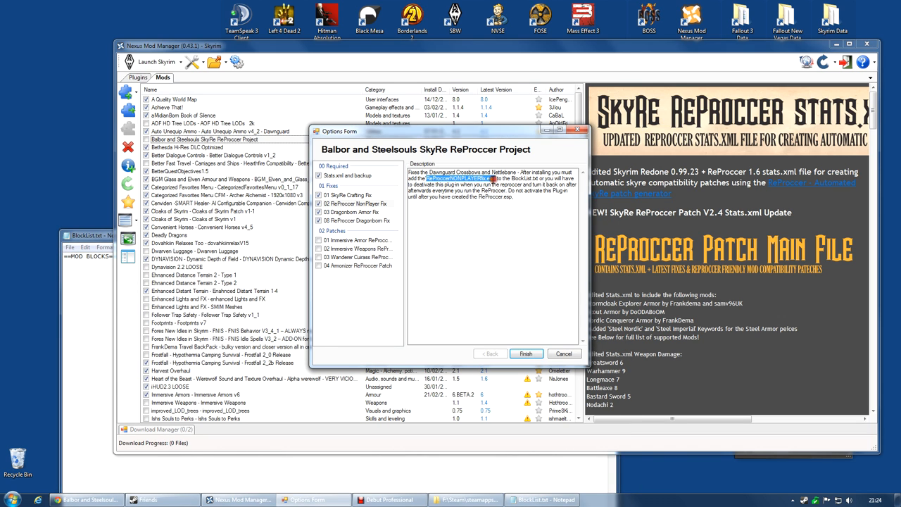
Add ReProccerNONPLAYERfix.esp and ReProccerDragonborn.esp as entries in BlockList.txt
right_click(493, 183)
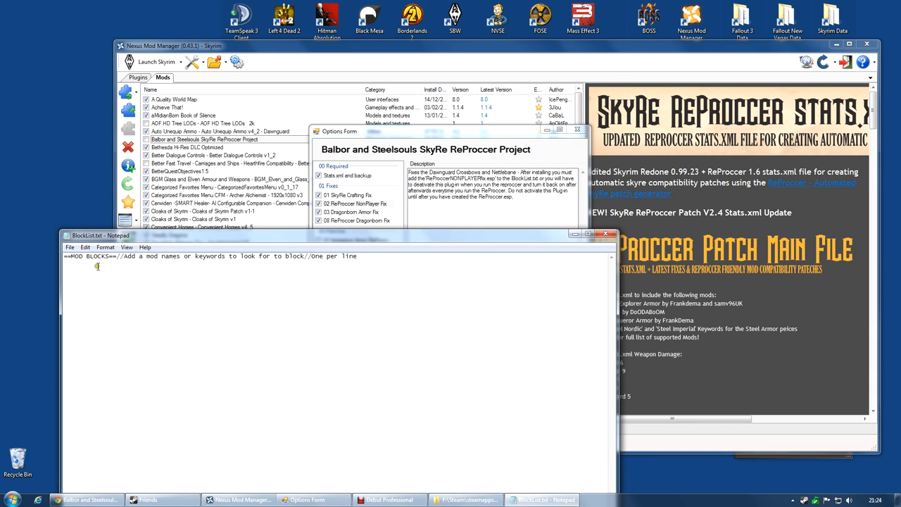
text(ReProccerNONPLAYERfix.esp)
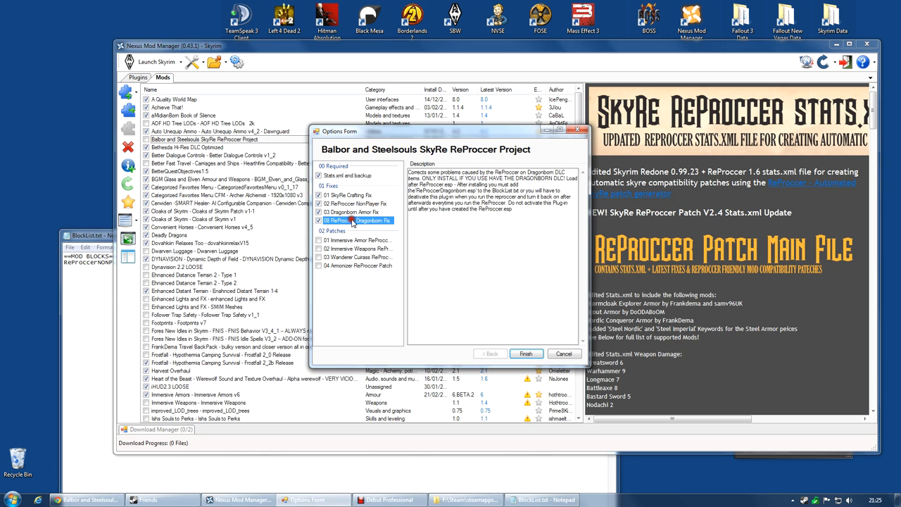
click(354, 219)
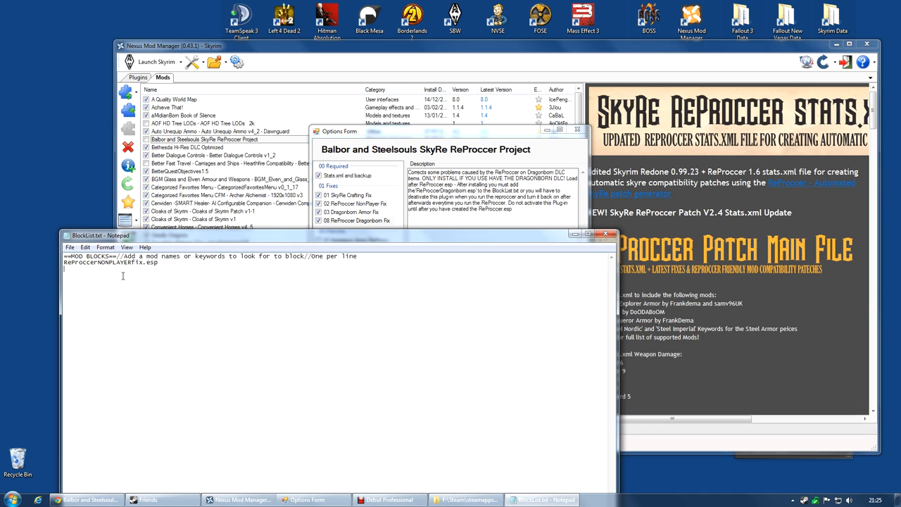
mouse_move(373, 290)
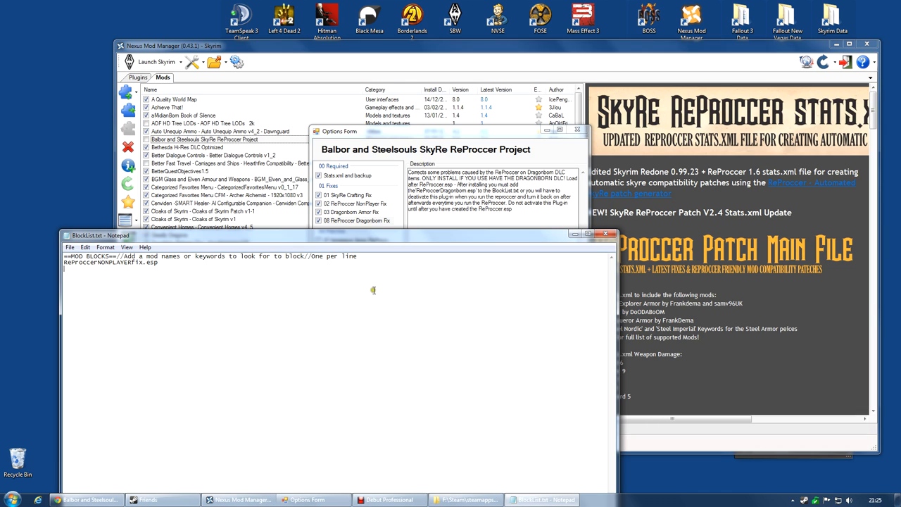
mouse_move(390, 287)
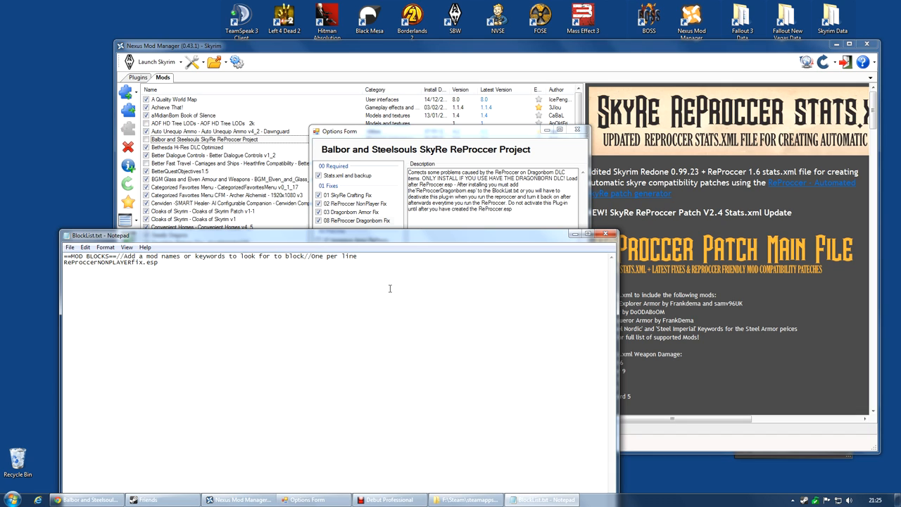
text(ReProccerDragonborn.esp)
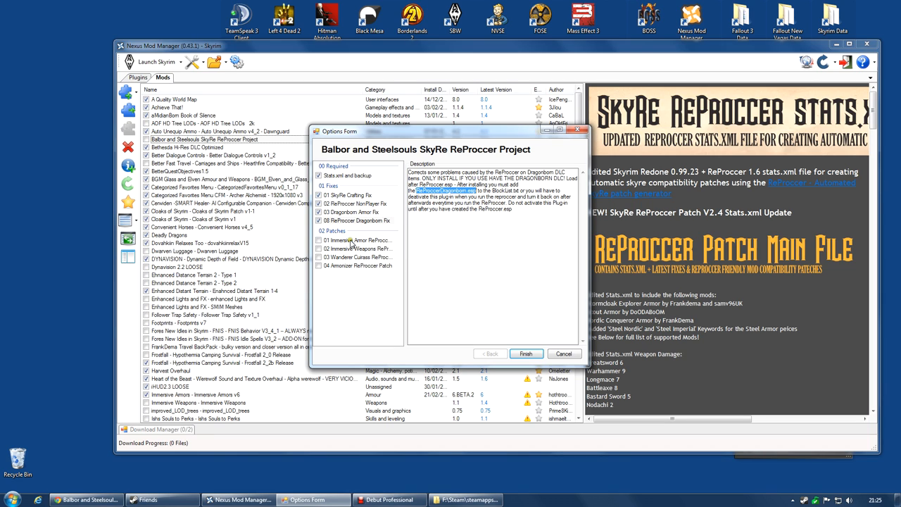
Include the Immersive Armors patch, finish the install and allow overwriting ReProccer's files
click(358, 239)
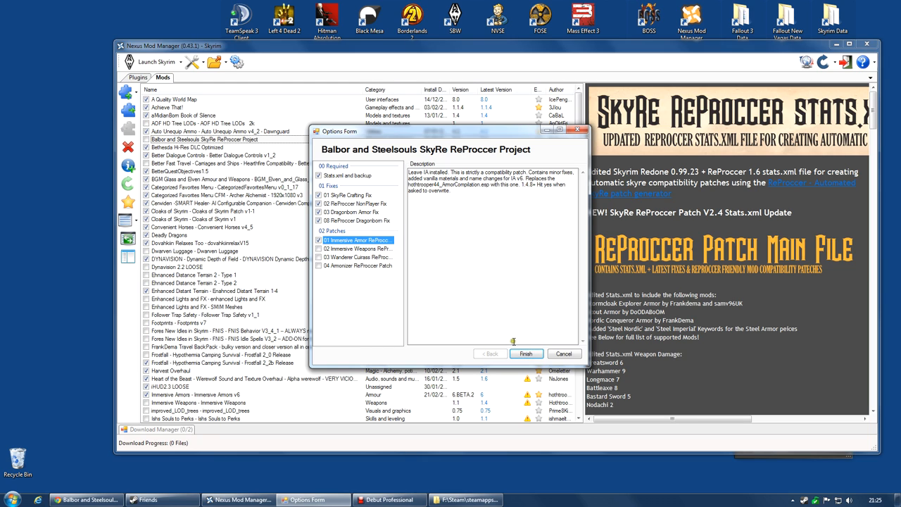
click(527, 353)
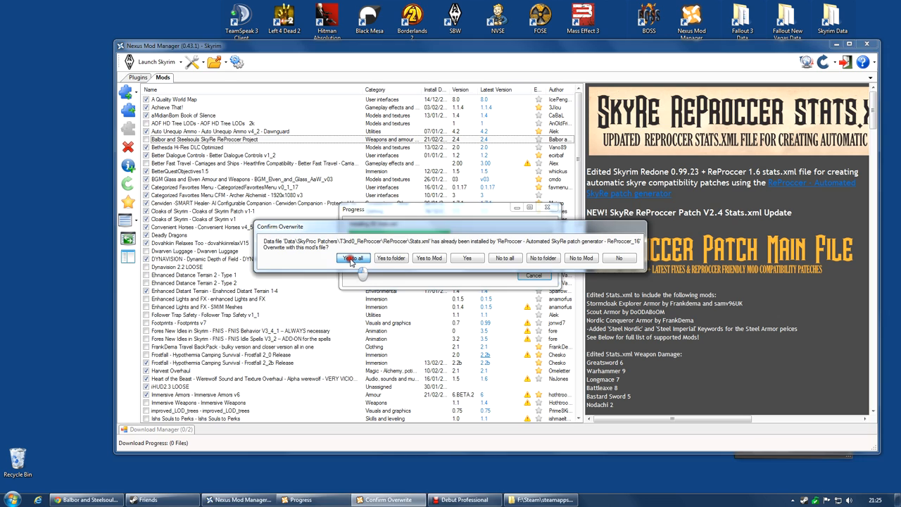
click(352, 257)
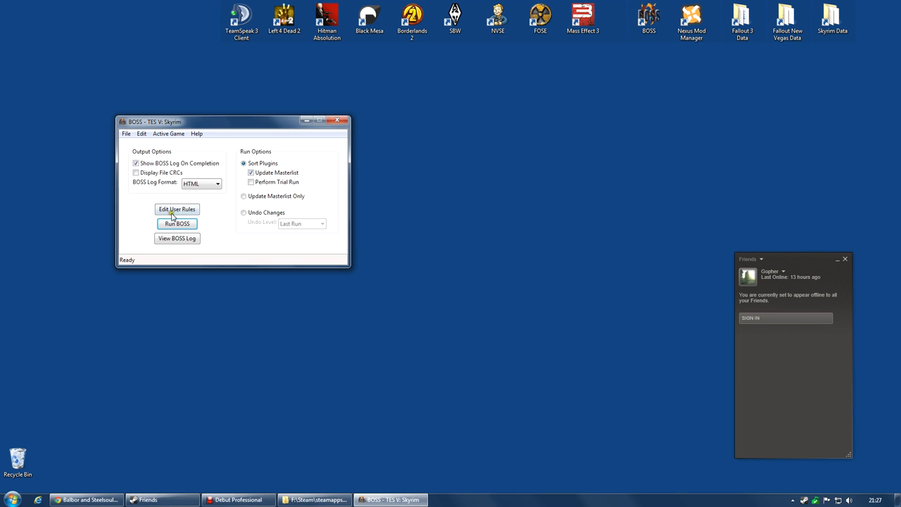
Run BOSS with Sort Plugins and Update Masterlist enabled
click(177, 222)
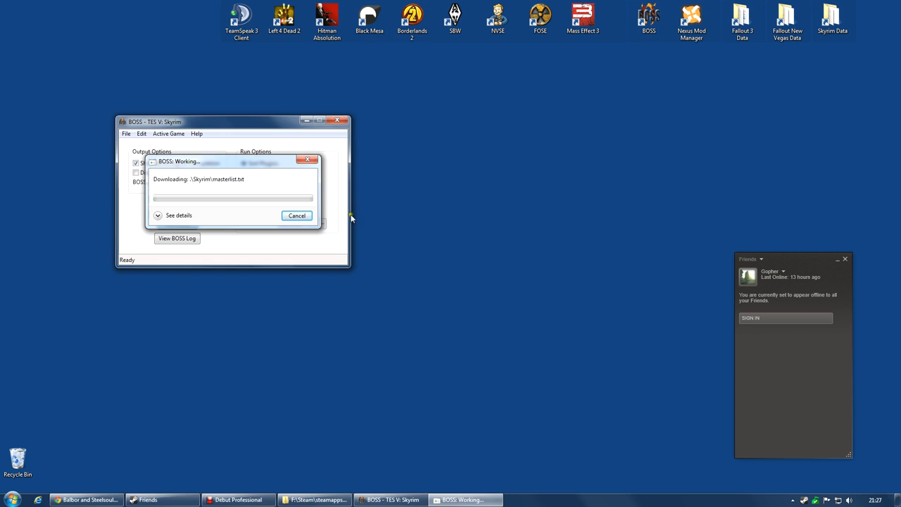
mouse_move(479, 193)
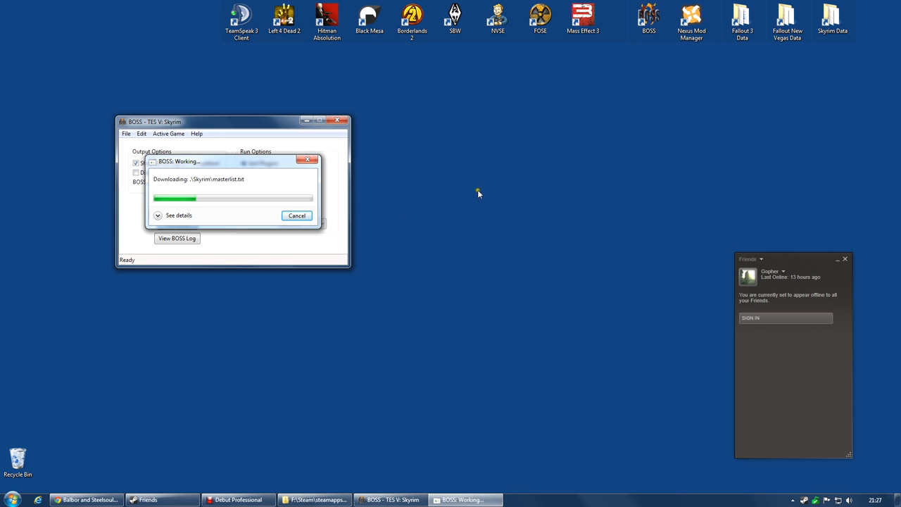
mouse_move(515, 199)
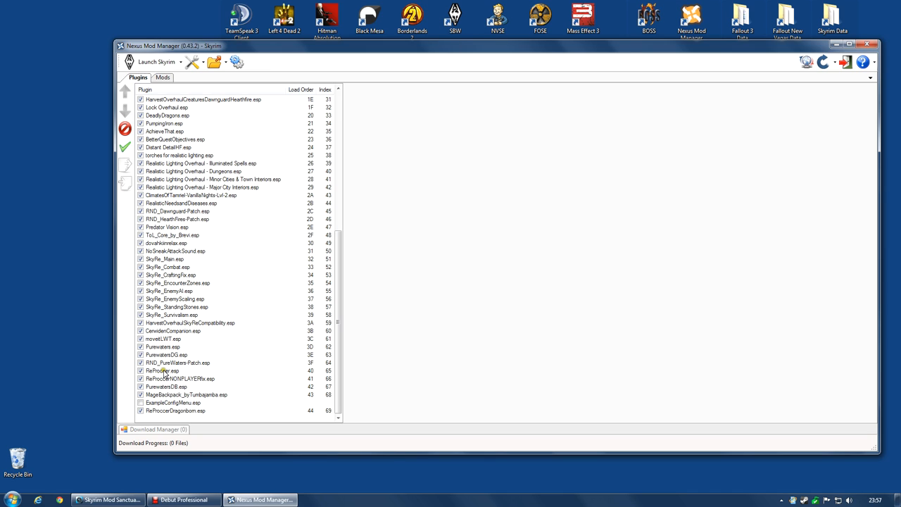
Move ReProccer.esp down to the last position in the plugin load order
click(162, 370)
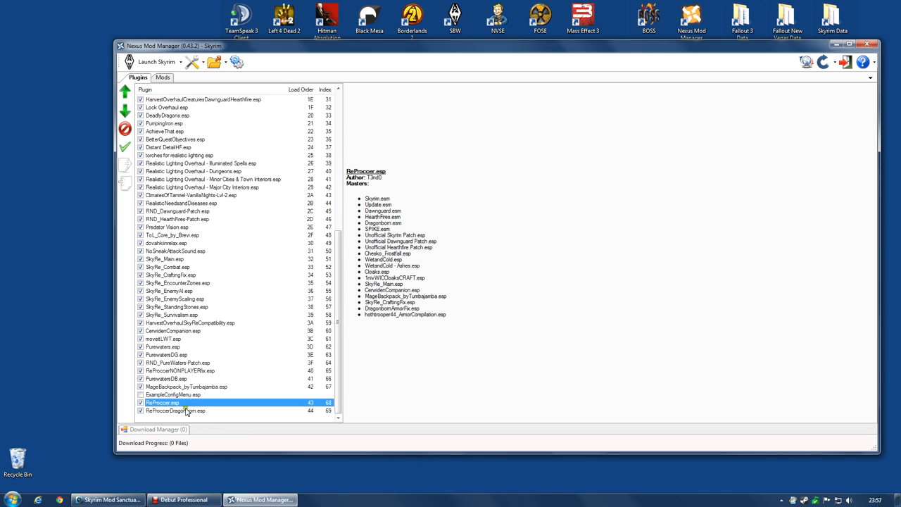
mouse_move(172, 370)
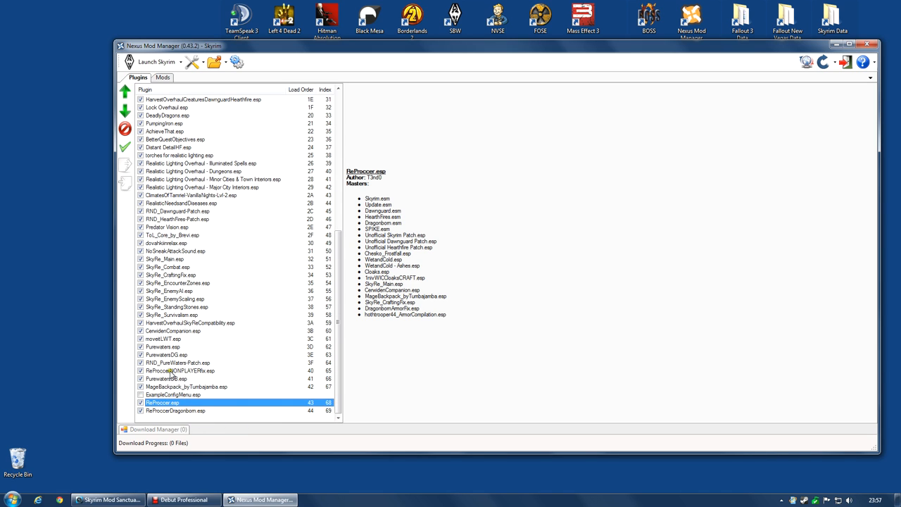
click(180, 411)
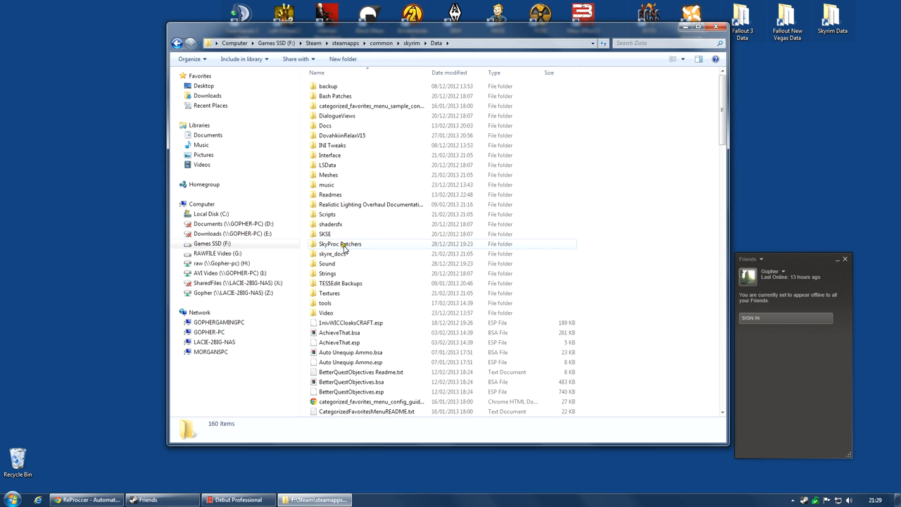
Launch ReProccer.jar from Data\SkyProc Patchers\T3nd0_ReProccer
double_click(341, 244)
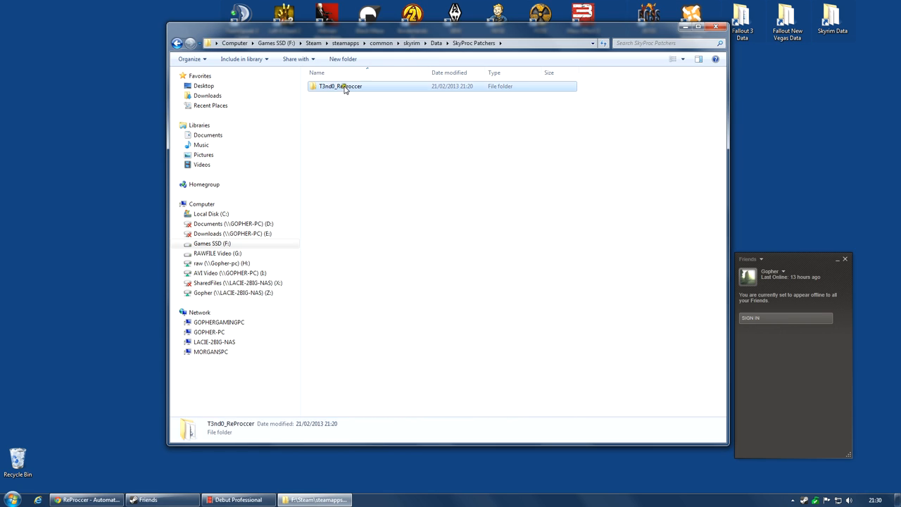
double_click(341, 86)
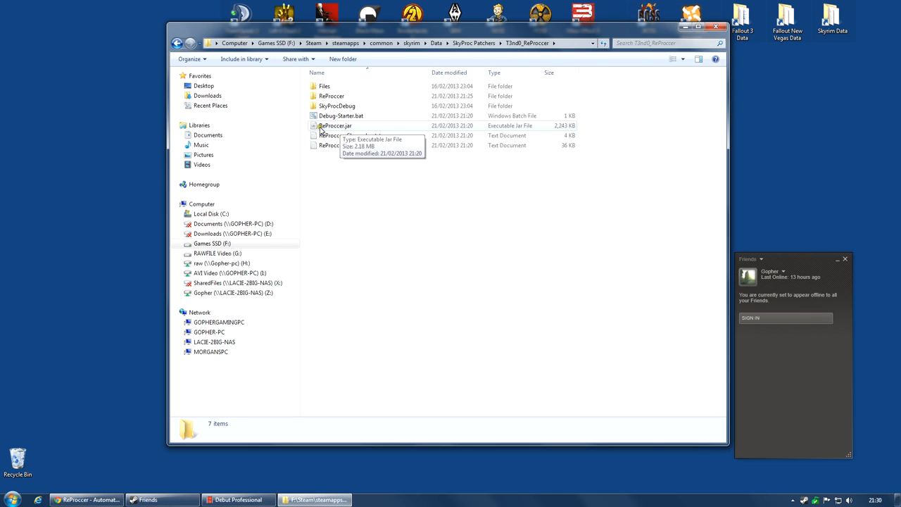
click(335, 125)
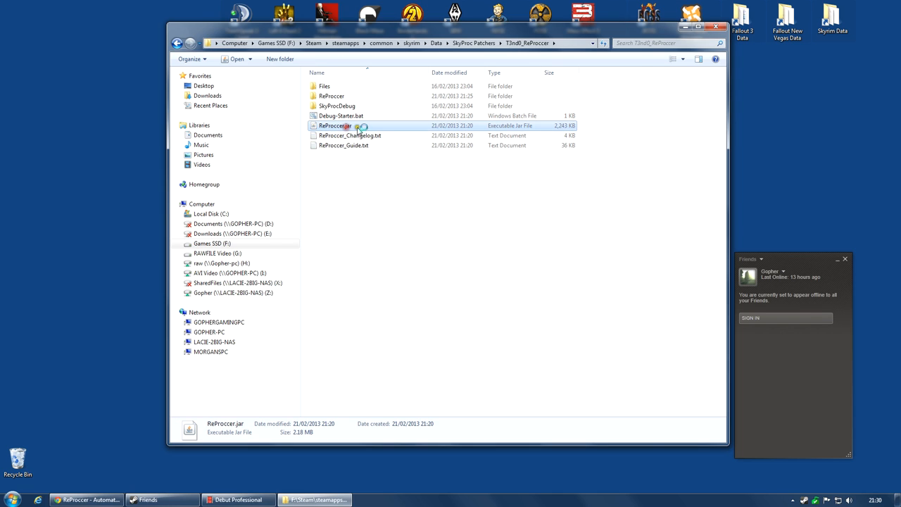
double_click(335, 126)
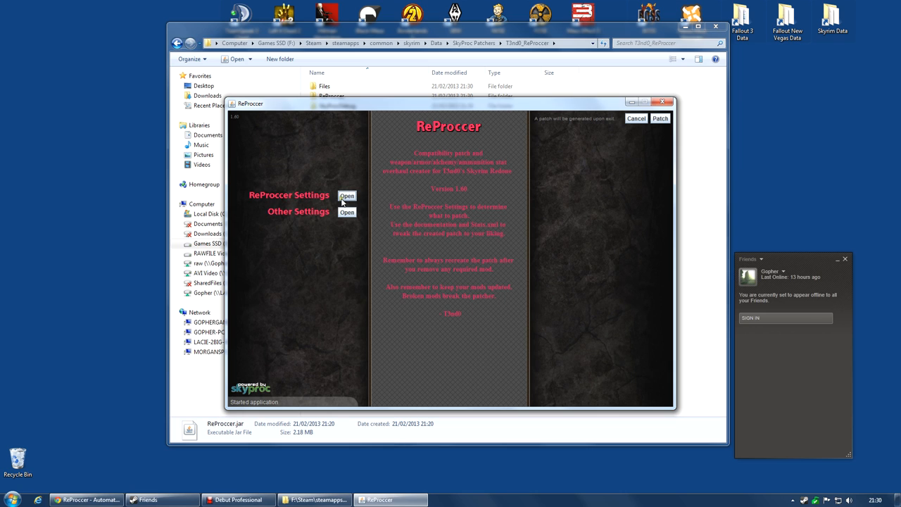
Review ReProccer Settings and Other Settings, then run Patch to build the SkyRe patch and exit
click(346, 195)
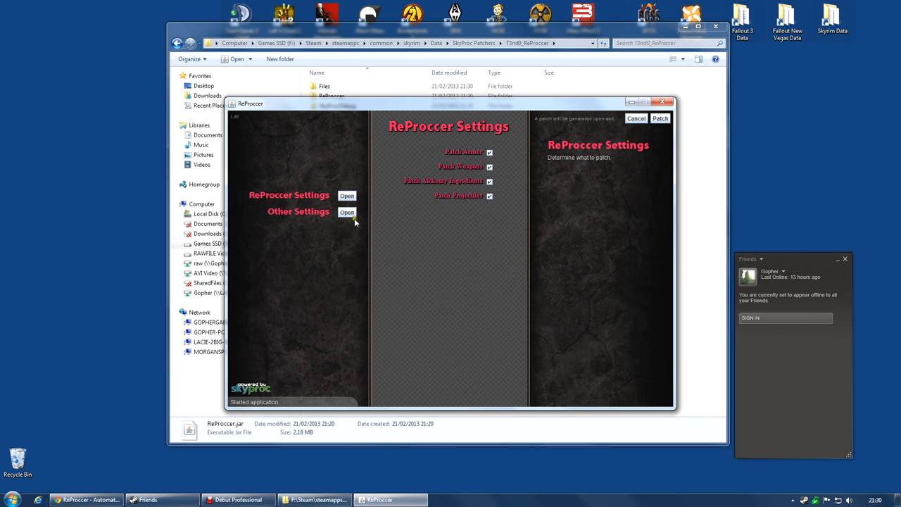
click(347, 211)
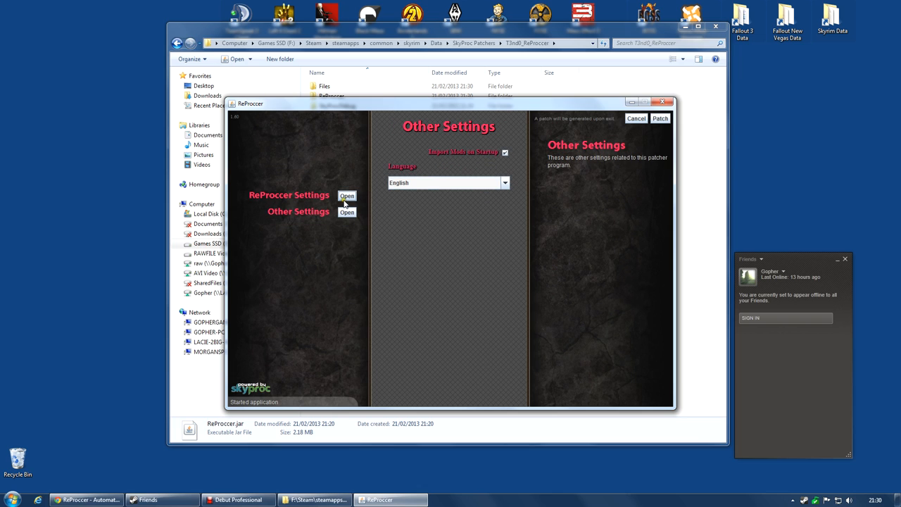
mouse_move(659, 119)
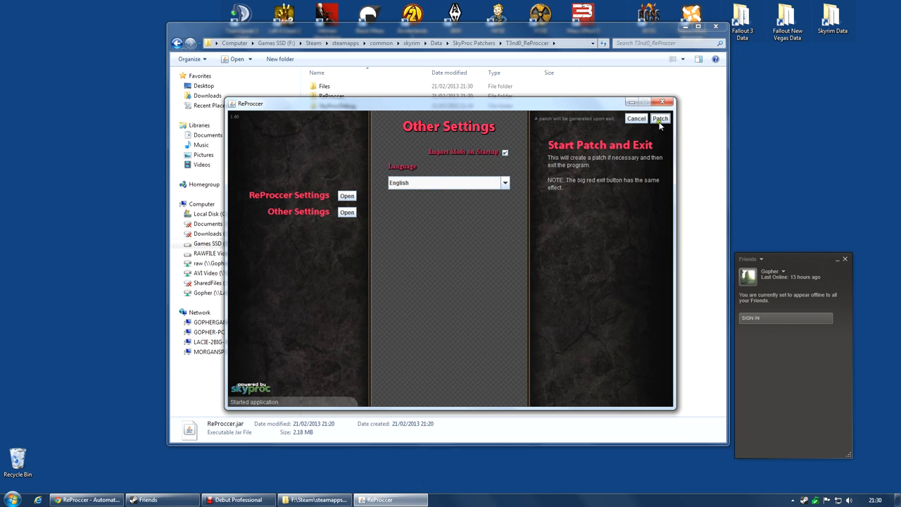
click(659, 118)
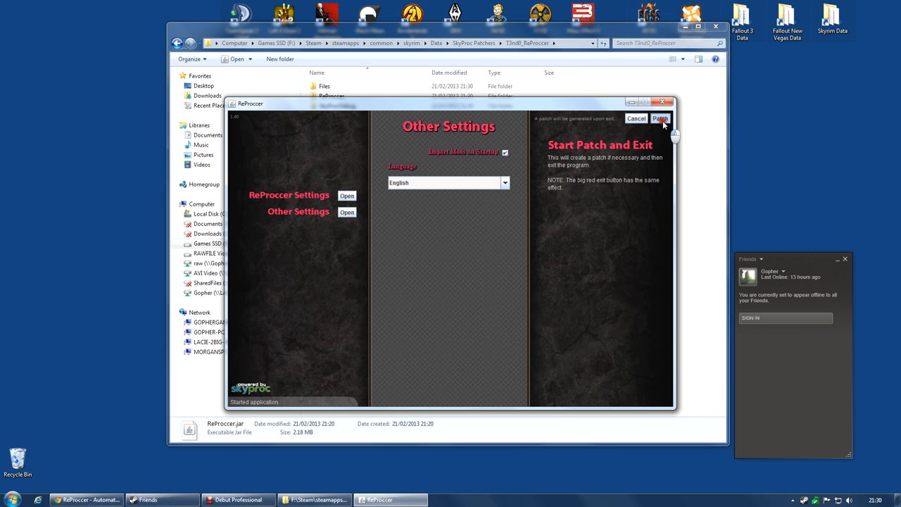
click(659, 119)
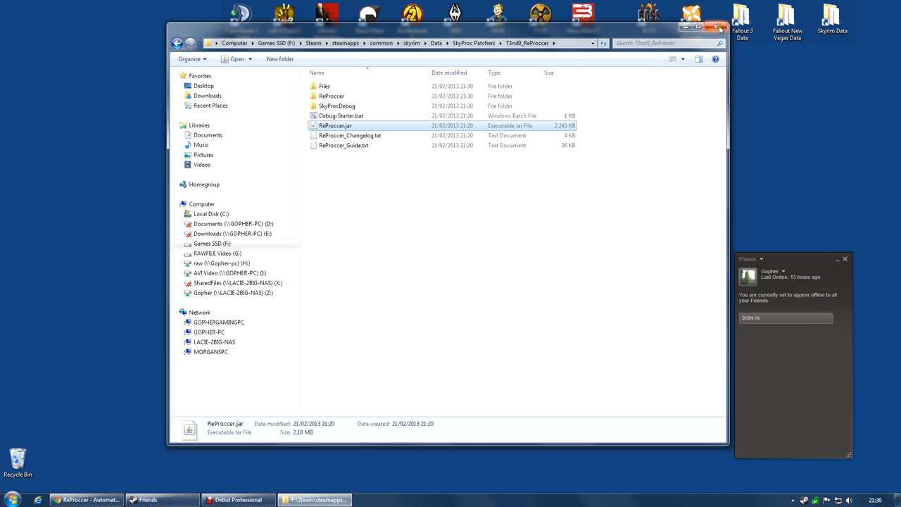
Minimize Explorer, relaunch Nexus Mod Manager and return to its installed mods list
click(719, 27)
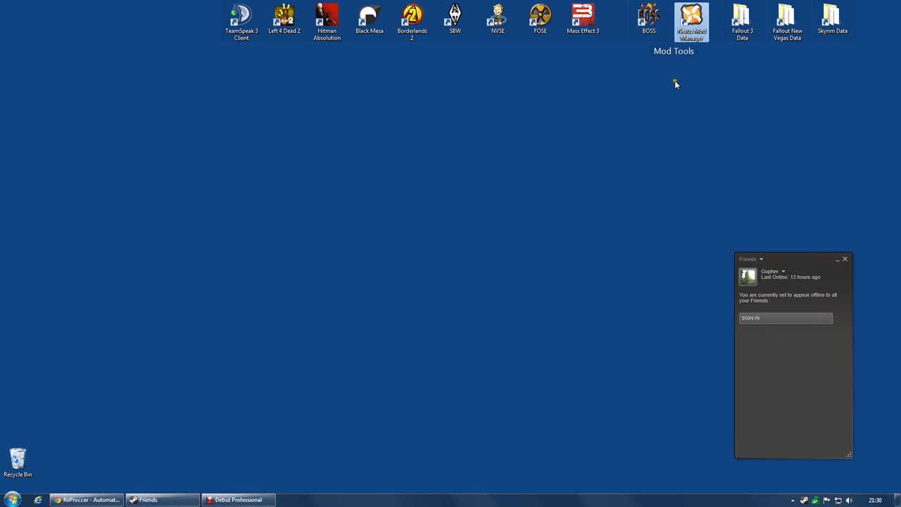
double_click(690, 17)
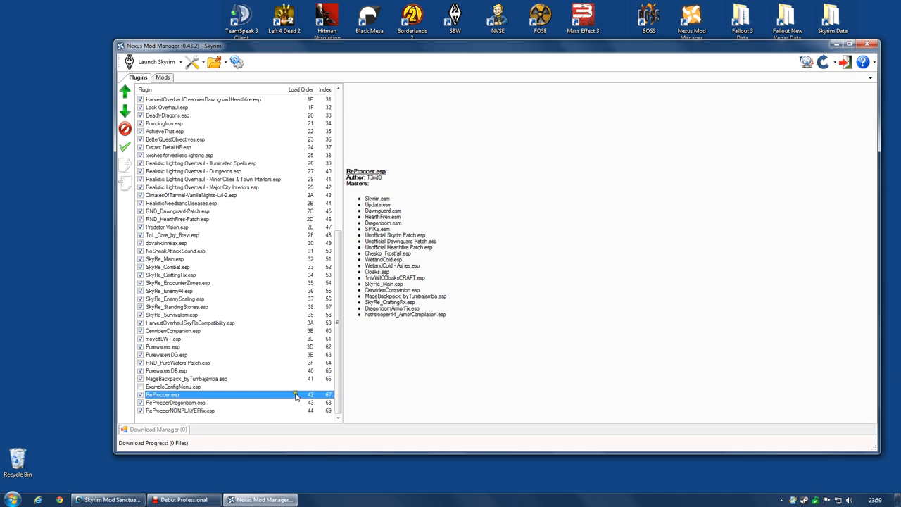
mouse_move(456, 327)
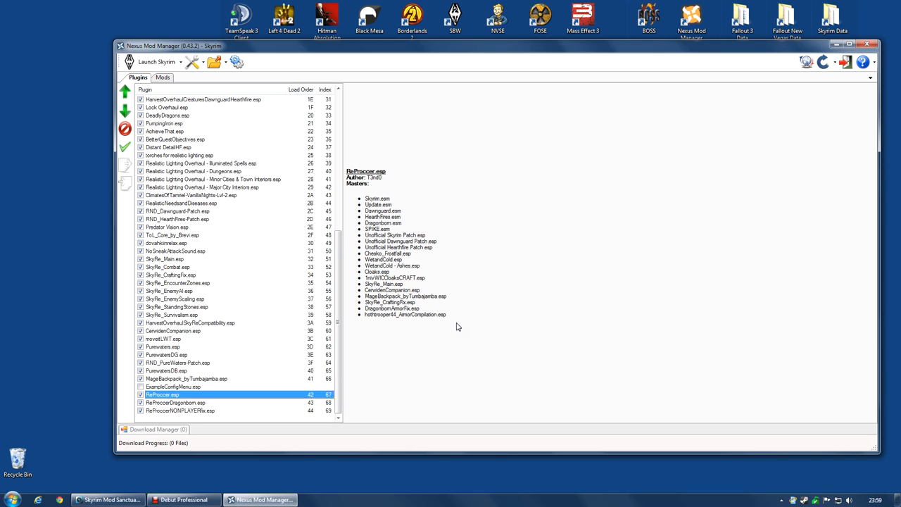
click(163, 77)
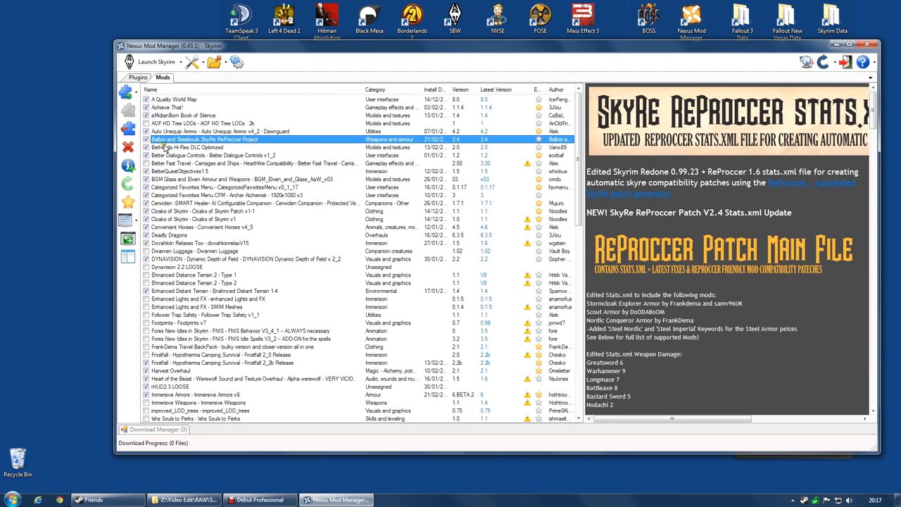
mouse_move(237, 144)
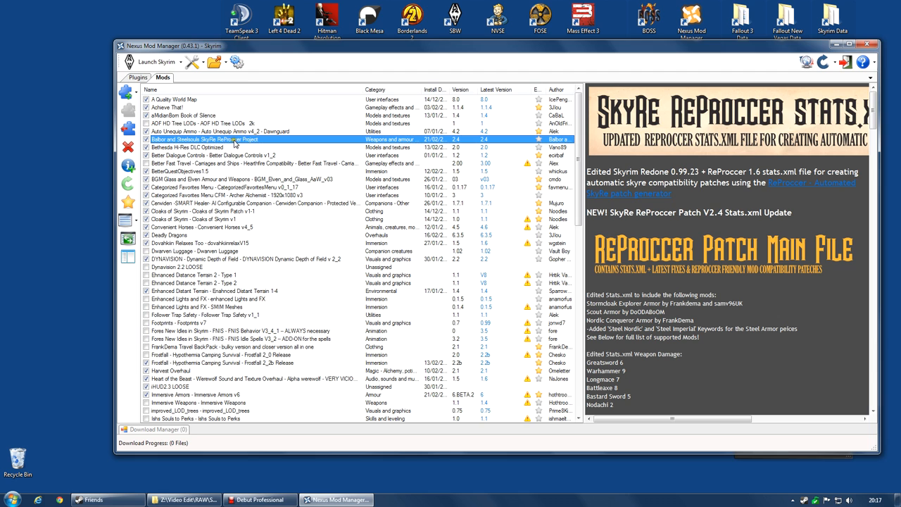
Select the ReProccer - Automated SkyRe patch generator mod to show its description
scroll(down, 3)
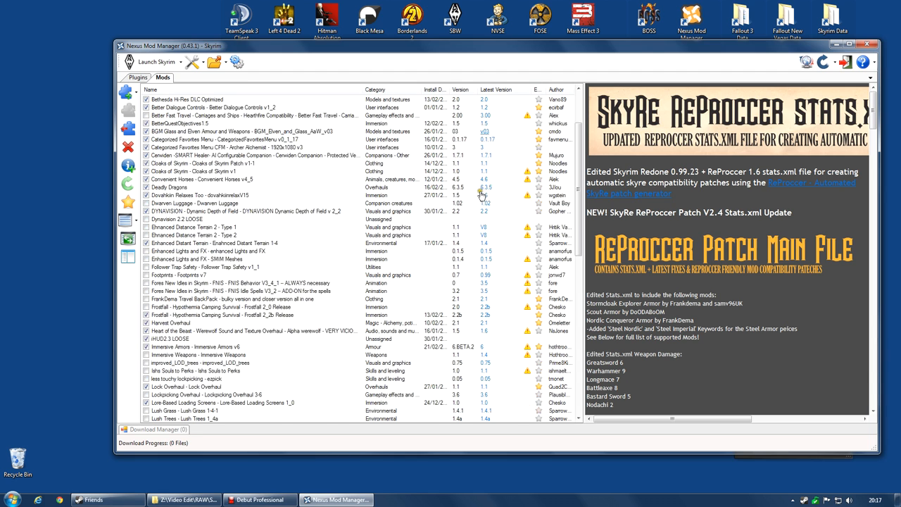
scroll(down, 3)
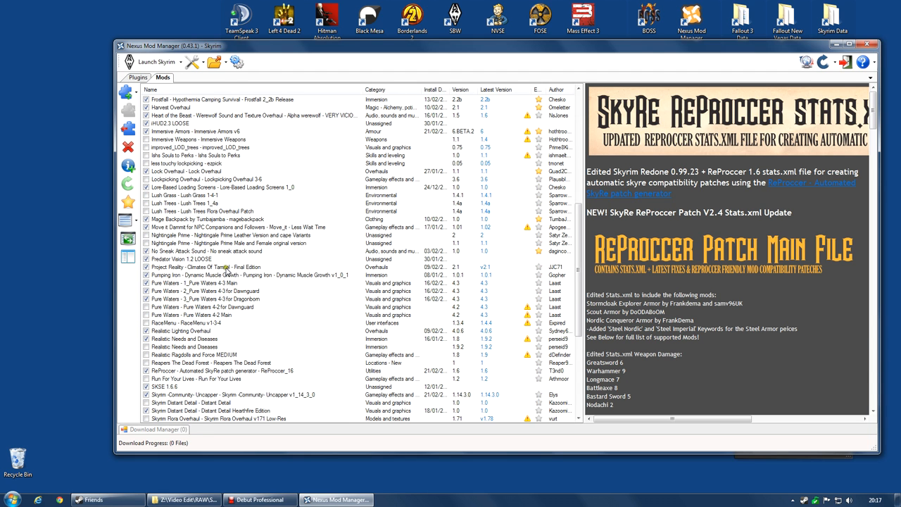
mouse_move(261, 337)
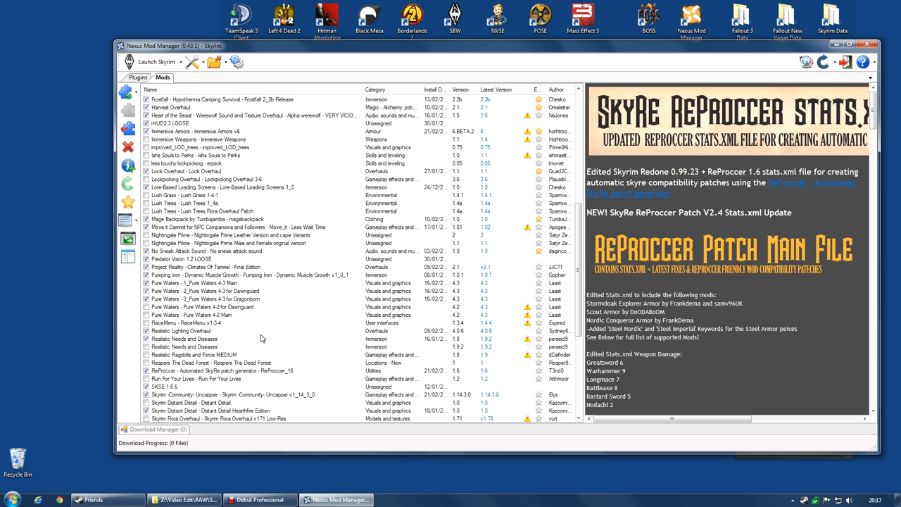
mouse_move(273, 374)
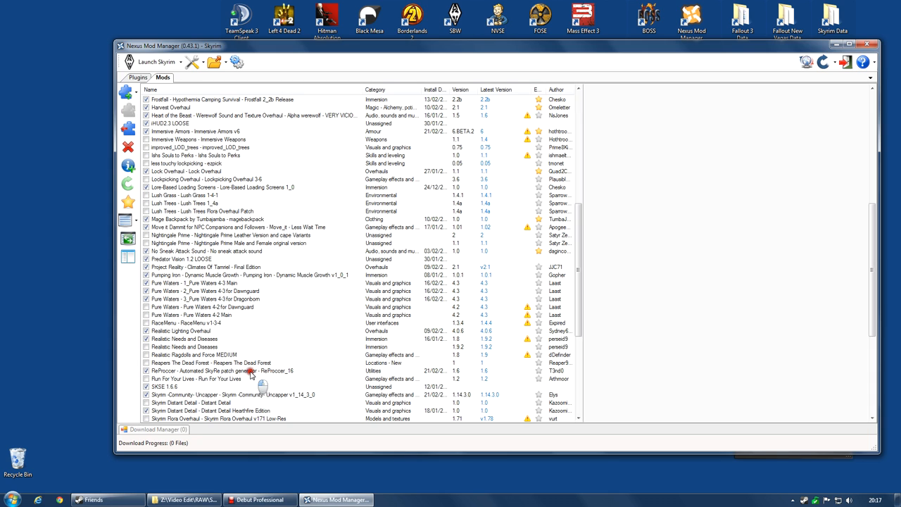
click(211, 370)
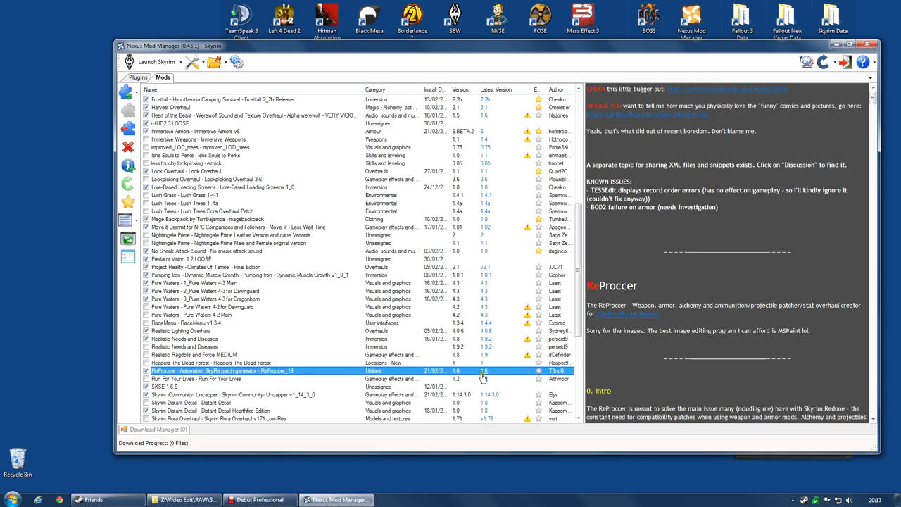
mouse_move(461, 377)
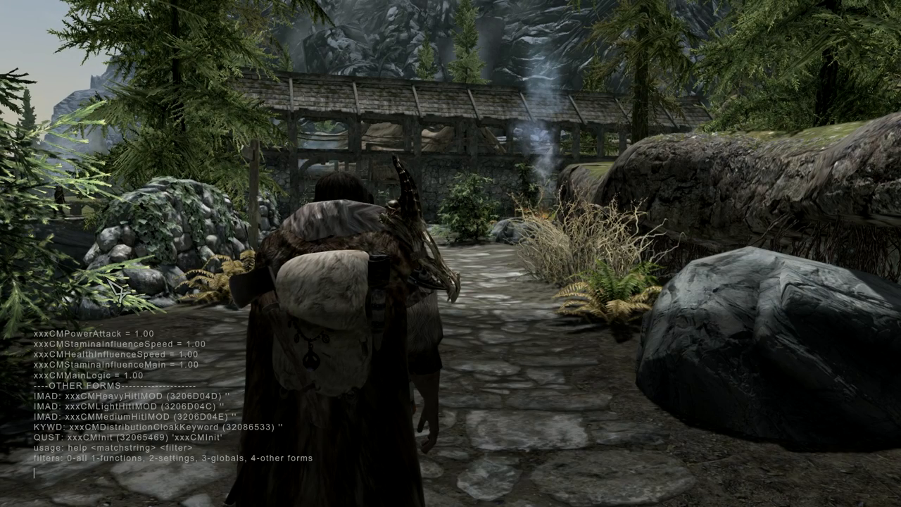
Run 'stopquest xxxcminit' then 'startquest xxxcminit' in the Skyrim console
text(stopquest)
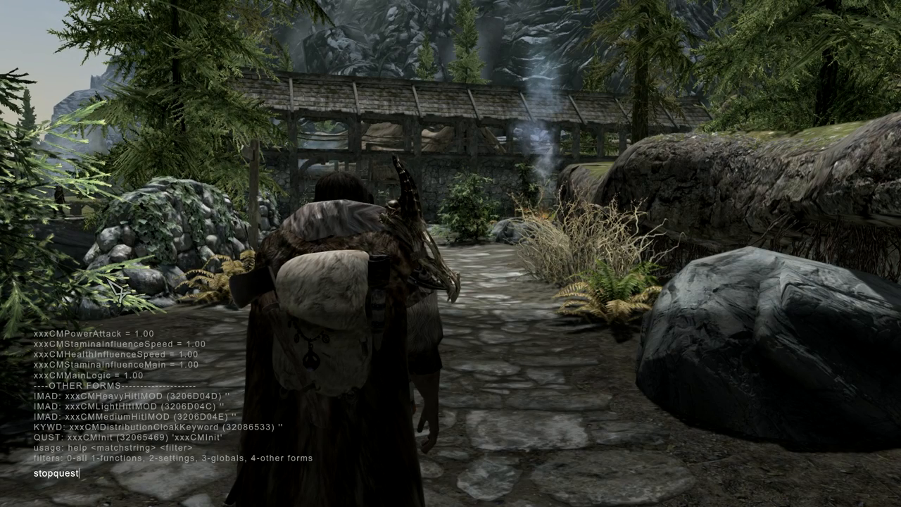
text(xx)
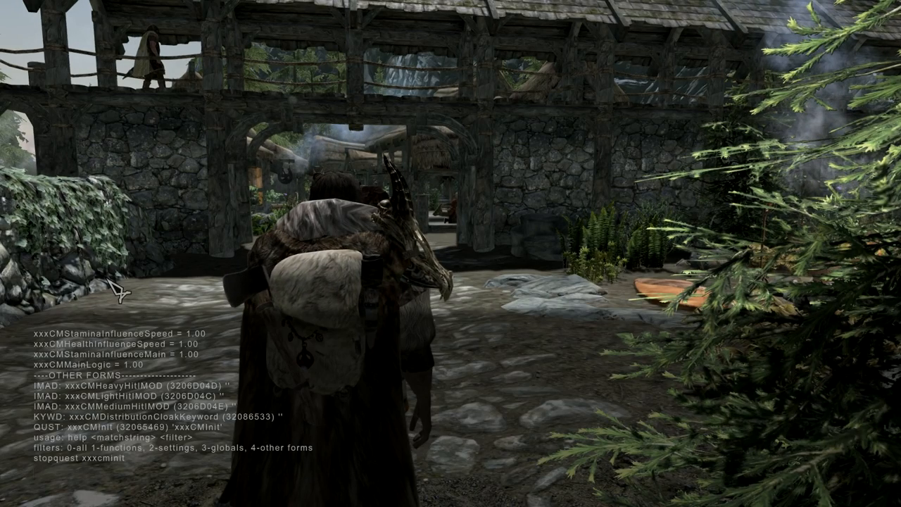
text(star)
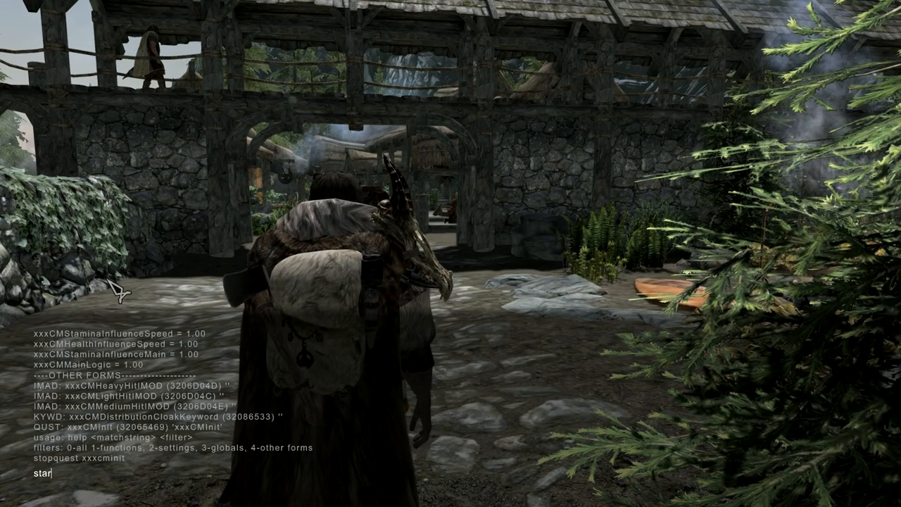
text(tquest)
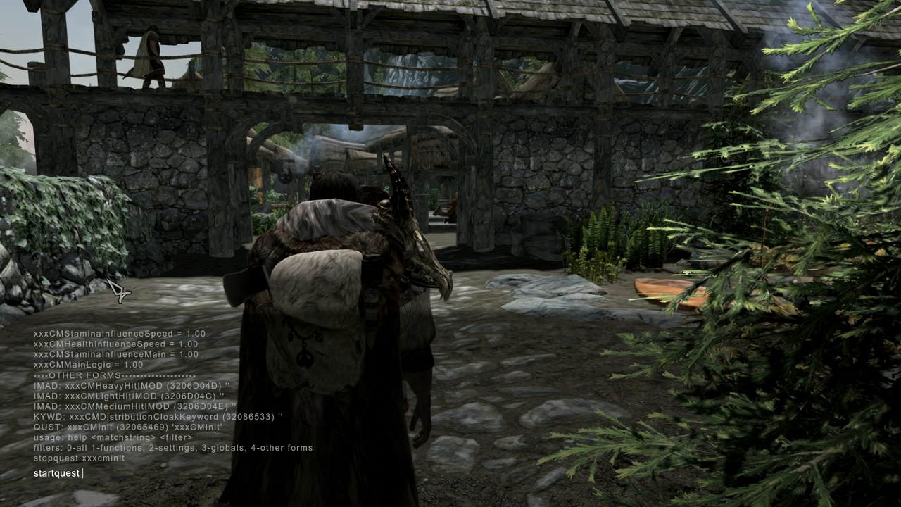
text(xxxcmi)
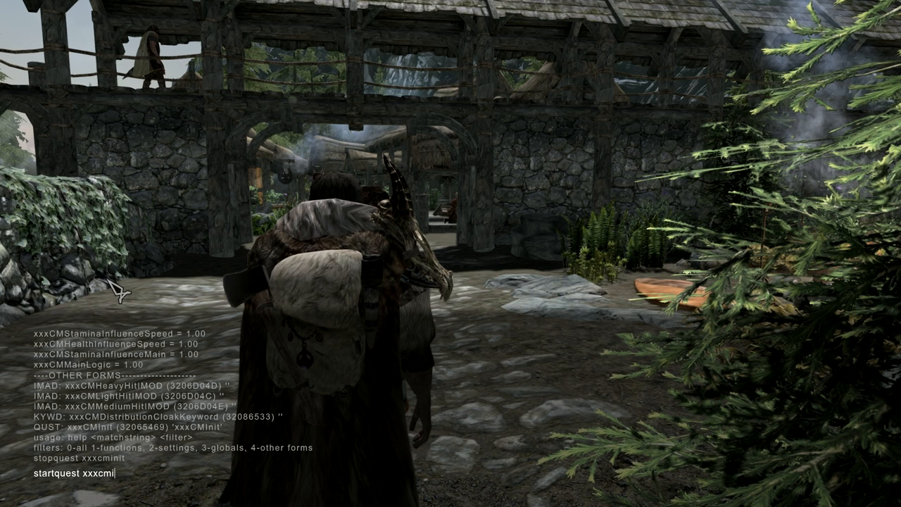
key(enter)
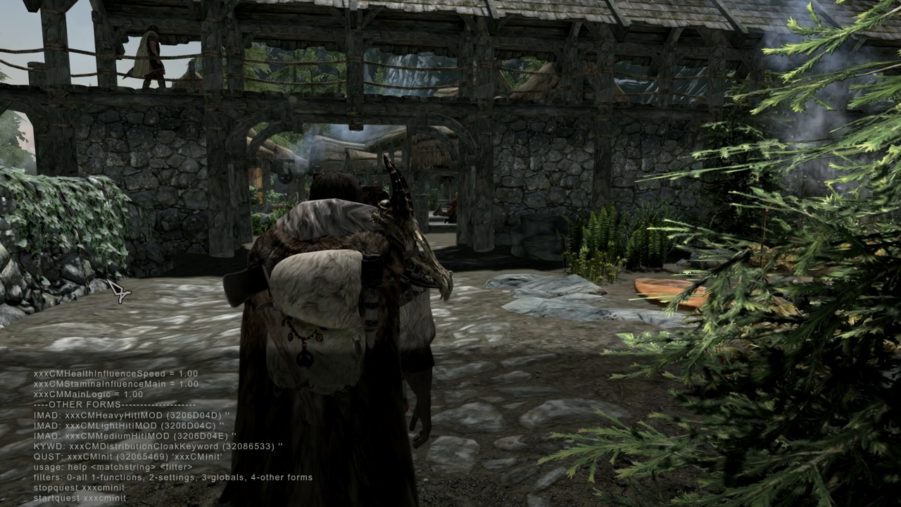